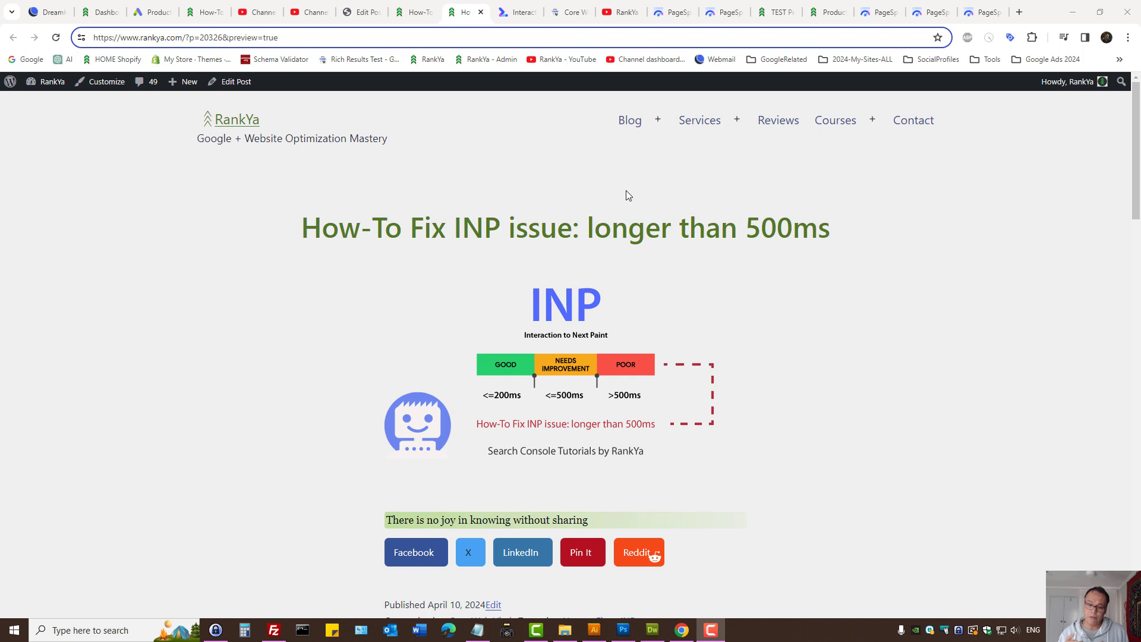
mouse_move(488, 212)
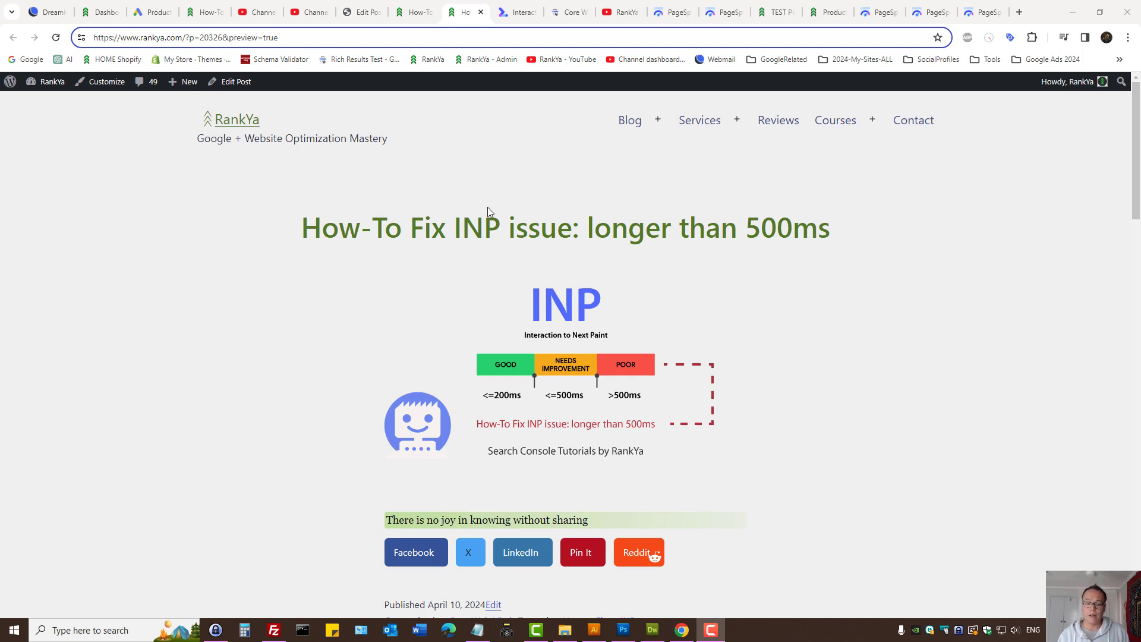
mouse_move(791, 233)
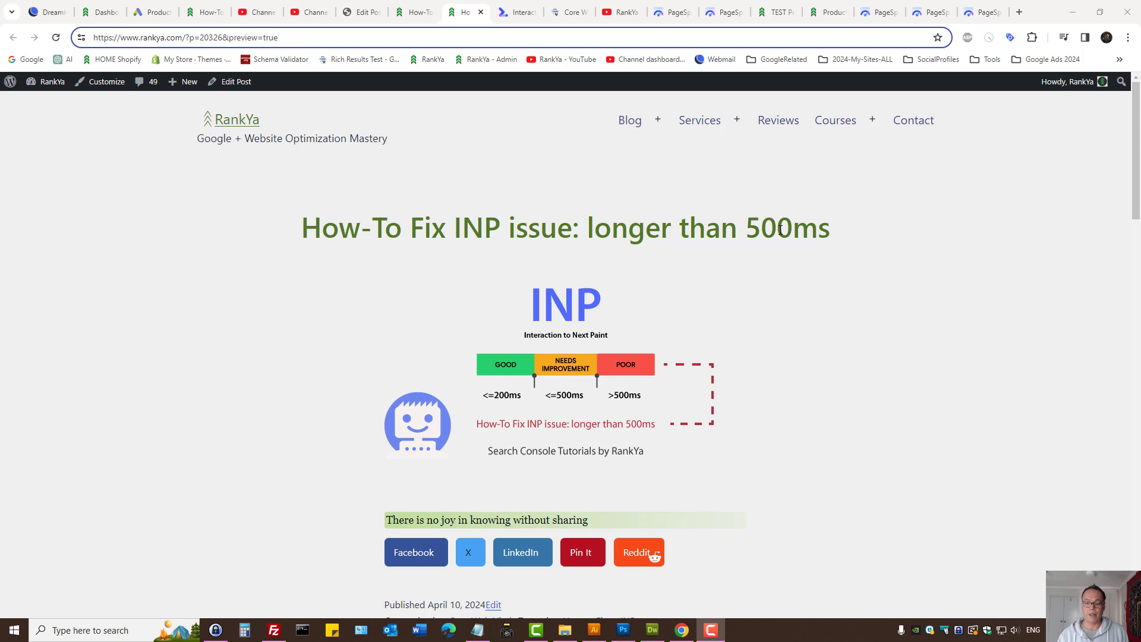
mouse_move(803, 327)
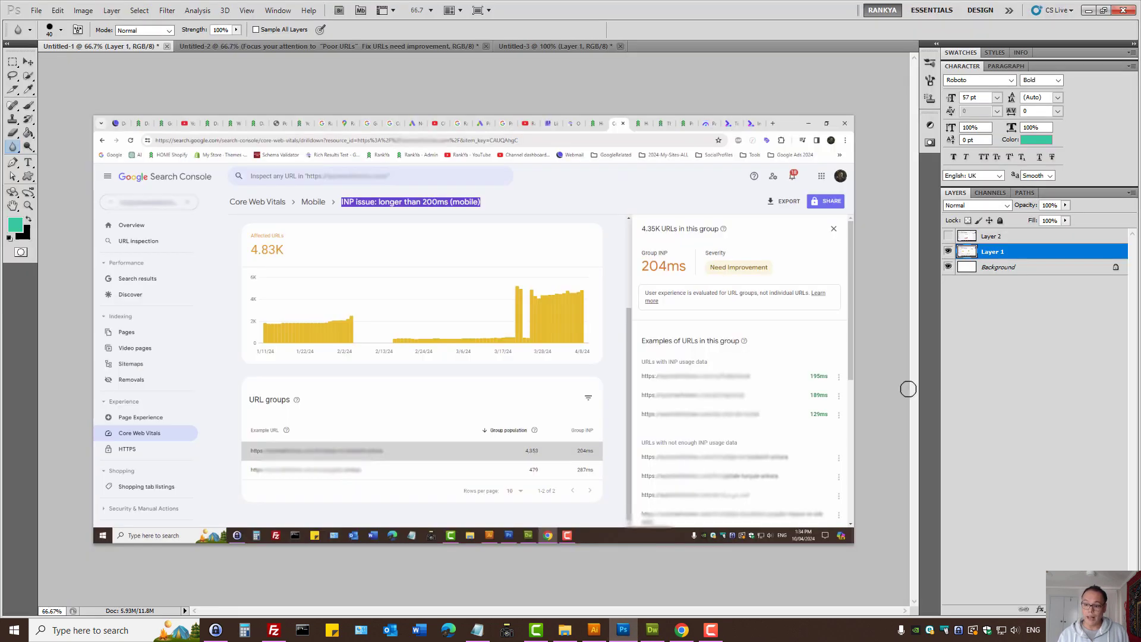
mouse_move(946, 386)
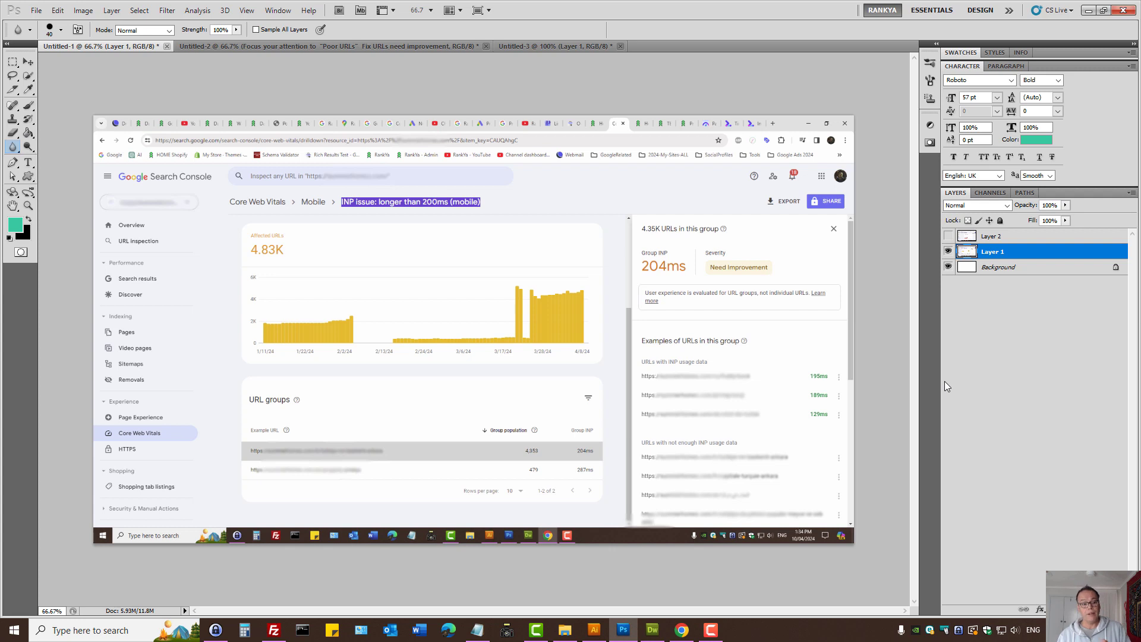
mouse_move(941, 383)
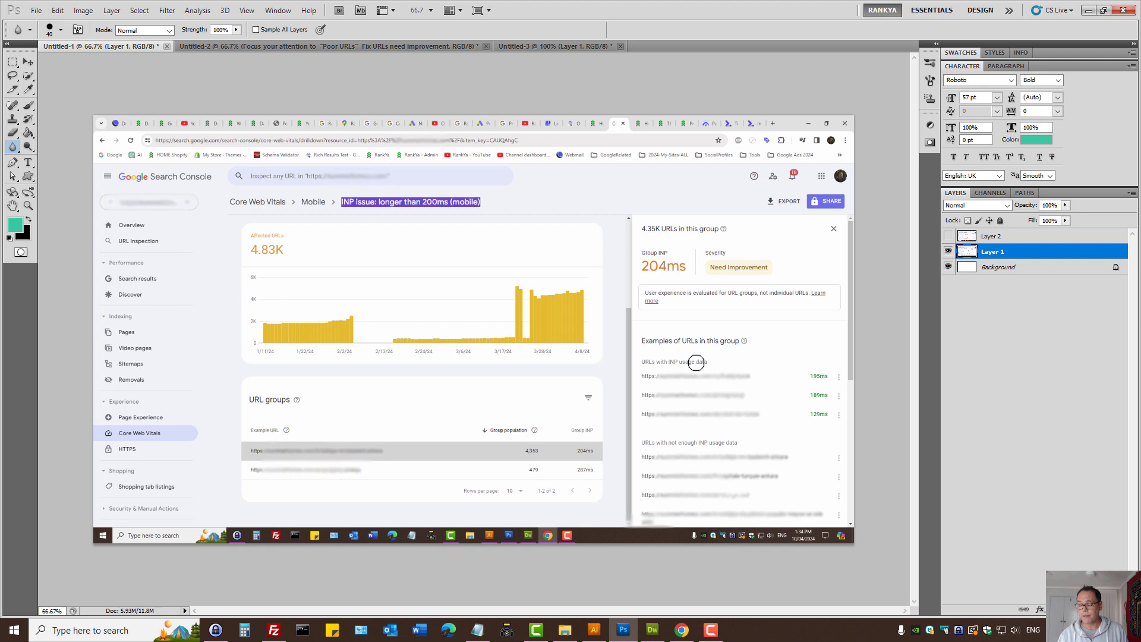
mouse_move(671, 364)
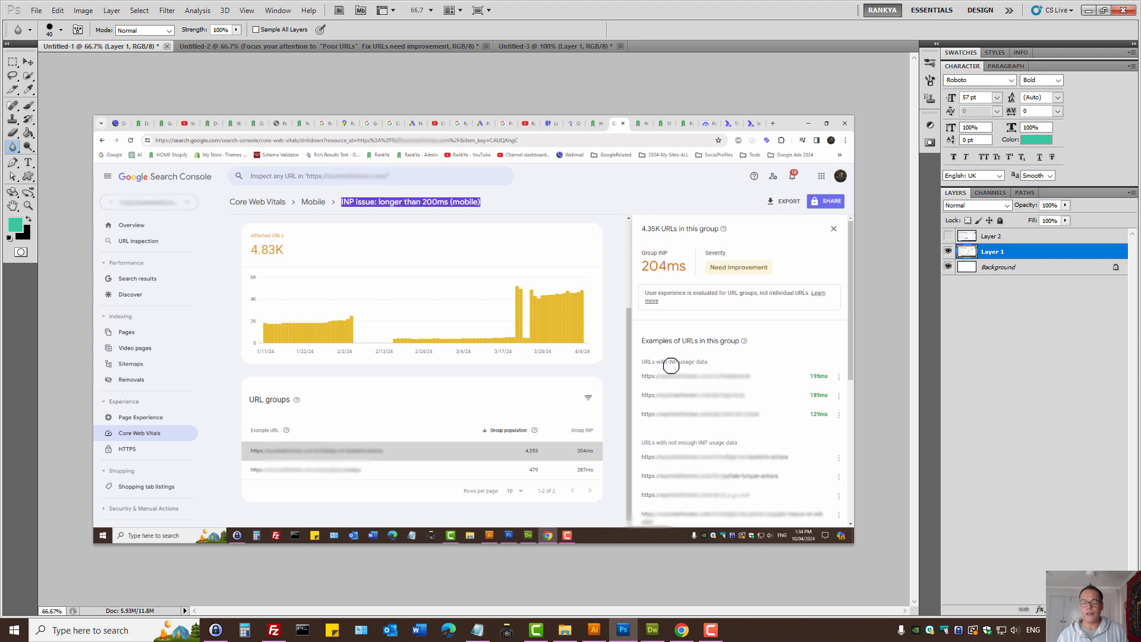
mouse_move(697, 366)
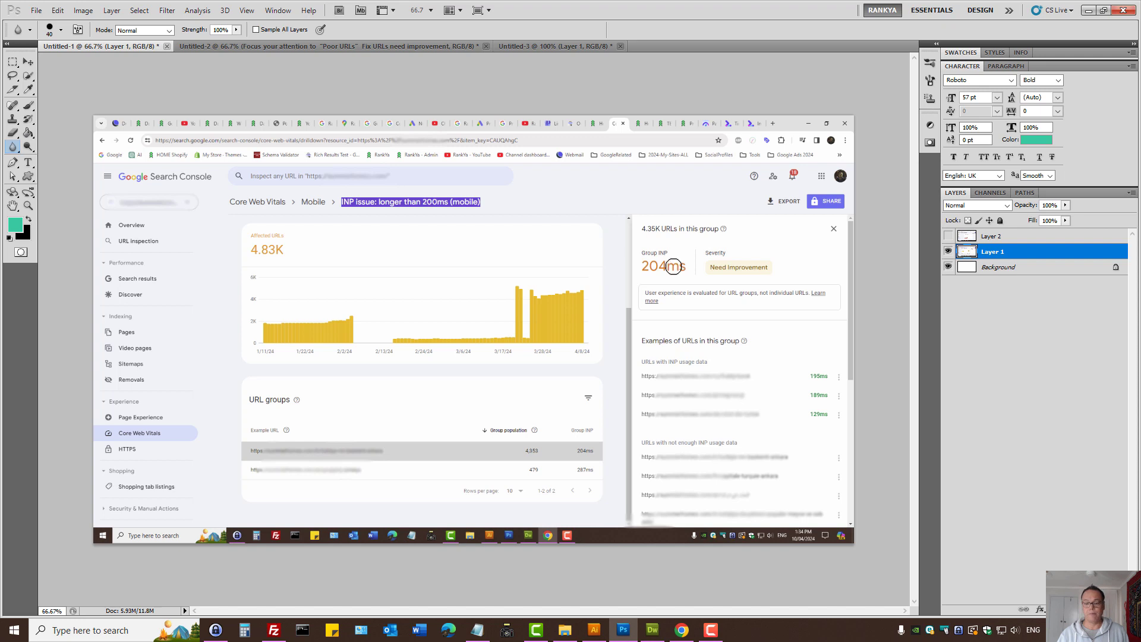
mouse_move(677, 276)
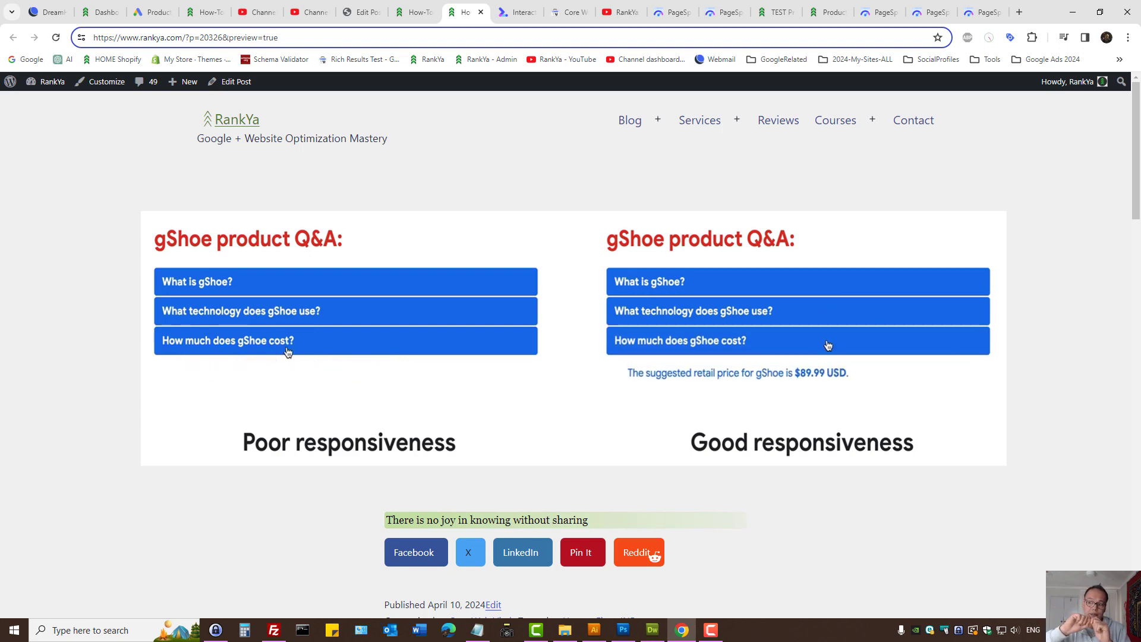
Step: Expand the gShoe technology answers in the poor and good responsiveness demos
click(797, 311)
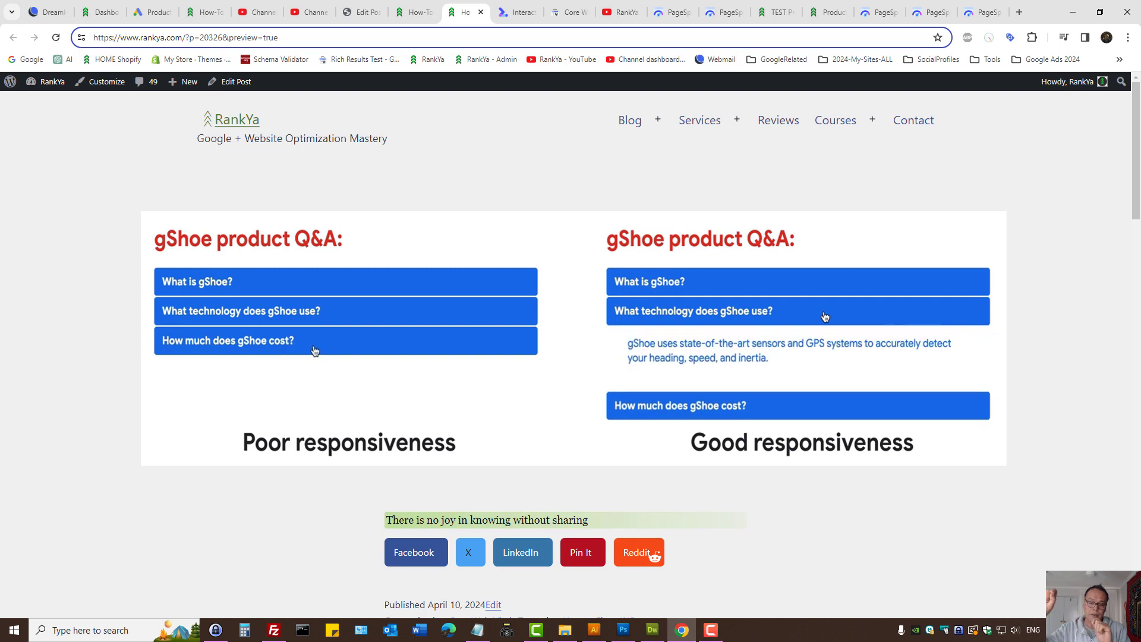
click(797, 311)
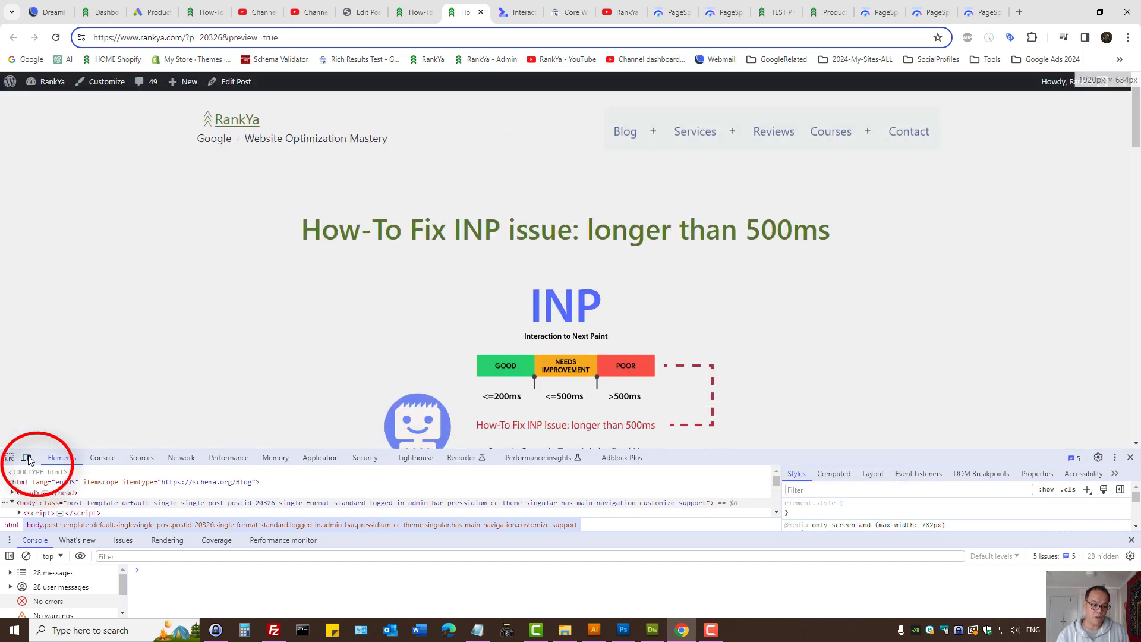
Step: Turn on device emulation and choose iPhone SE from the Dimensions list
click(26, 457)
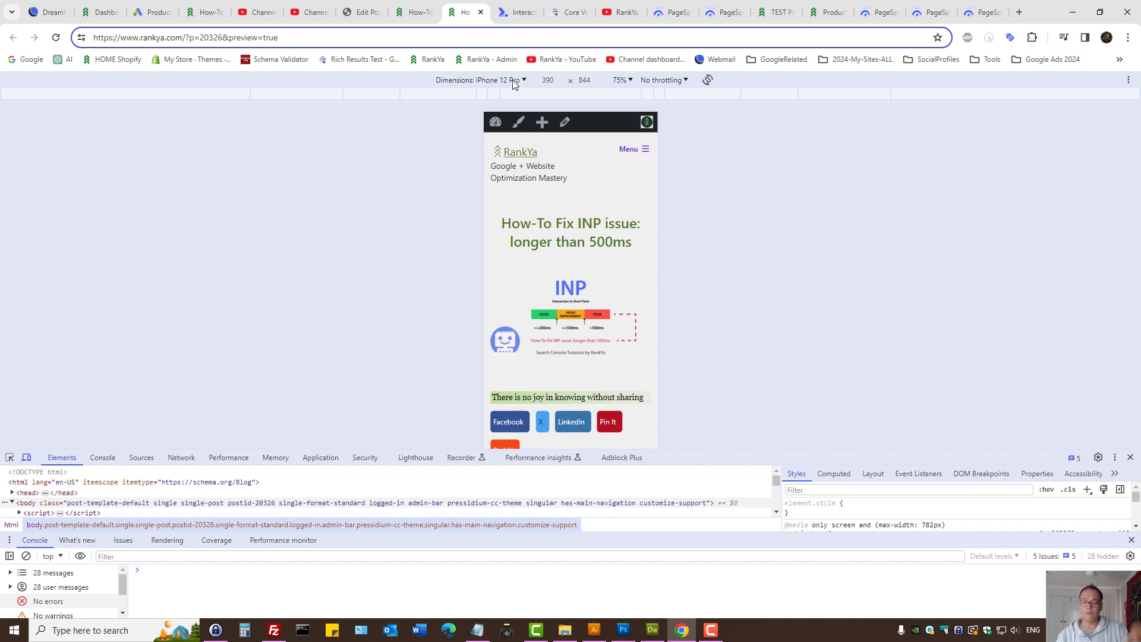
click(479, 80)
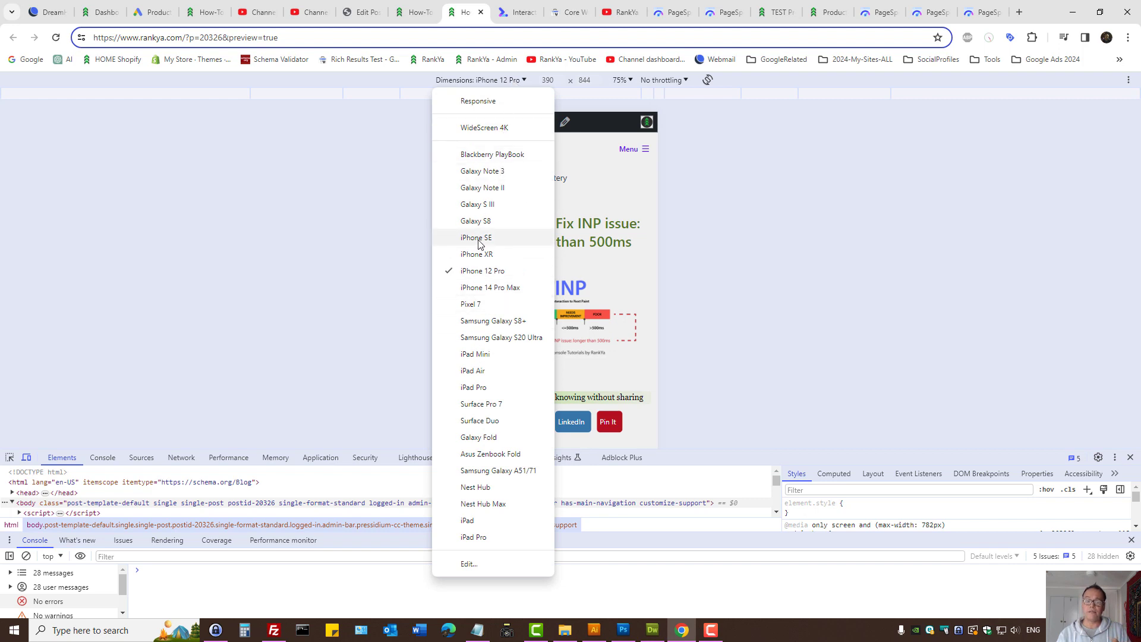
click(476, 237)
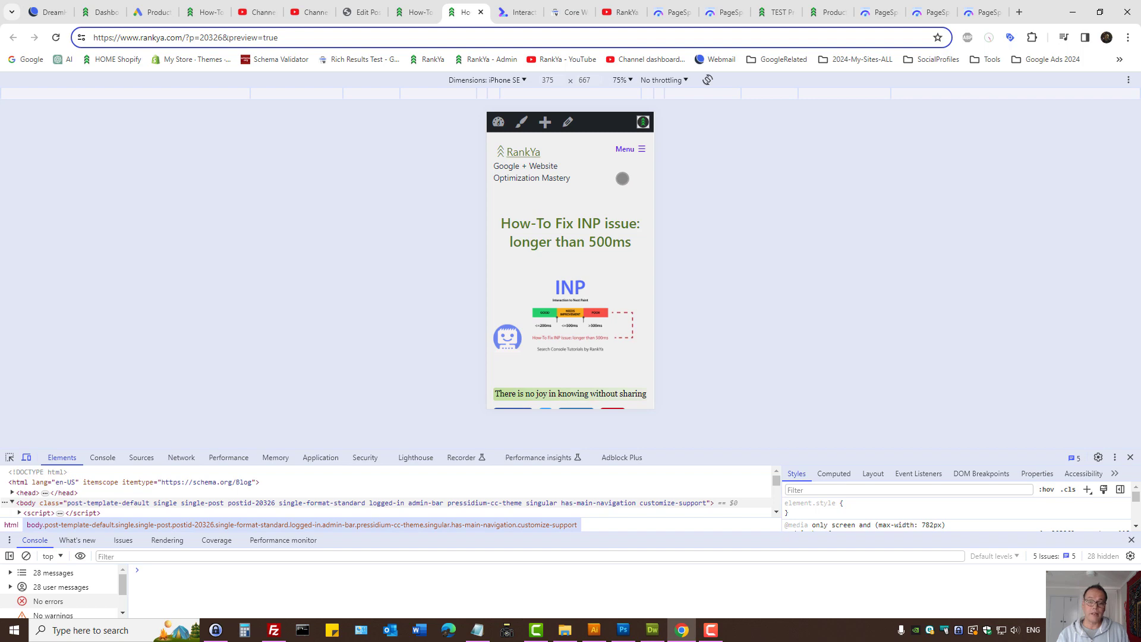
click(627, 149)
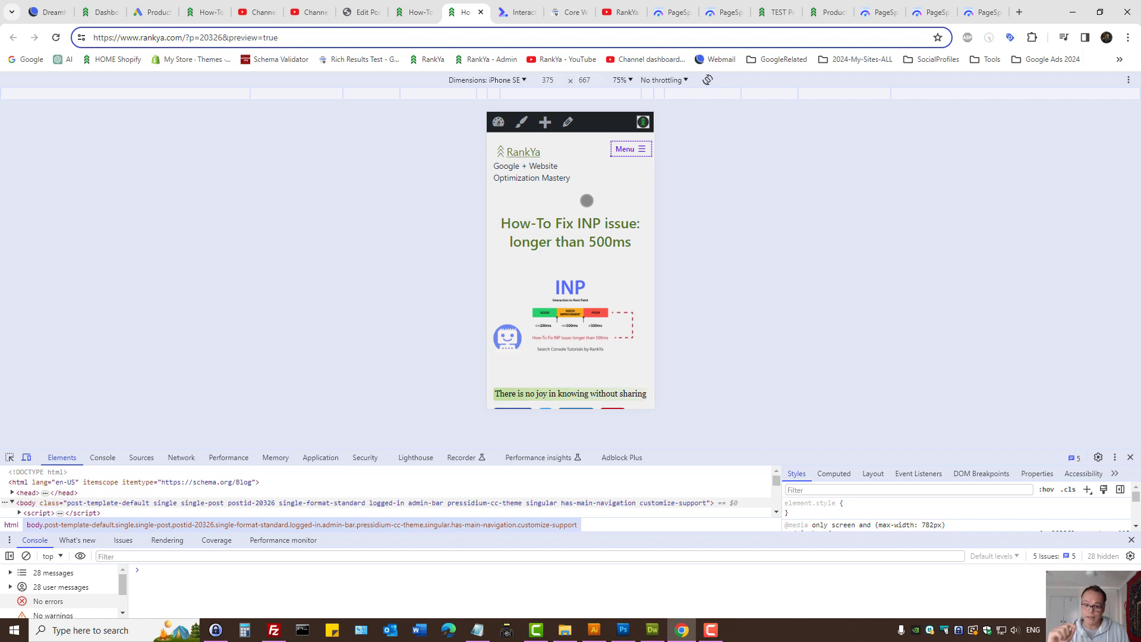
Step: Open Blog > Search Console from the mobile menu, close the menu, and reach the 200ms INP post
click(629, 149)
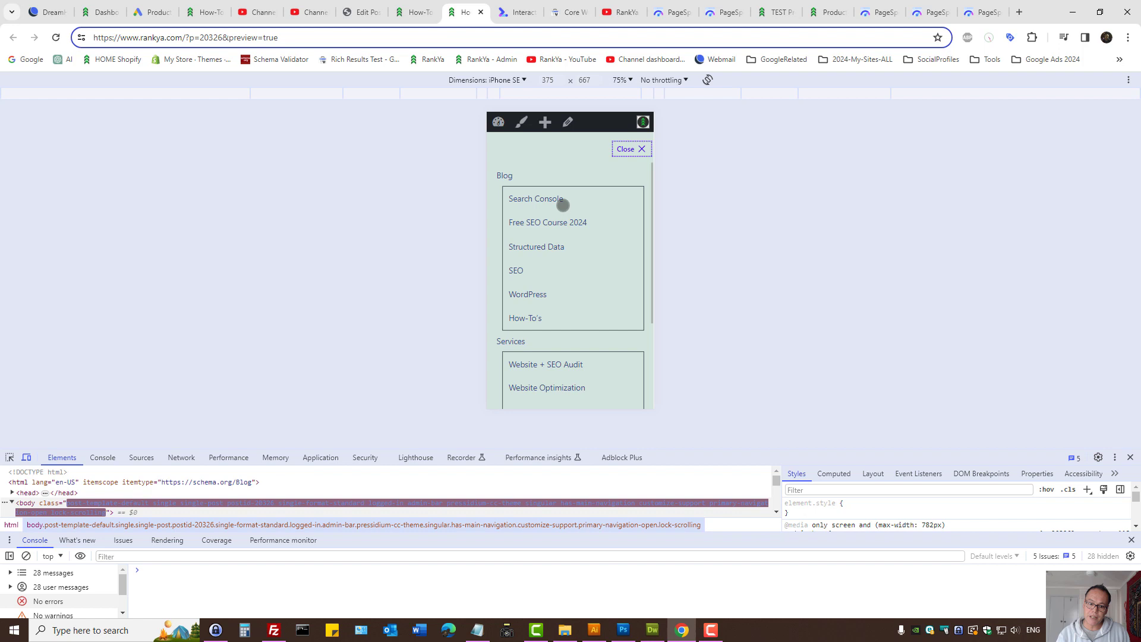
click(535, 199)
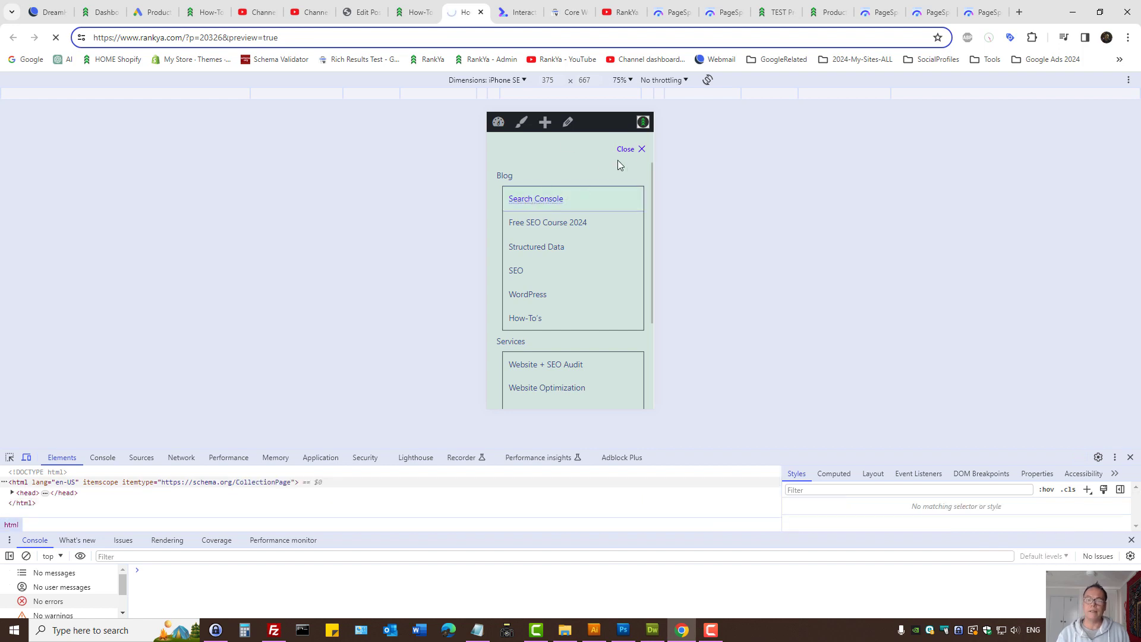
click(534, 199)
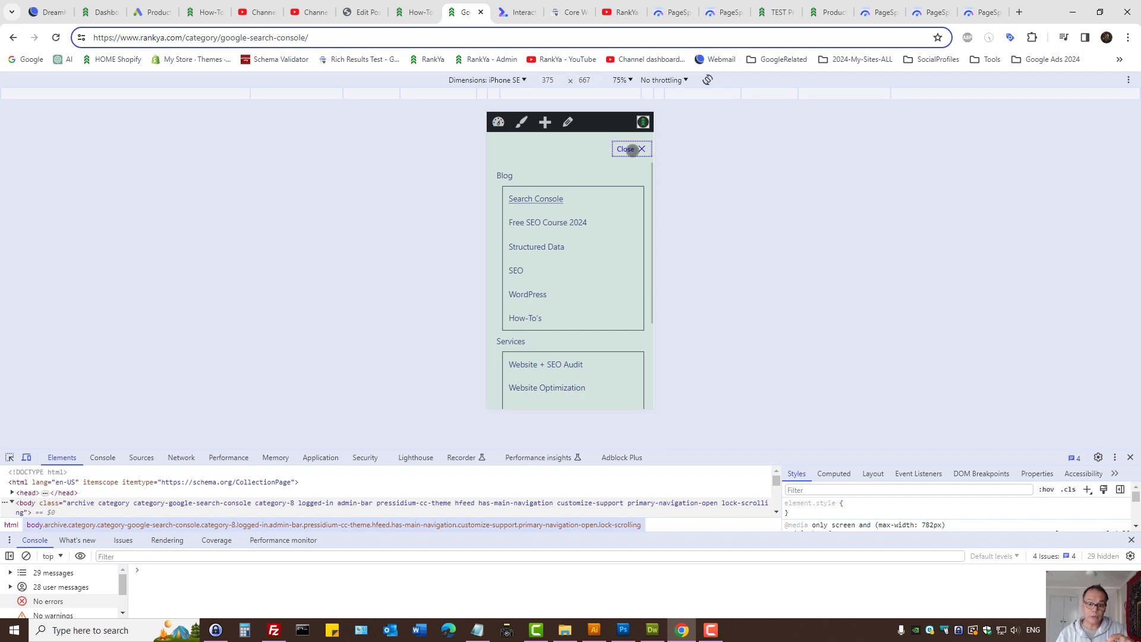
click(627, 149)
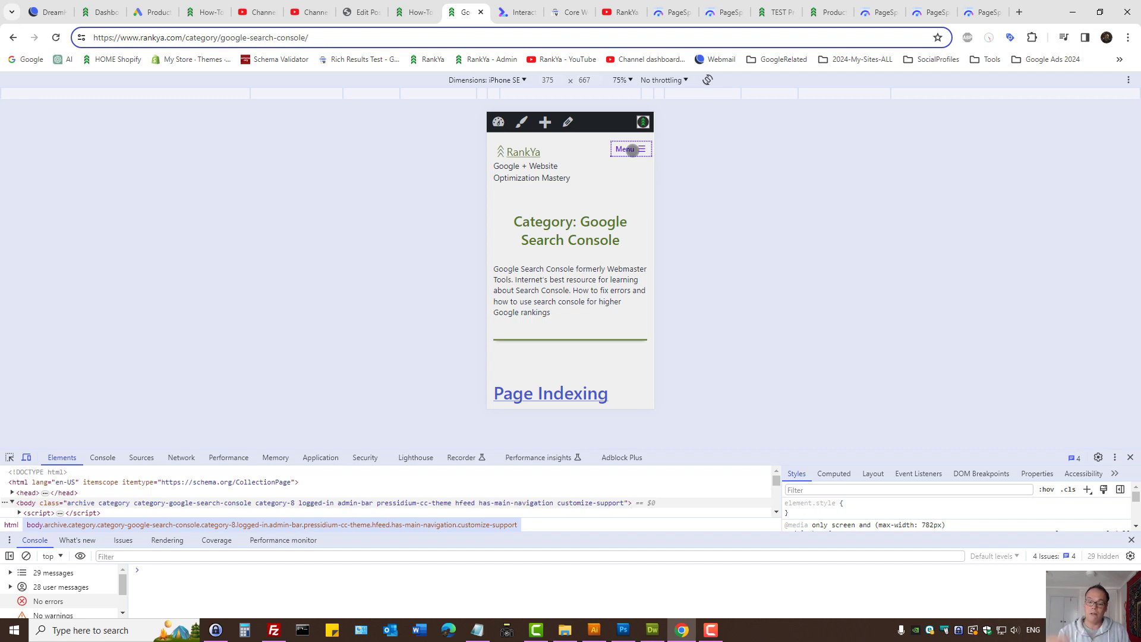
mouse_move(618, 216)
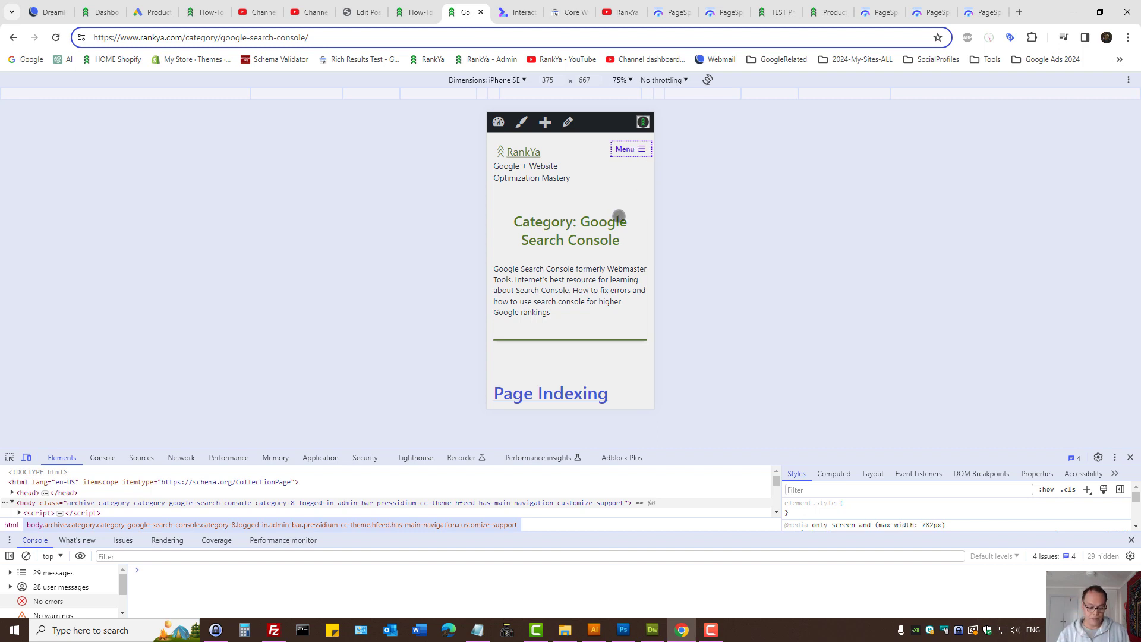
mouse_move(614, 210)
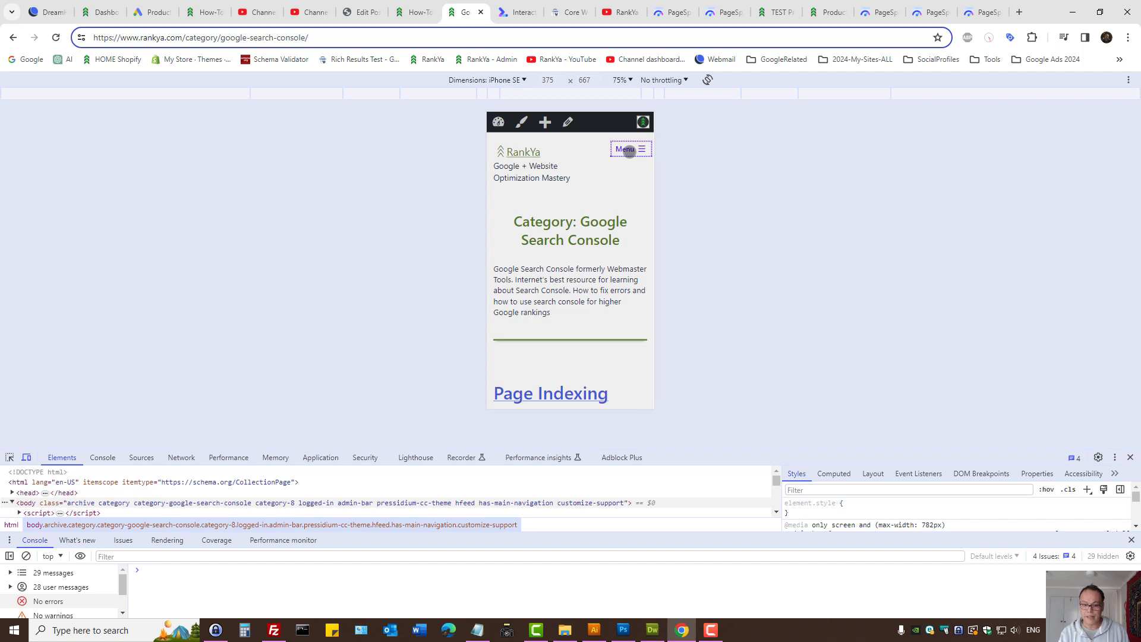
mouse_move(551, 393)
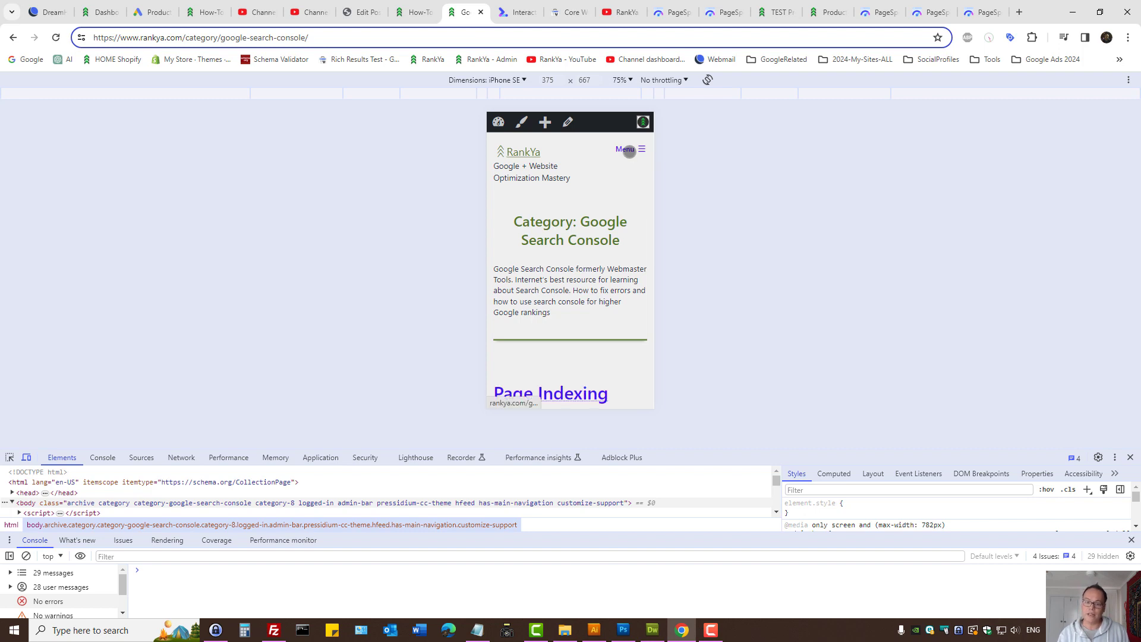
key(Tab)
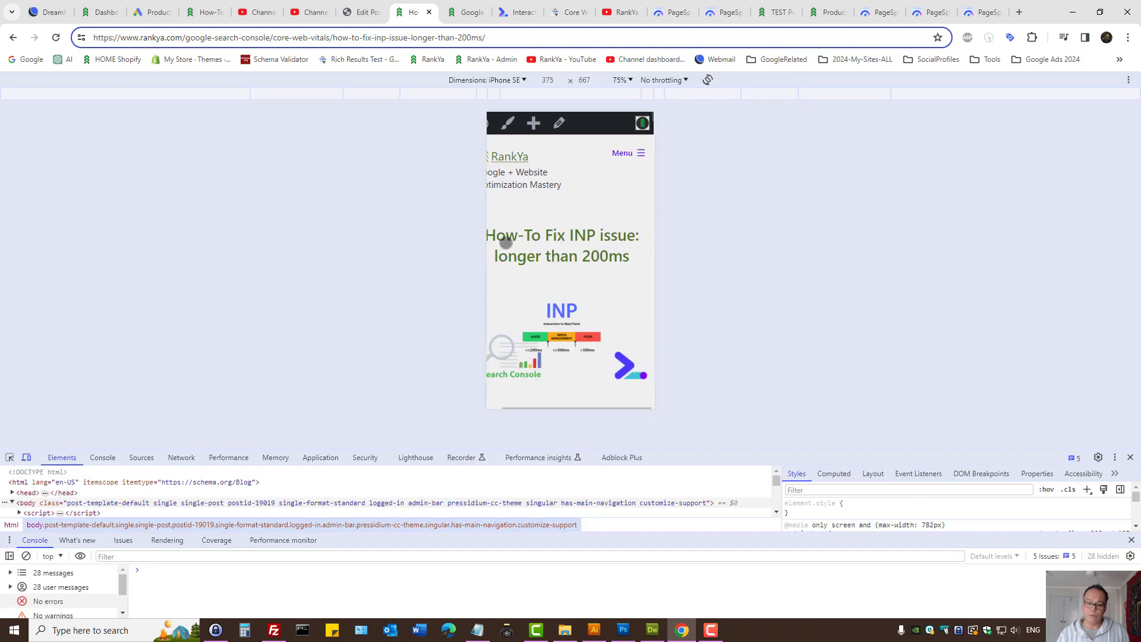
Step: Scroll the iPhone SE view down to 'Simple Solutions' and the Search Console INP Score section
scroll(down, 3)
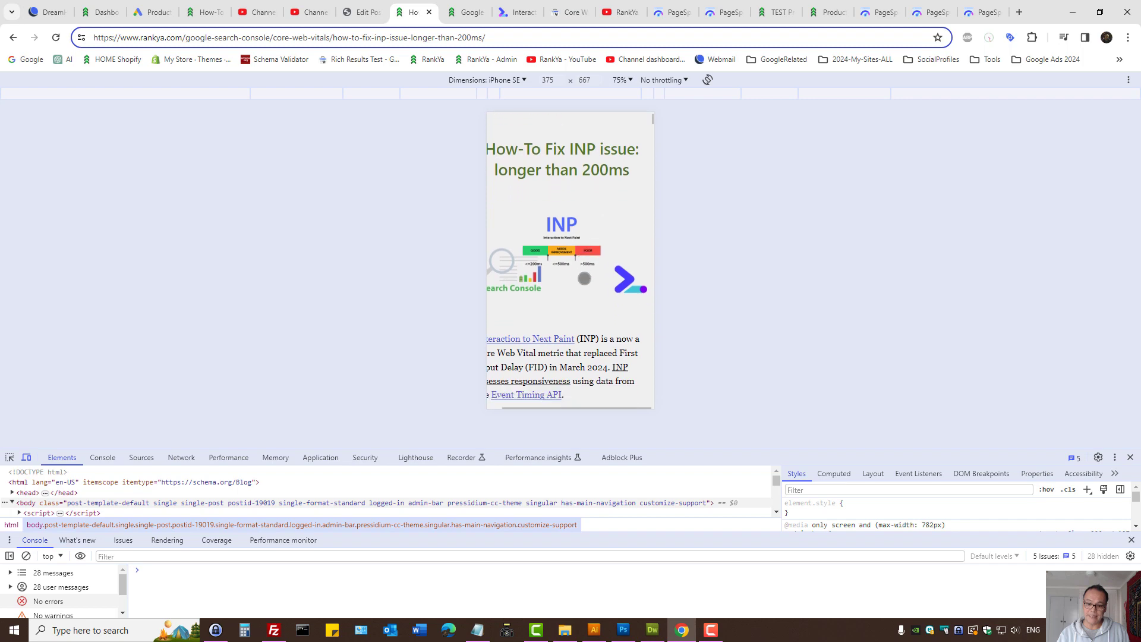
scroll(down, 3)
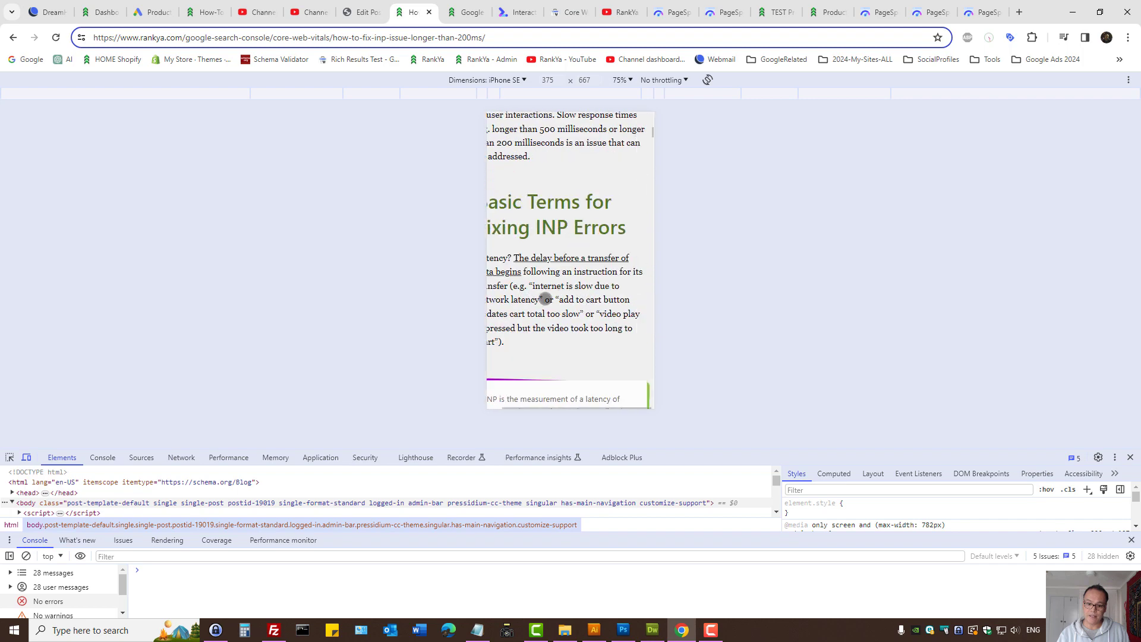
scroll(down, 3)
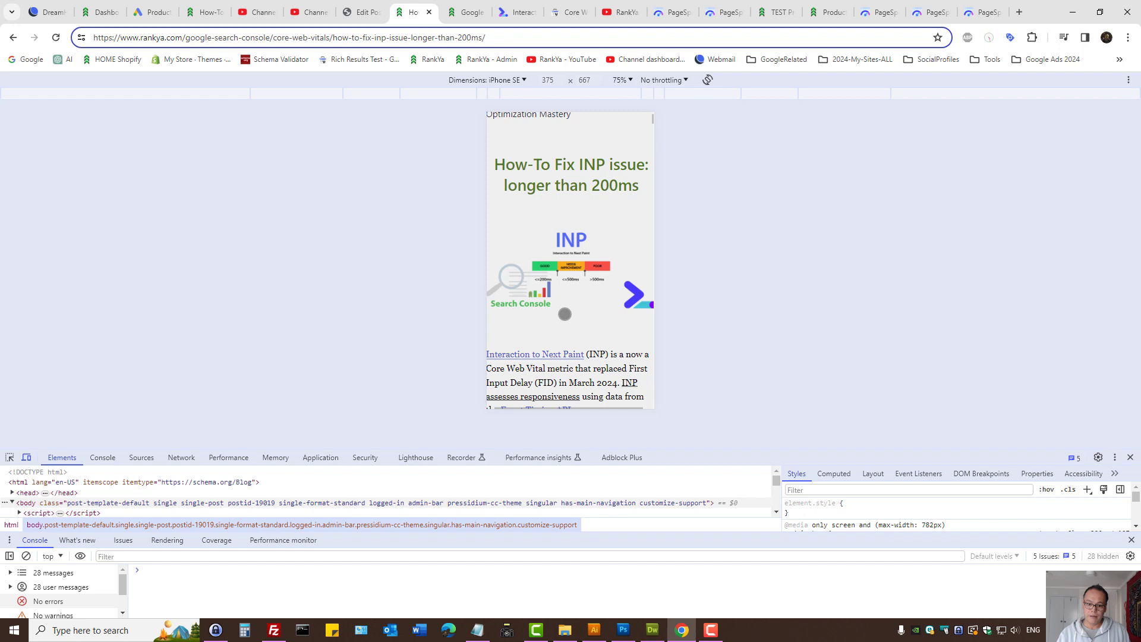
scroll(down, 3)
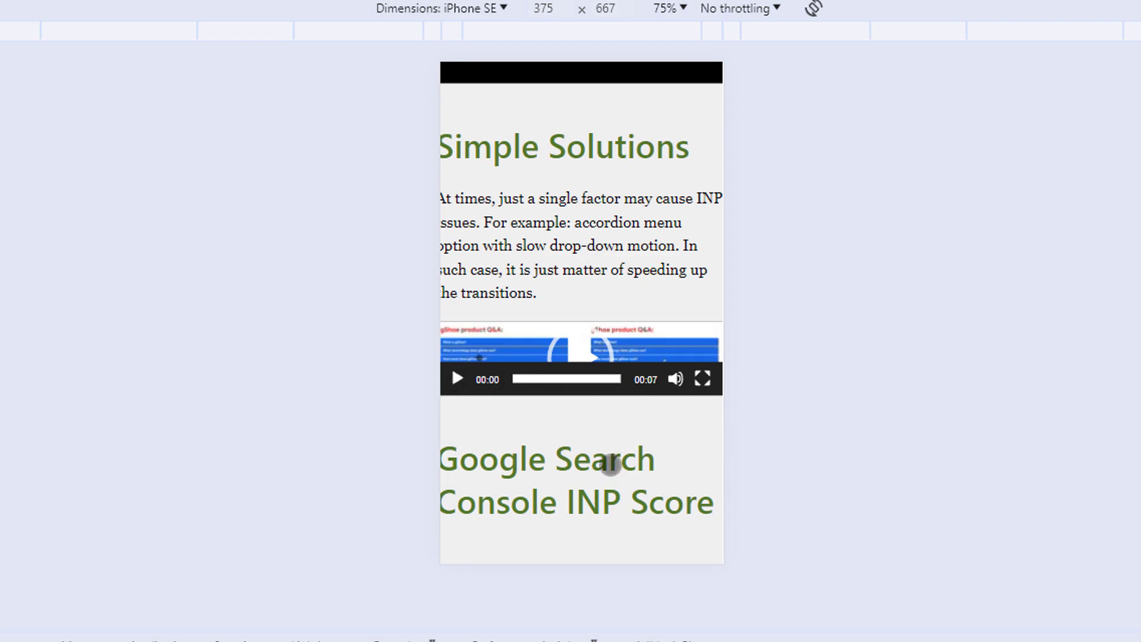
scroll(down, 3)
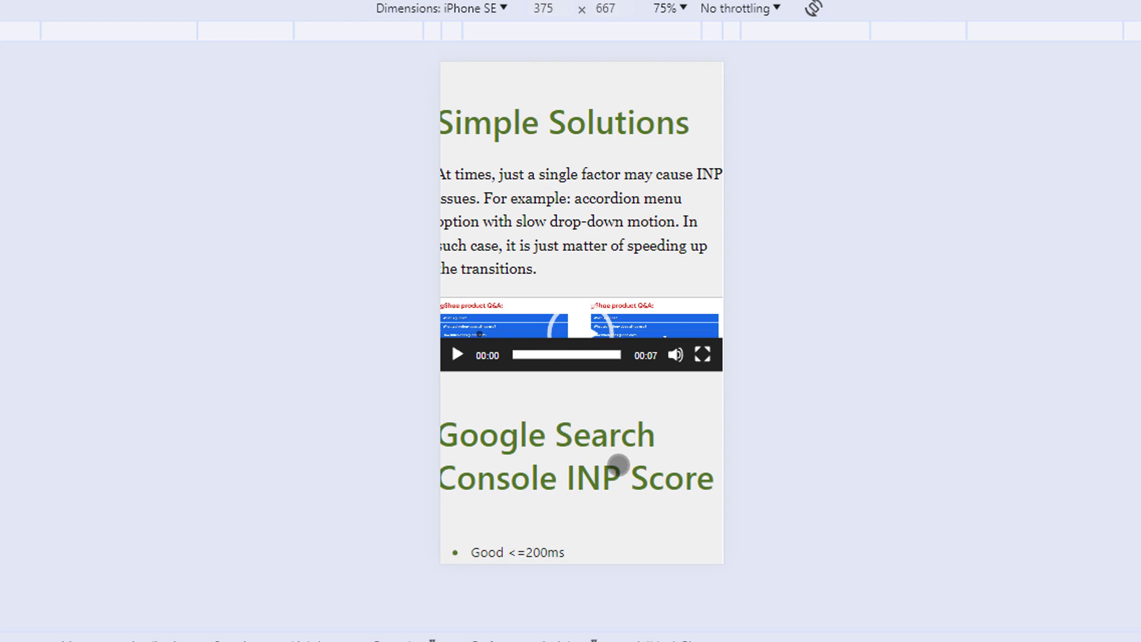
mouse_move(592, 417)
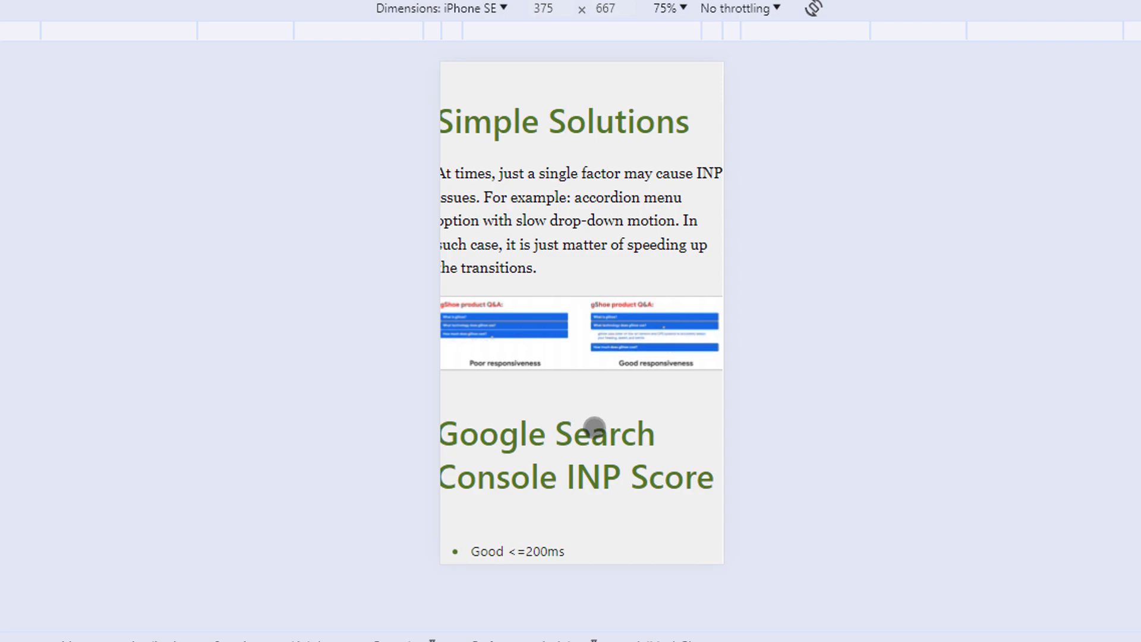
mouse_move(551, 341)
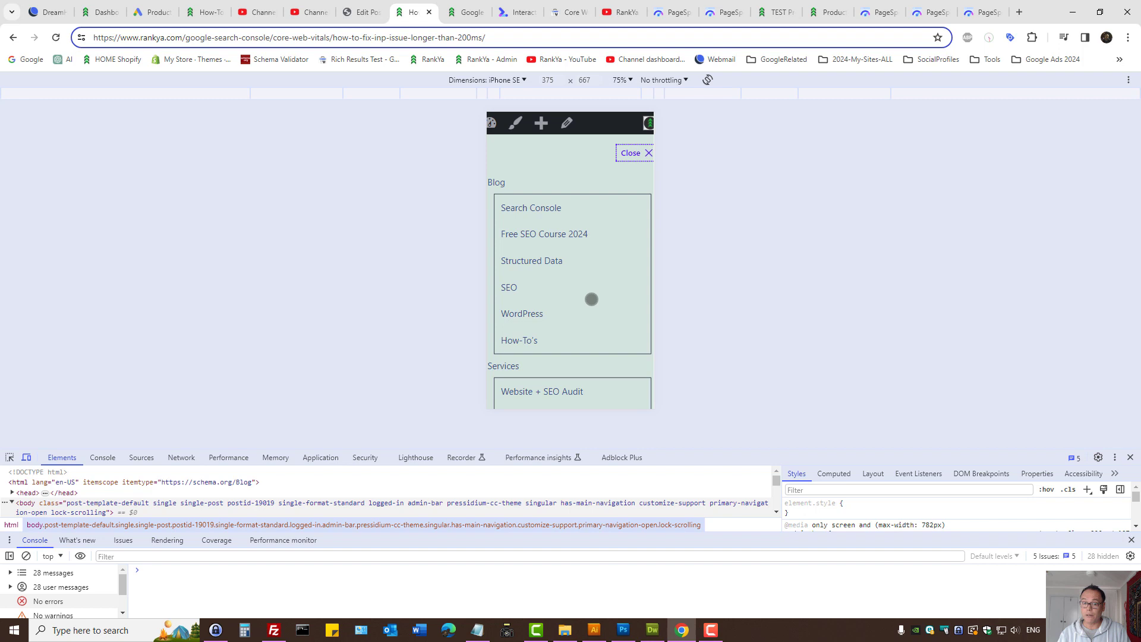
Step: Scroll further down the post to 'The Simple Approach' slow versus fast jQuery examples
scroll(down, 3)
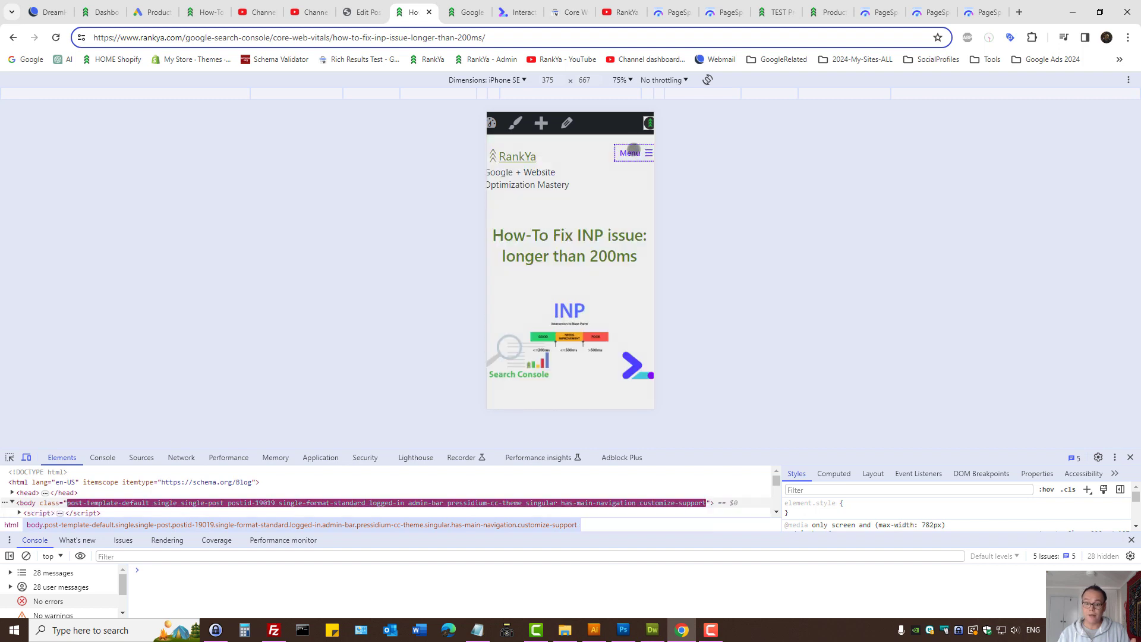
scroll(down, 3)
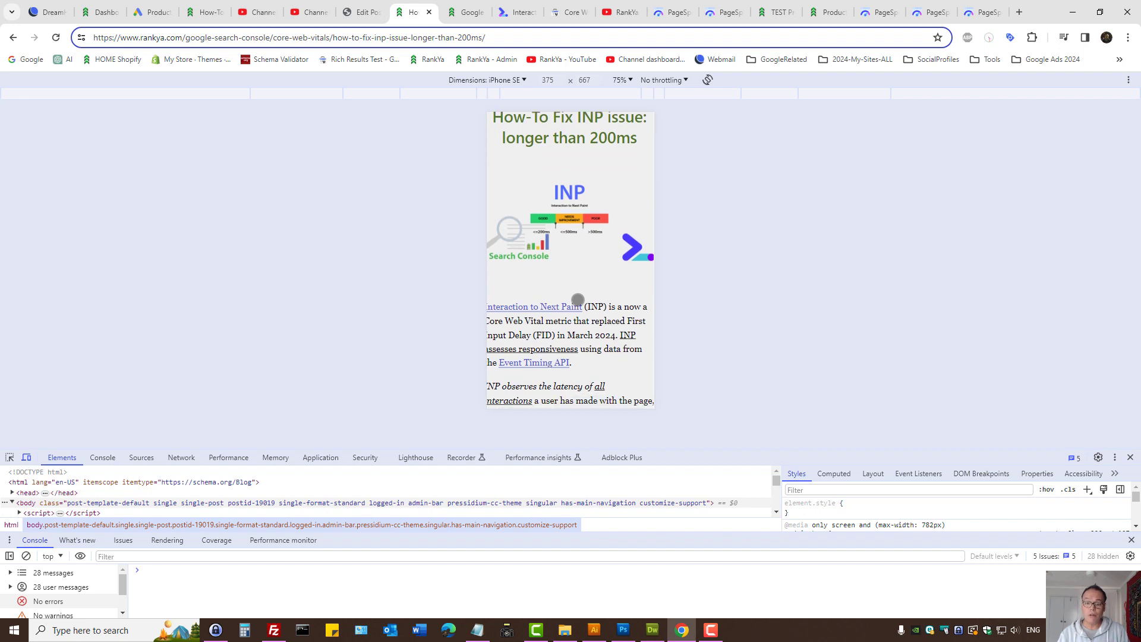
mouse_move(586, 254)
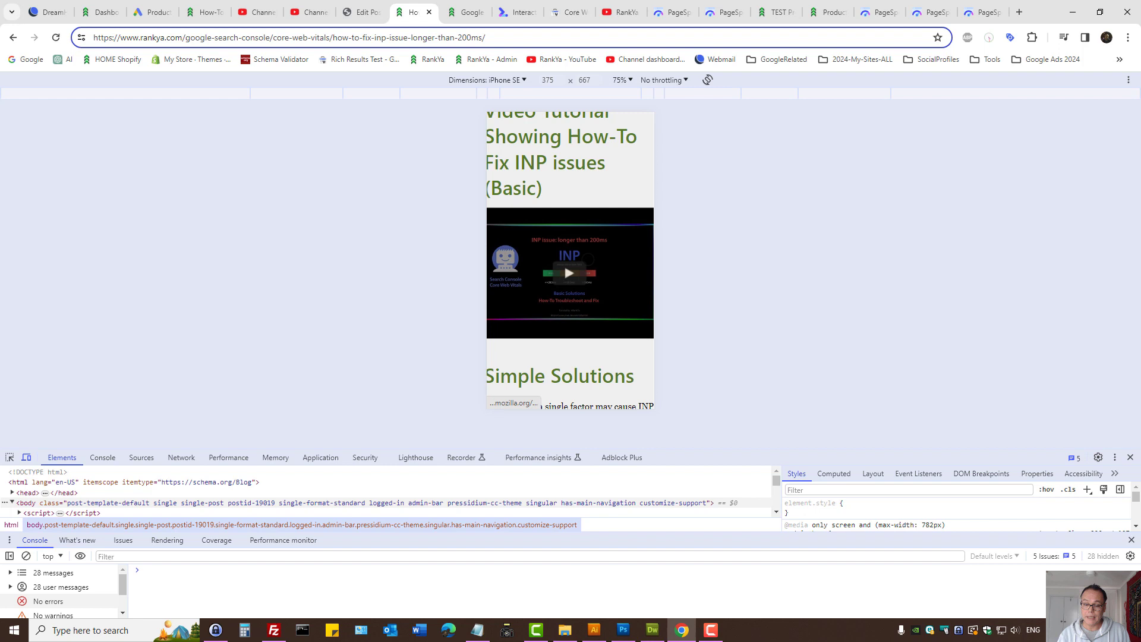
scroll(down, 3)
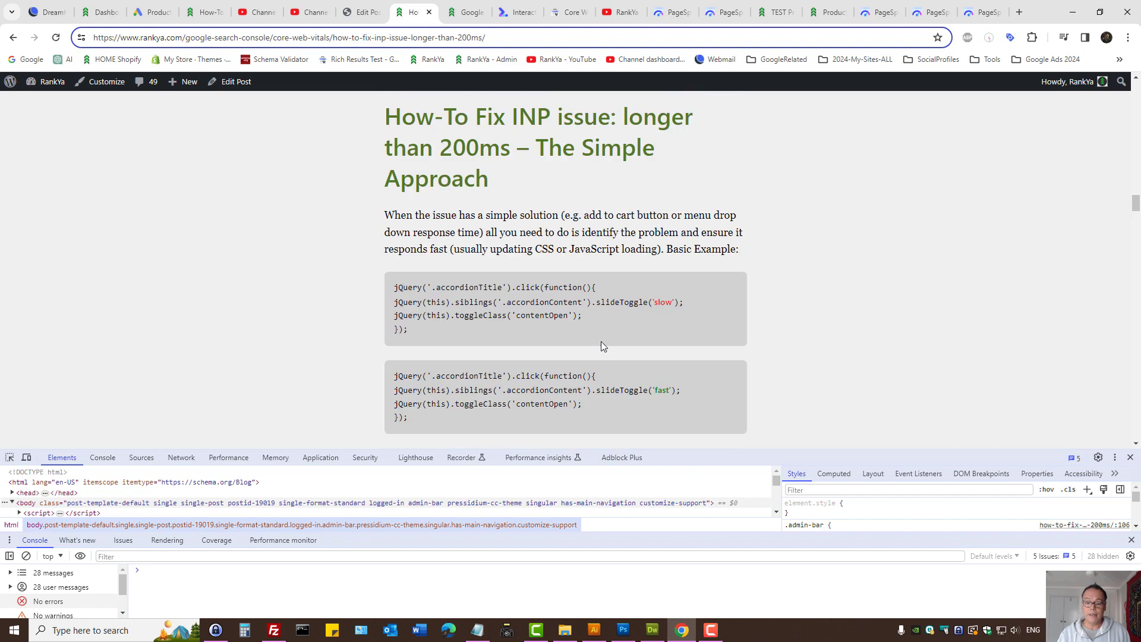
triple_click(487, 314)
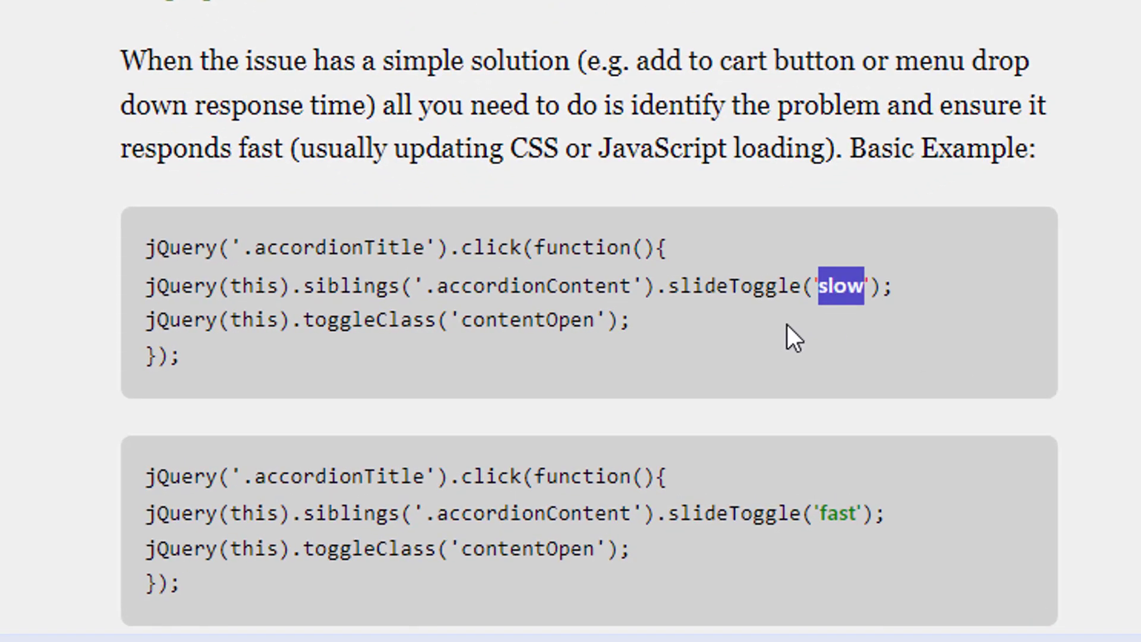
mouse_move(840, 309)
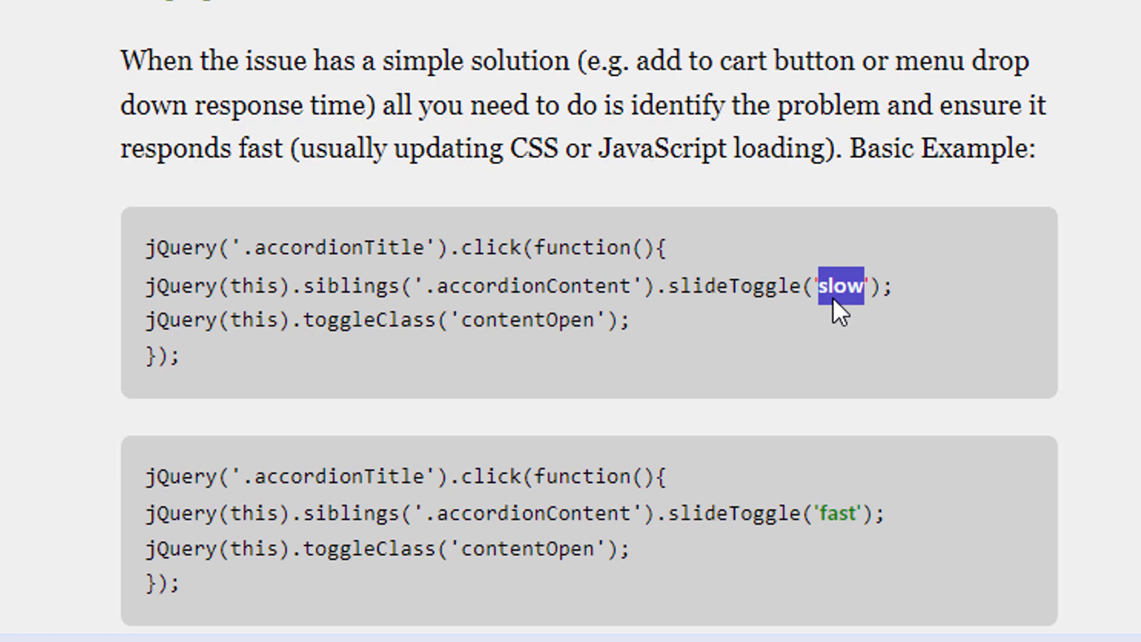
mouse_move(801, 334)
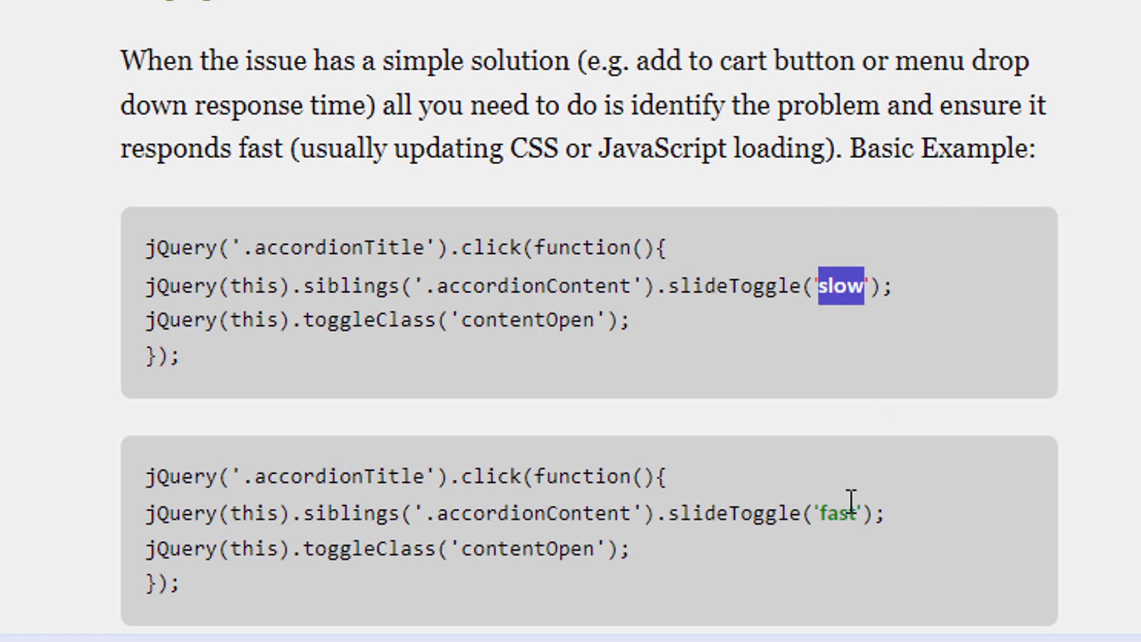
double_click(839, 513)
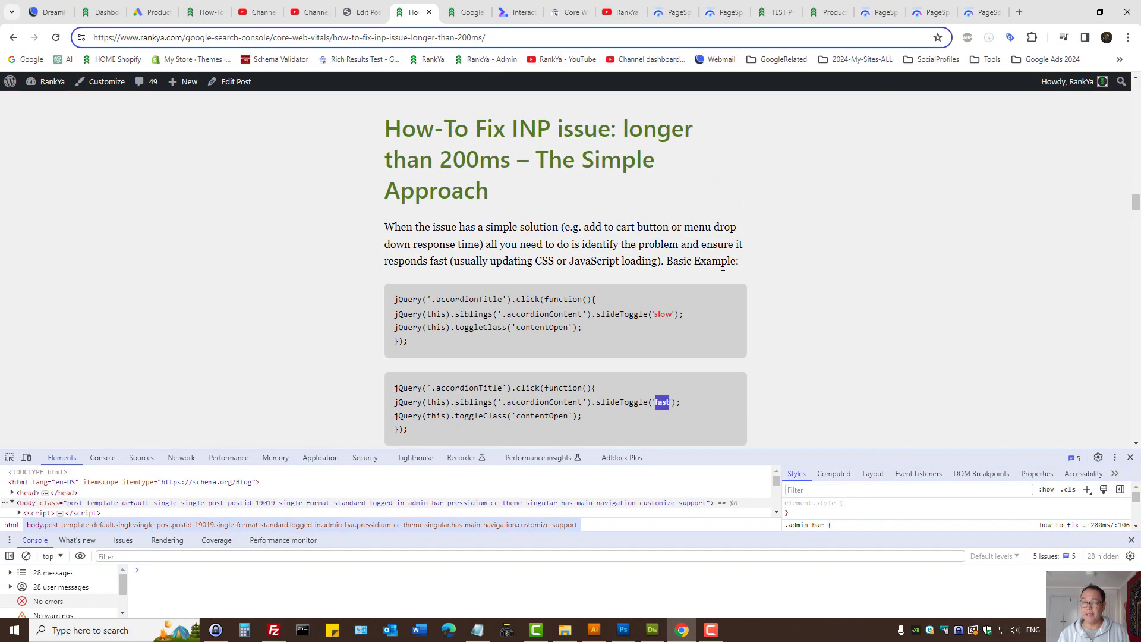
Step: Scroll down so the Elements panel shows the post's script tags and styles
scroll(down, 3)
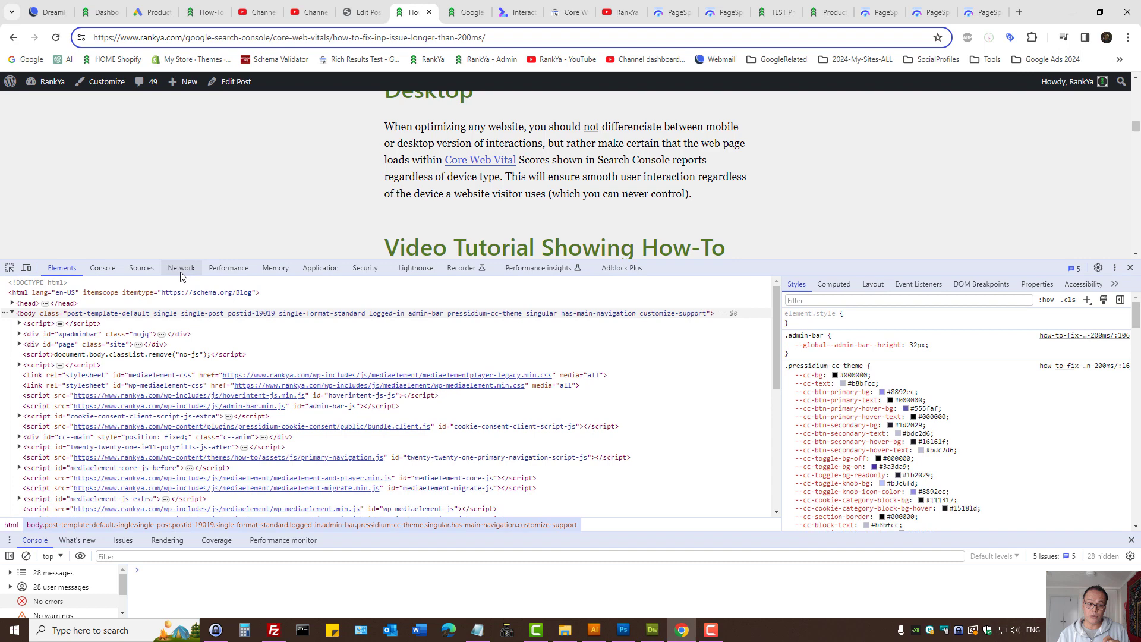
Step: Capture the article's network requests with a reload, then an empty-cache hard reload
click(180, 268)
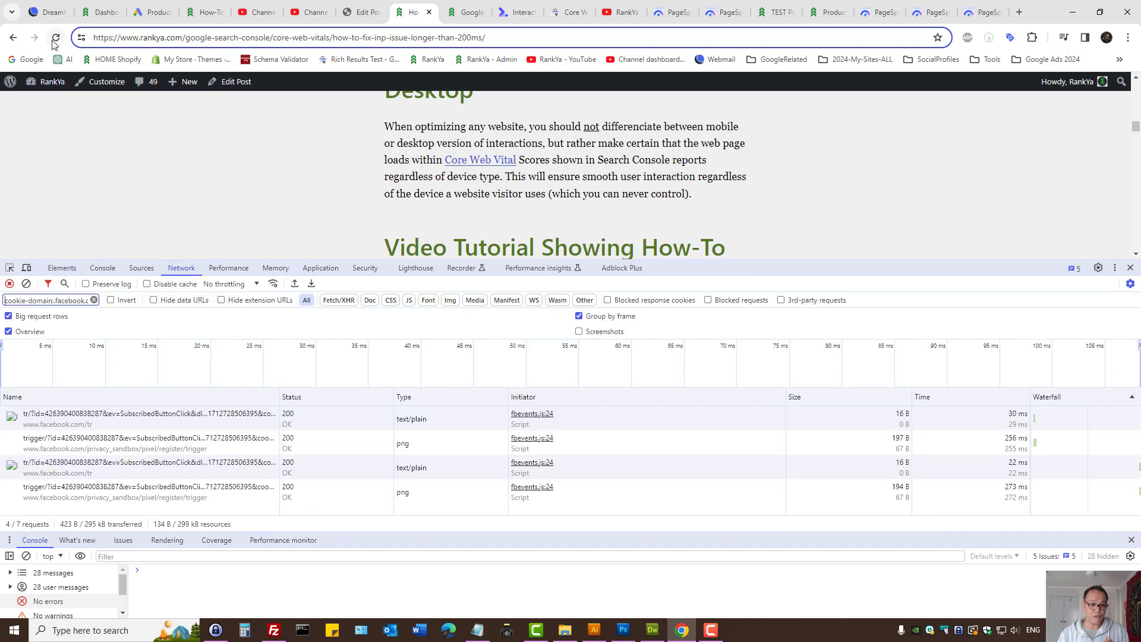
click(55, 37)
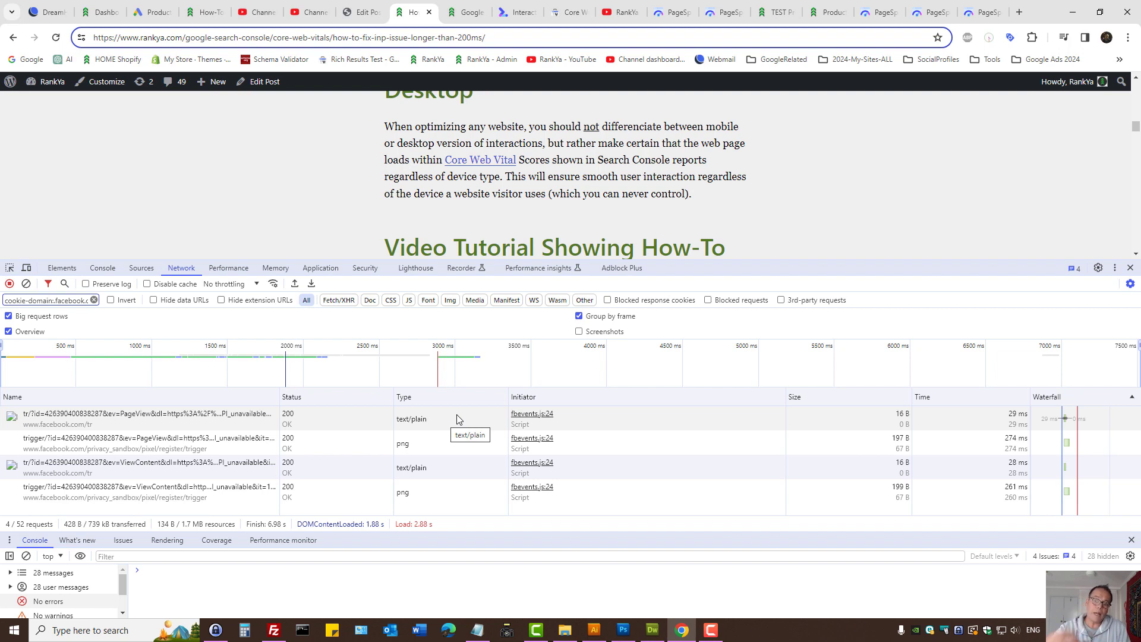
mouse_move(431, 466)
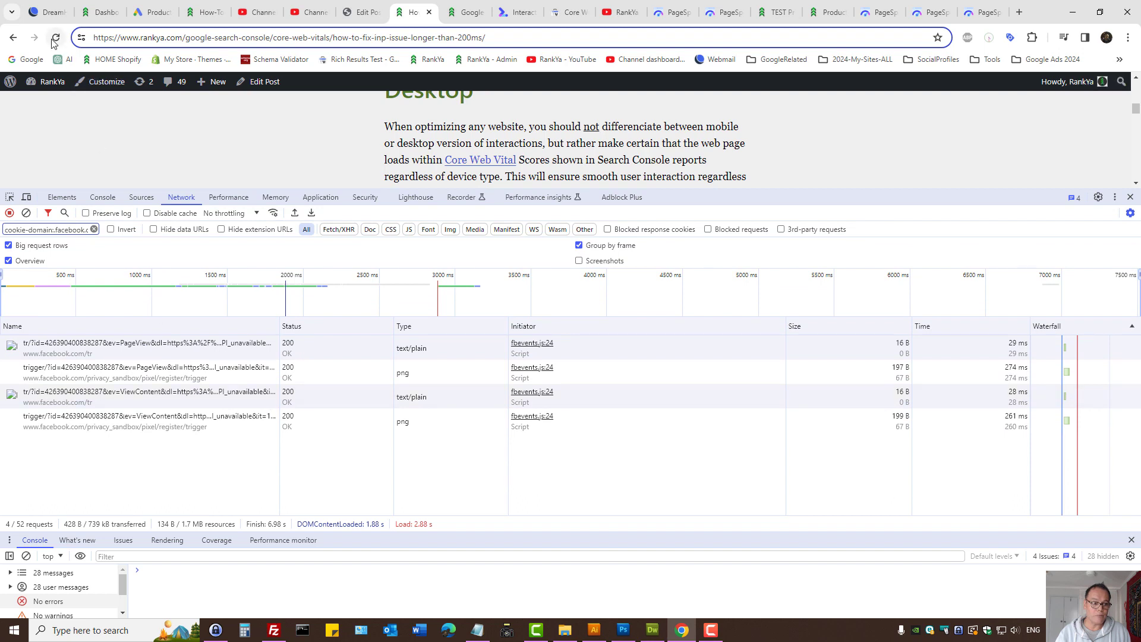
right_click(55, 37)
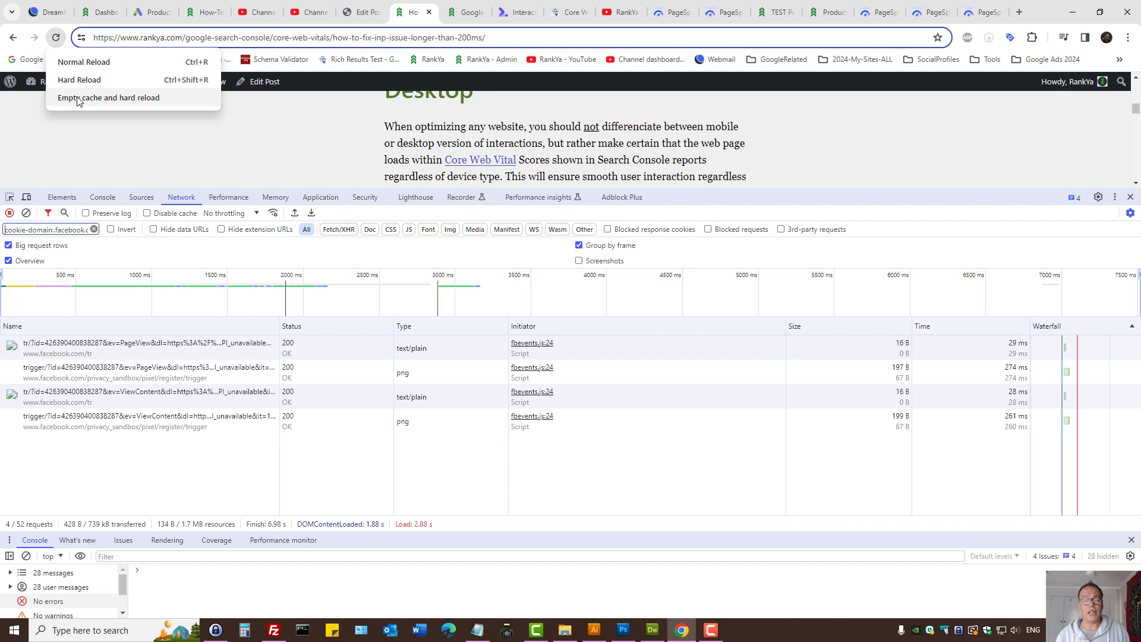
click(107, 97)
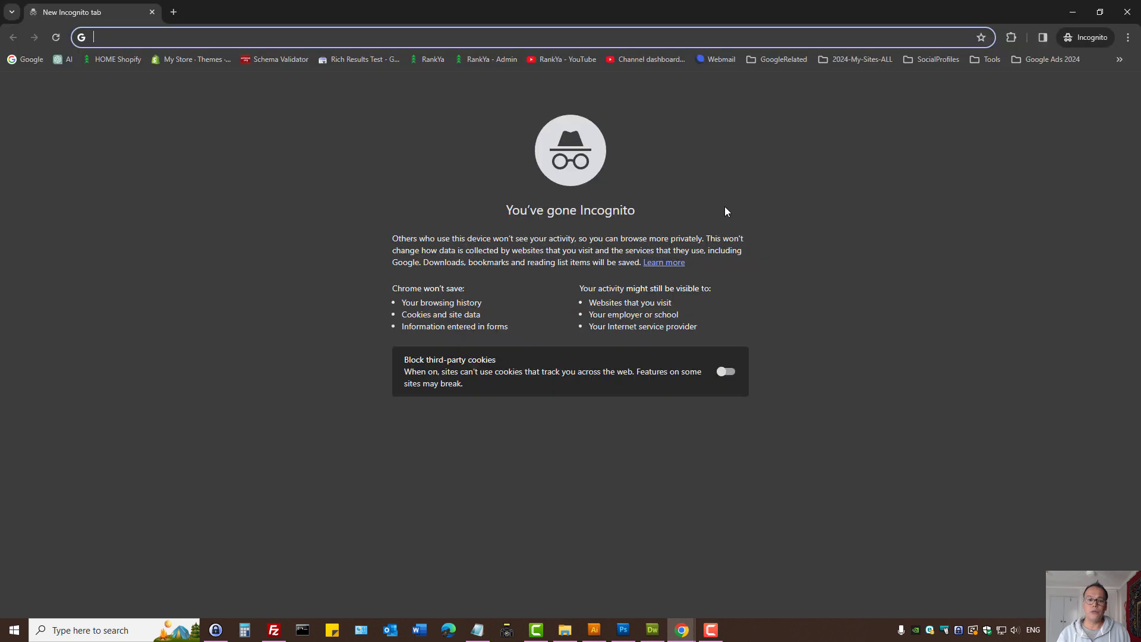
mouse_move(1093, 18)
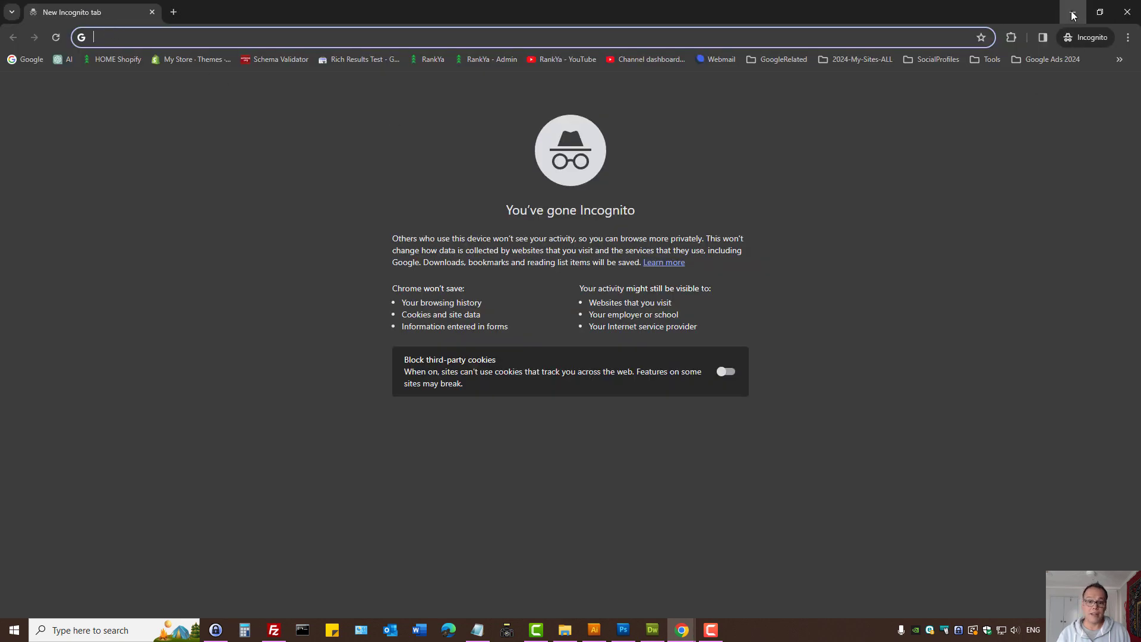
mouse_move(432, 60)
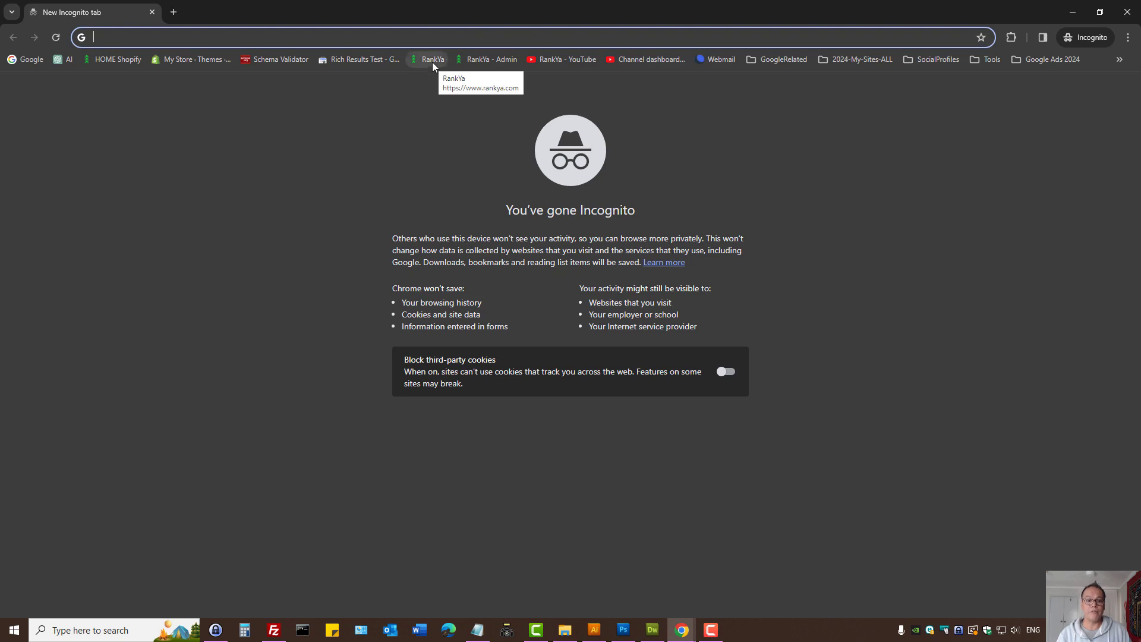
click(431, 59)
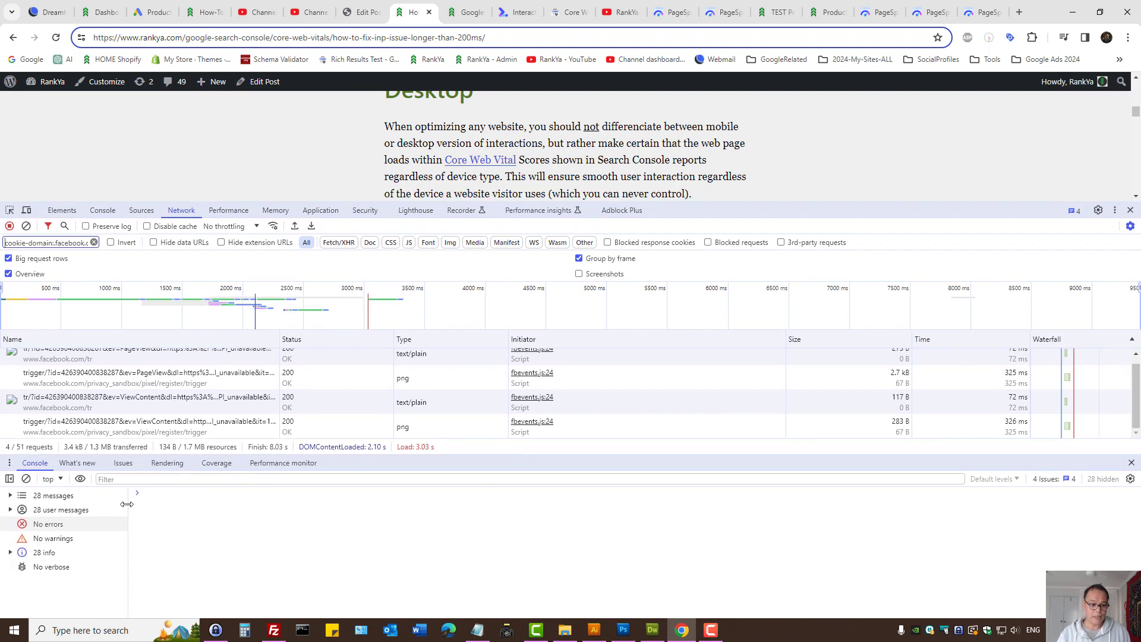
Step: Show JavaScript-only code coverage for the article, then go to the TEST Product One tab
click(216, 463)
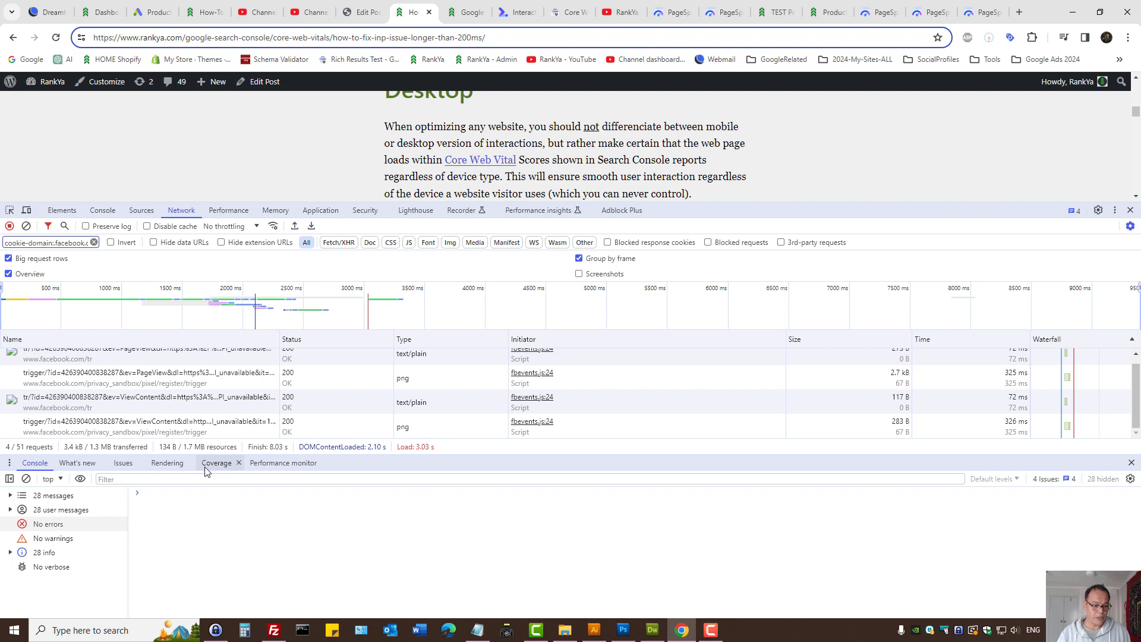
click(216, 463)
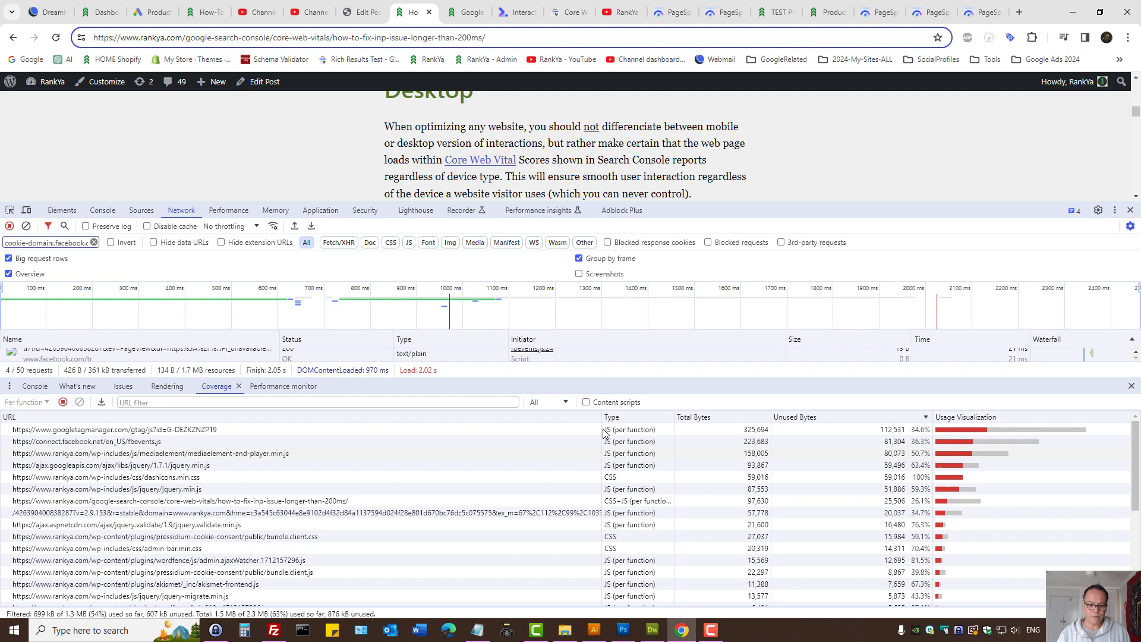
click(548, 402)
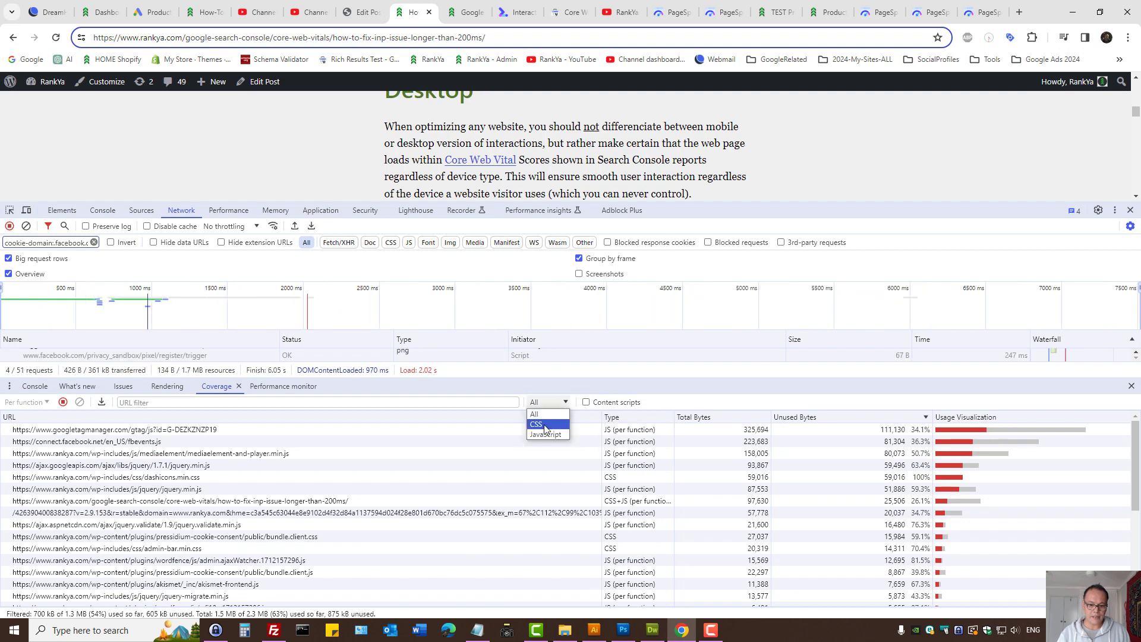
click(547, 434)
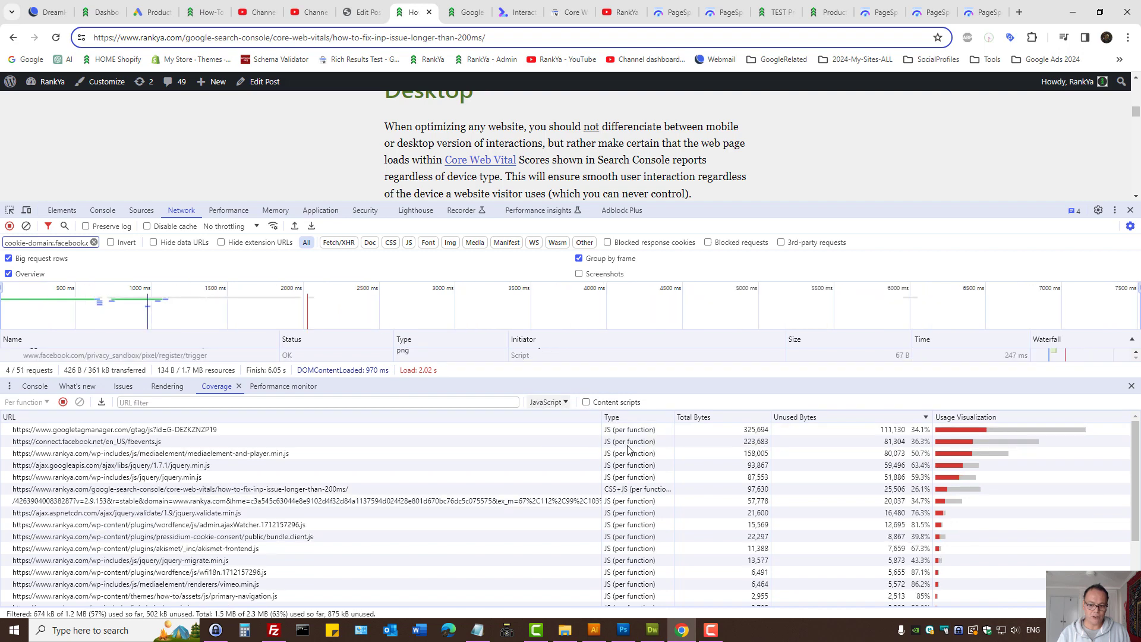
mouse_move(772, 467)
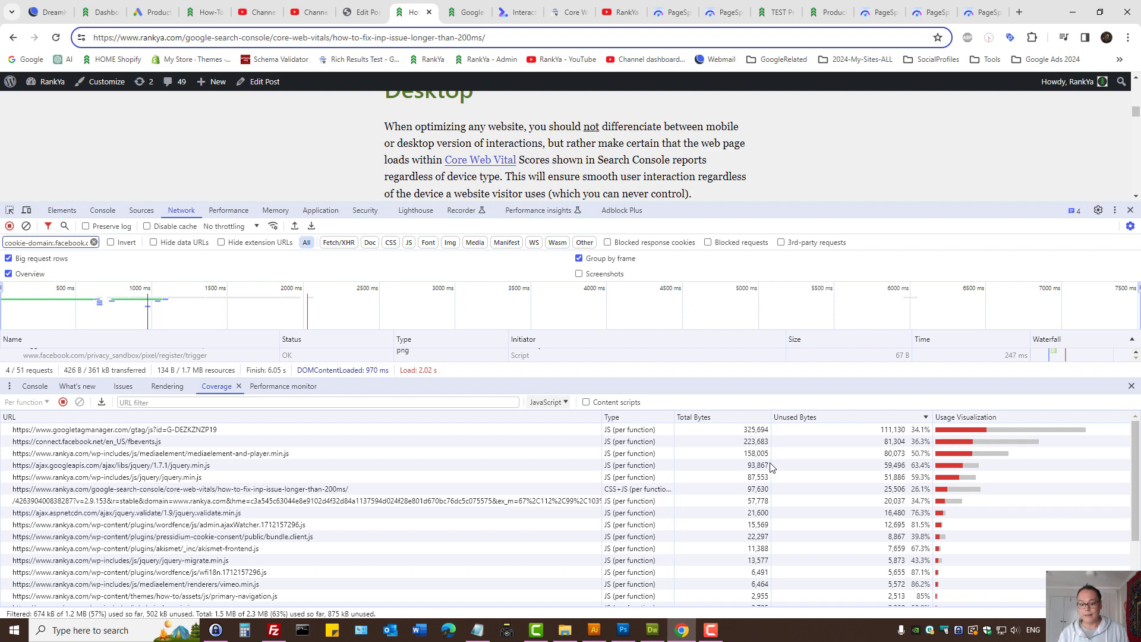
mouse_move(886, 275)
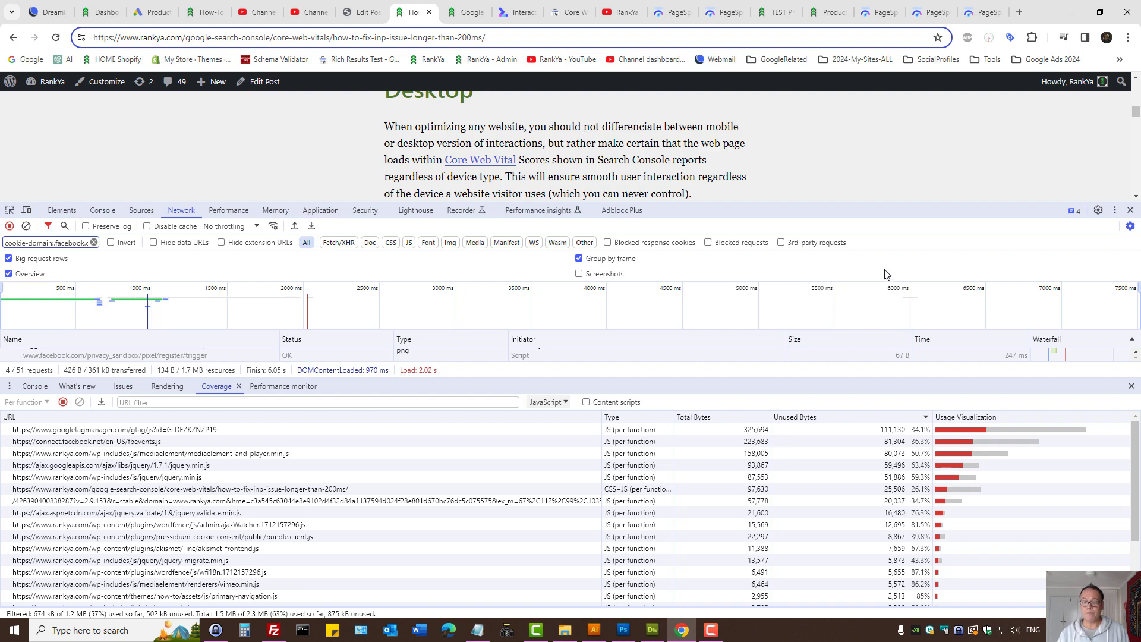
click(775, 13)
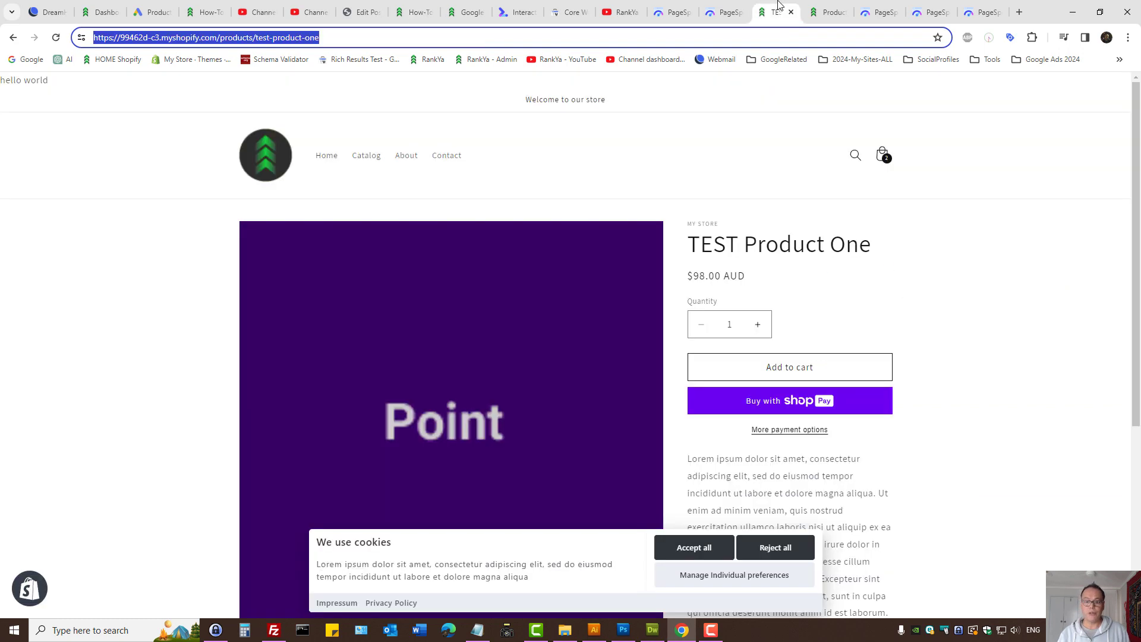
Step: Reload the TEST Product One page and start capturing its code coverage
click(535, 174)
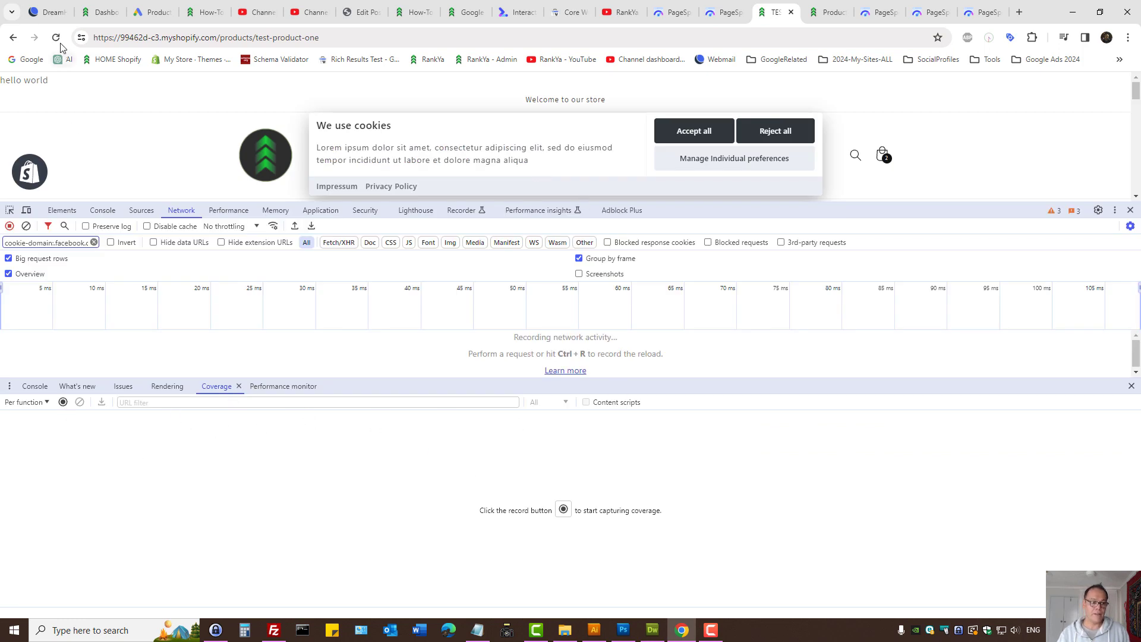
click(55, 37)
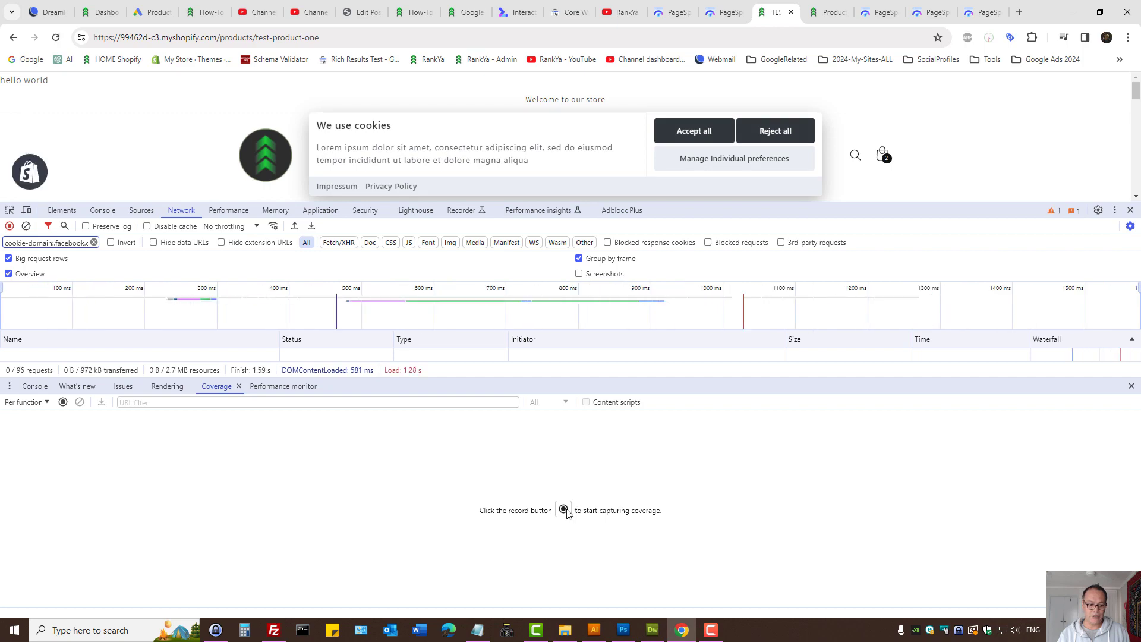
click(563, 510)
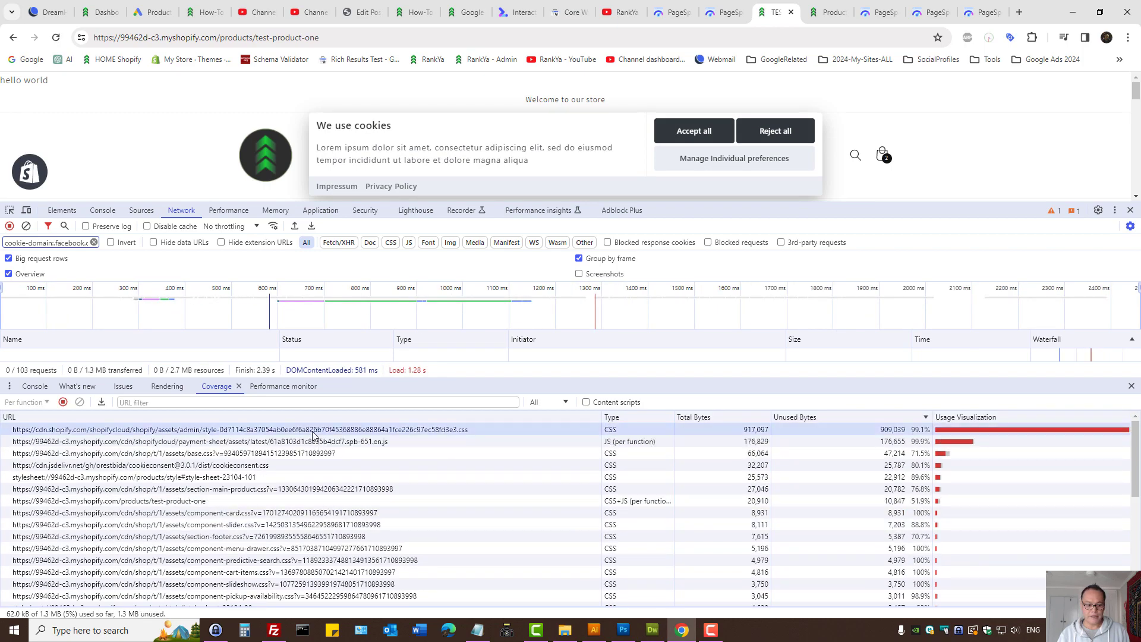
Step: Filter coverage to JavaScript and open the mostly unused payment-sheet script
click(141, 211)
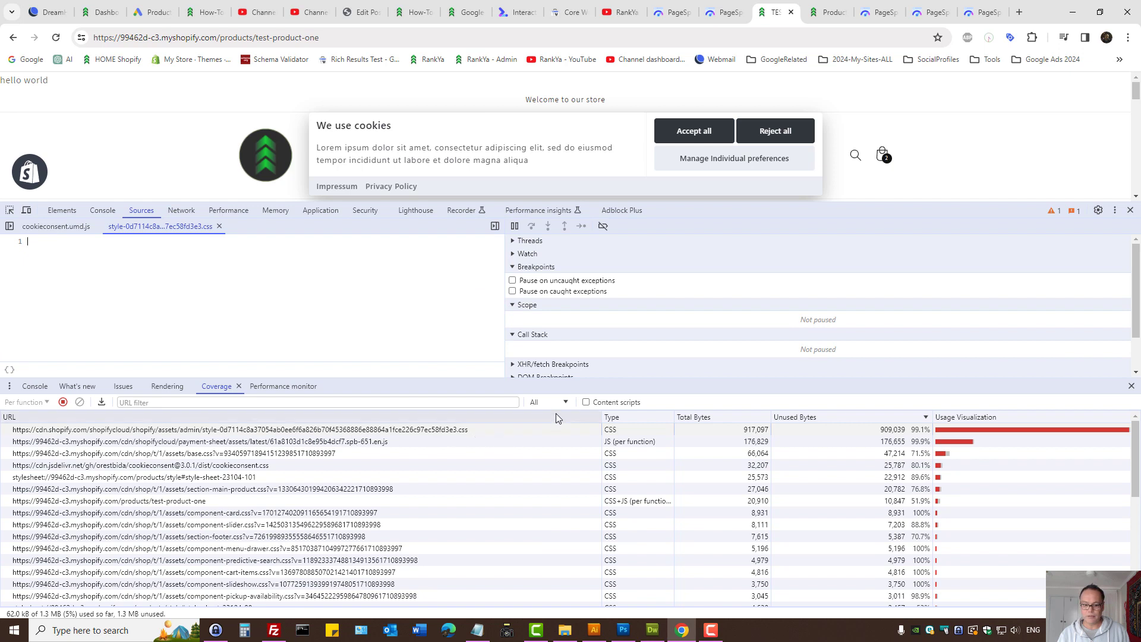
click(546, 402)
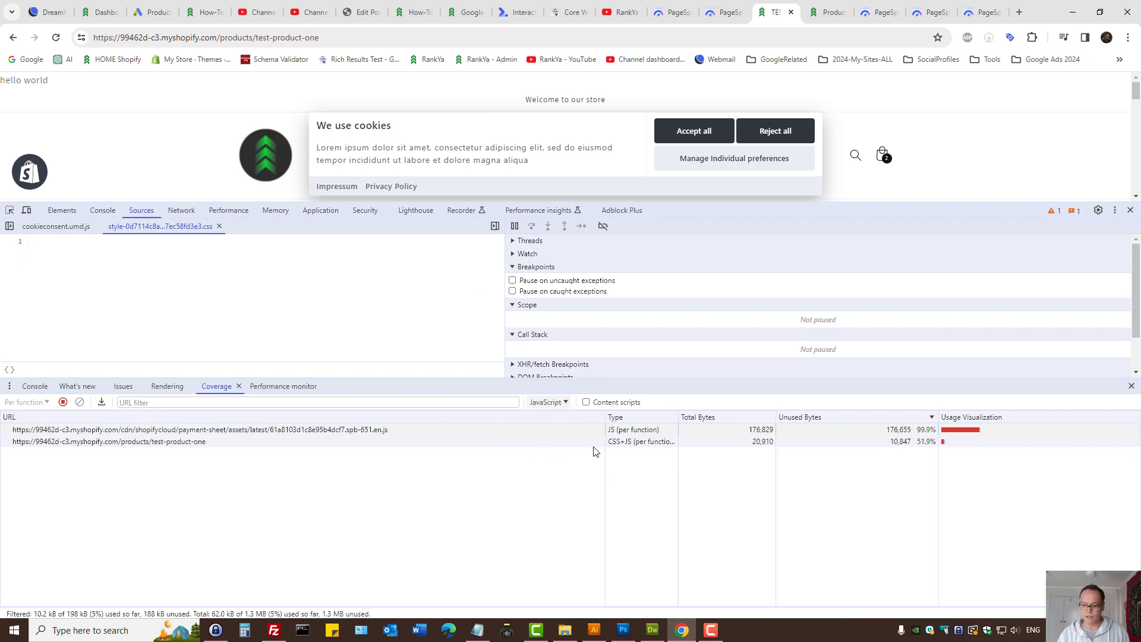
click(200, 430)
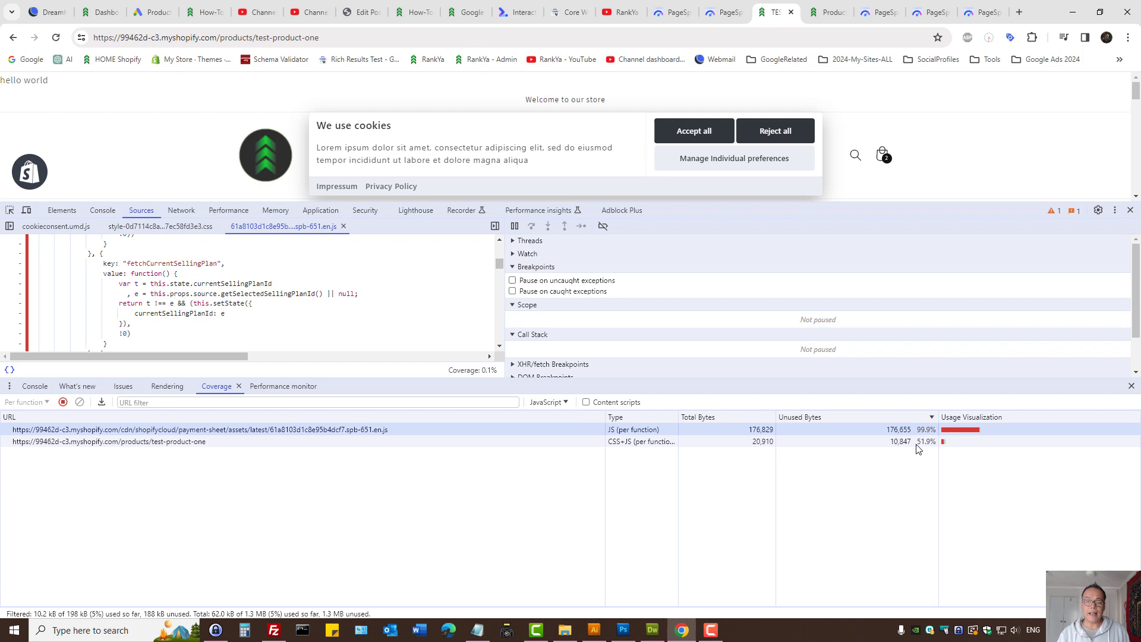
mouse_move(963, 440)
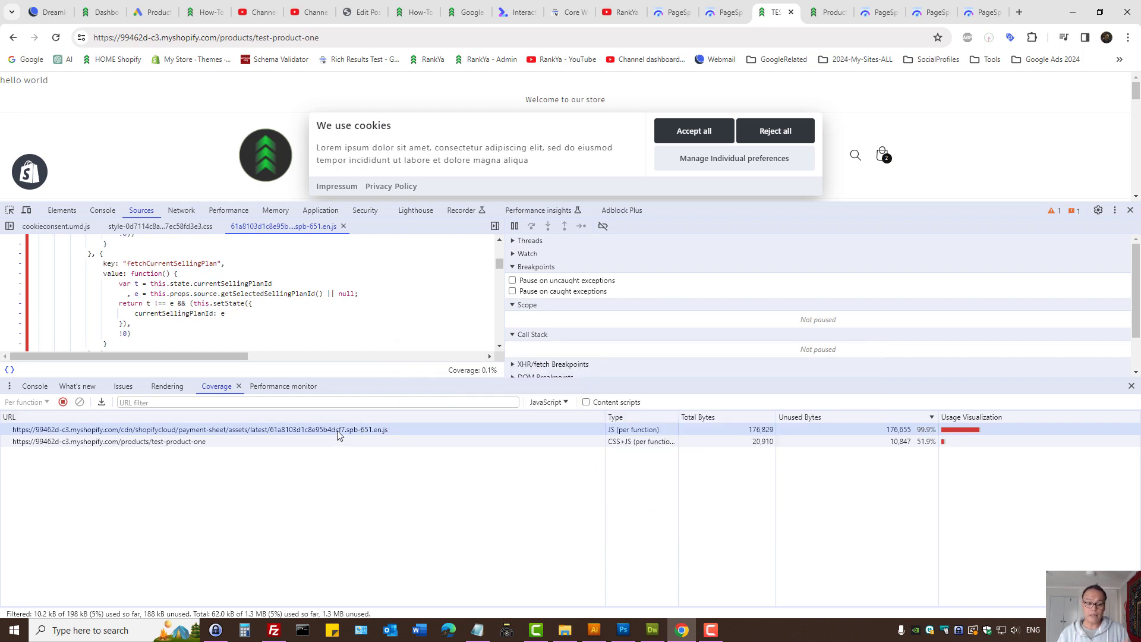
mouse_move(338, 429)
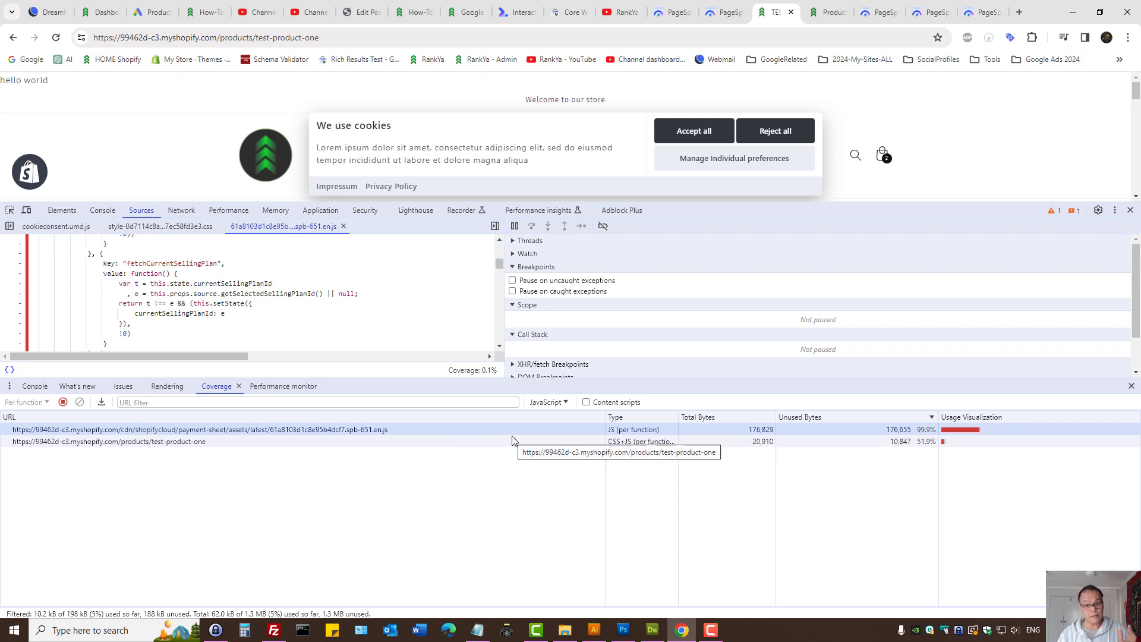
mouse_move(439, 432)
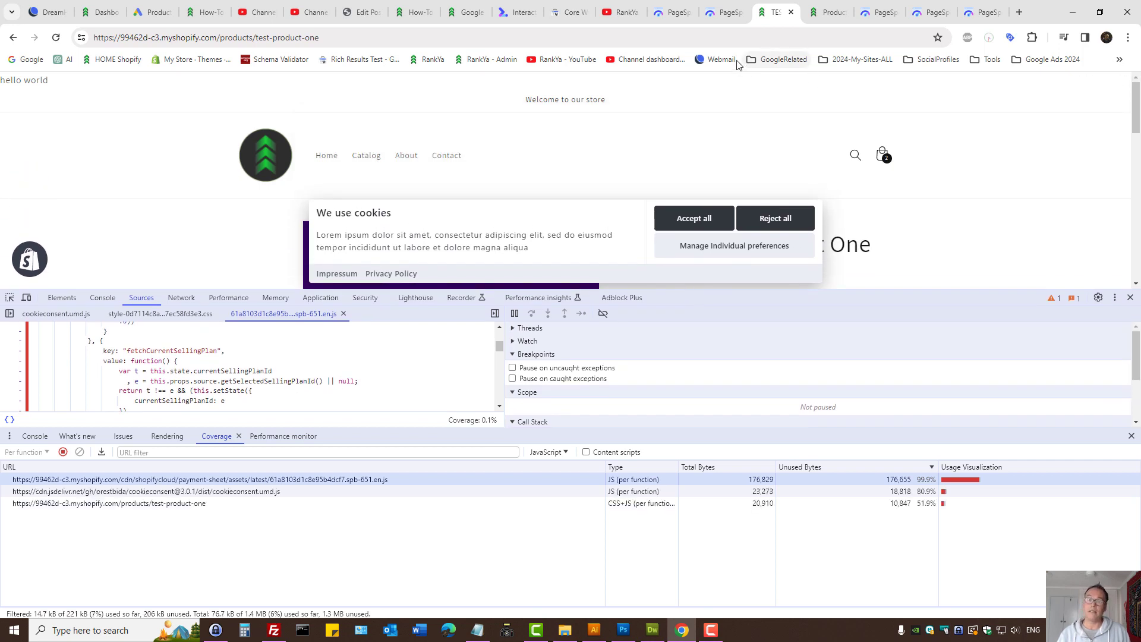
mouse_move(662, 91)
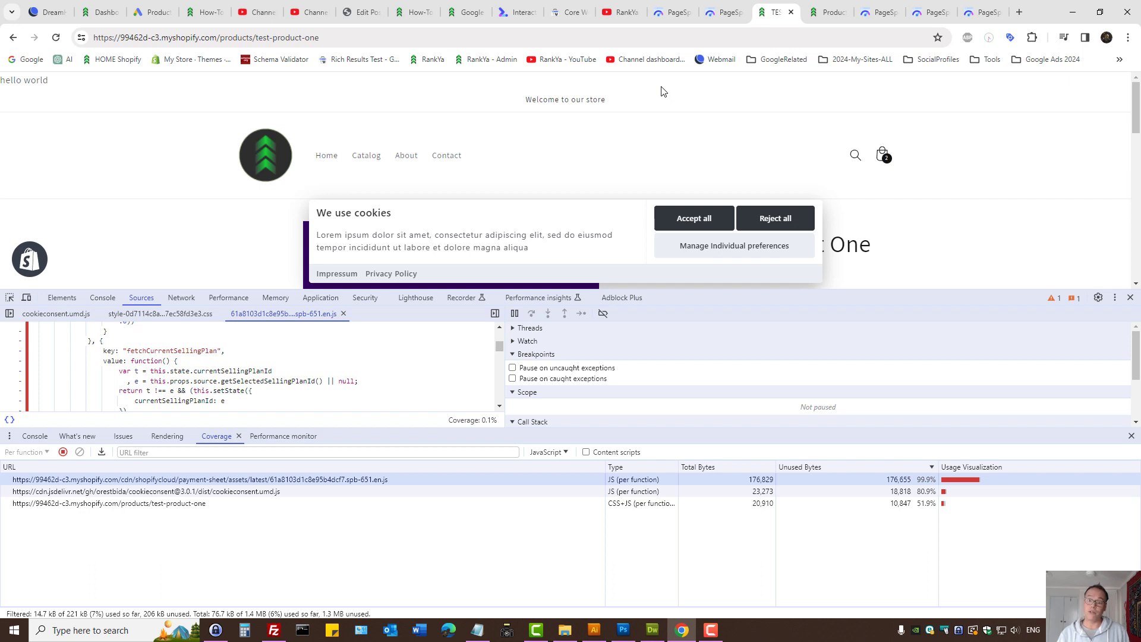
click(671, 12)
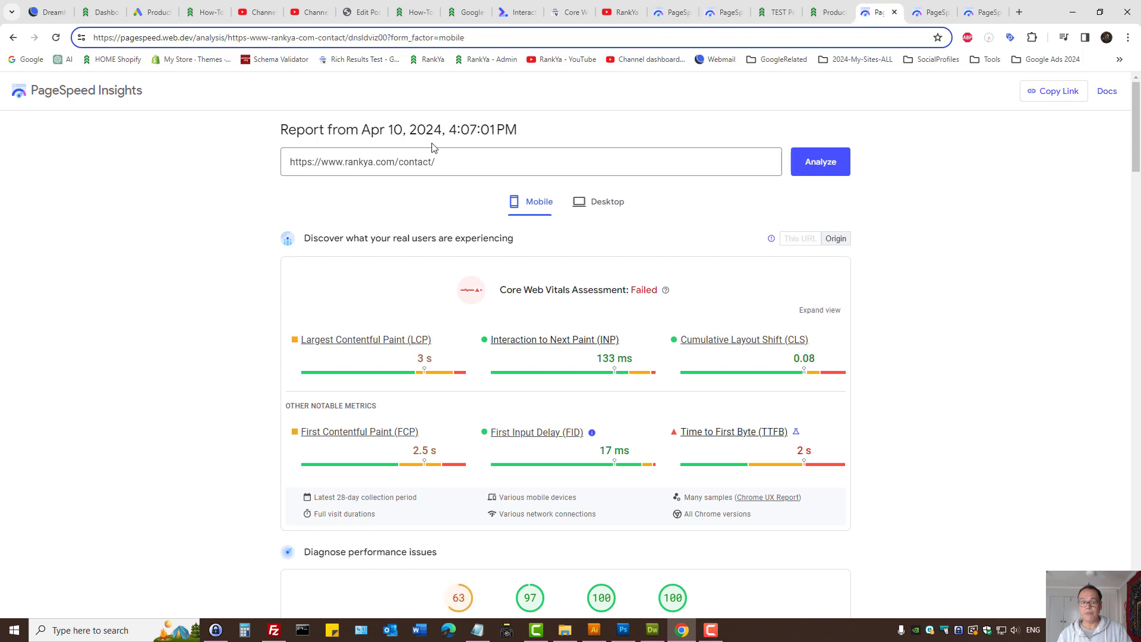
Step: Compare the contact and website-seo-audit reports, ending on contact's diagnostics (Performance 63)
click(456, 162)
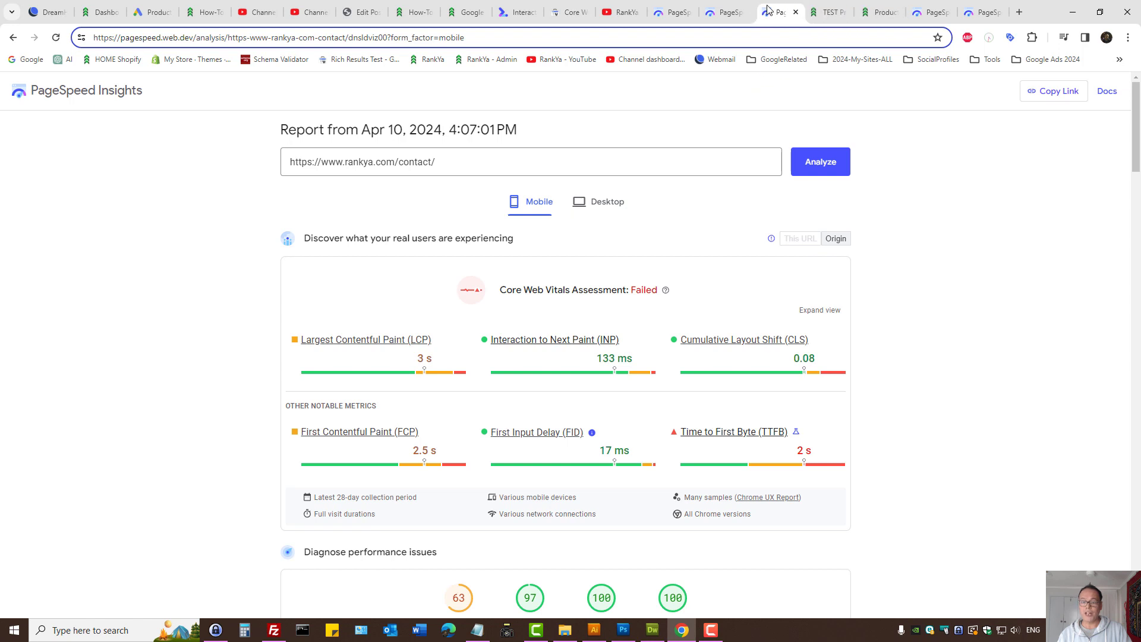
scroll(down, 3)
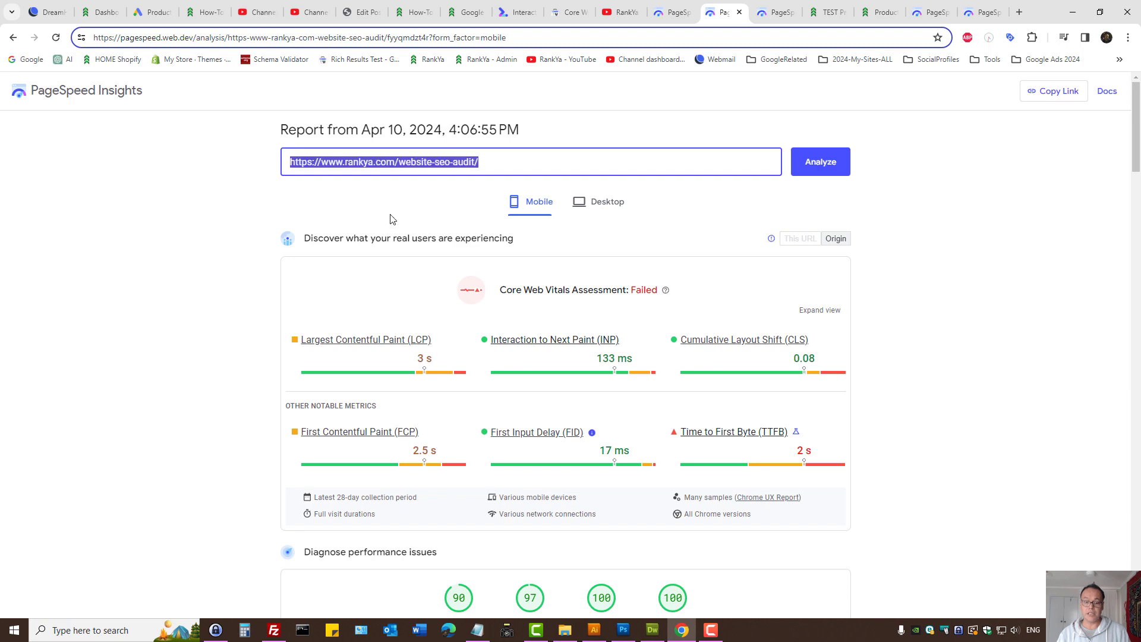
click(458, 202)
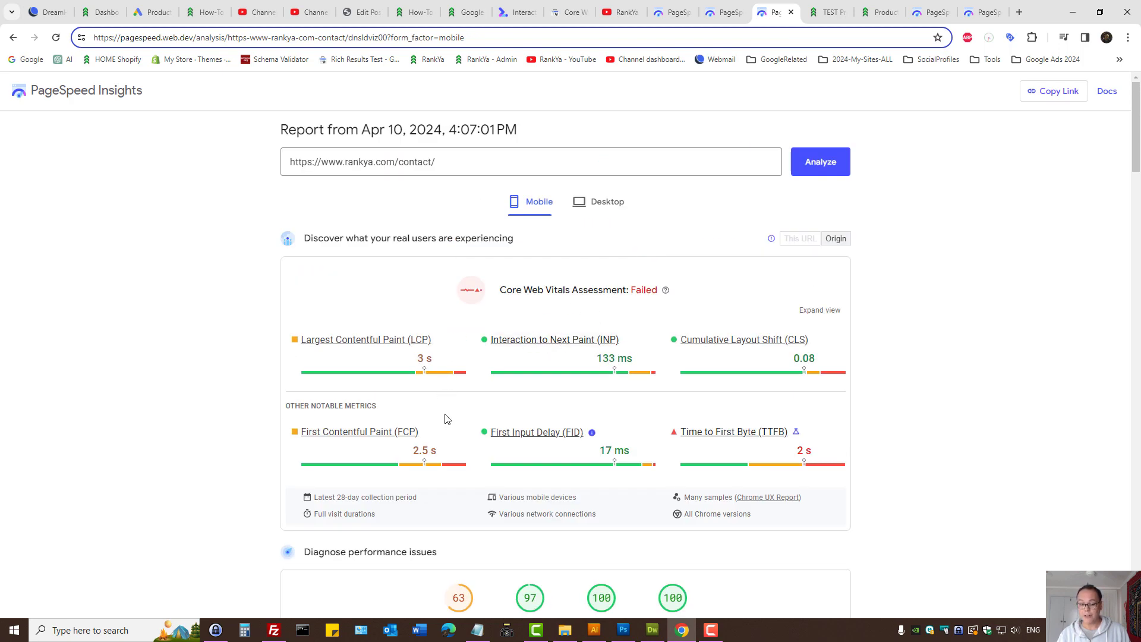
scroll(down, 3)
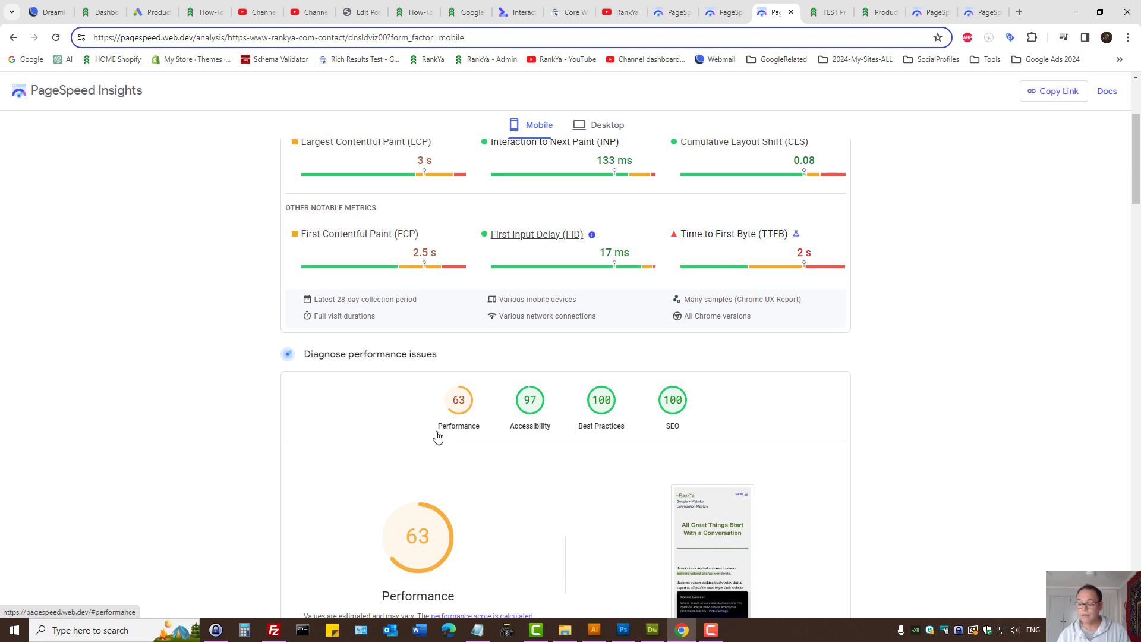
mouse_move(935, 233)
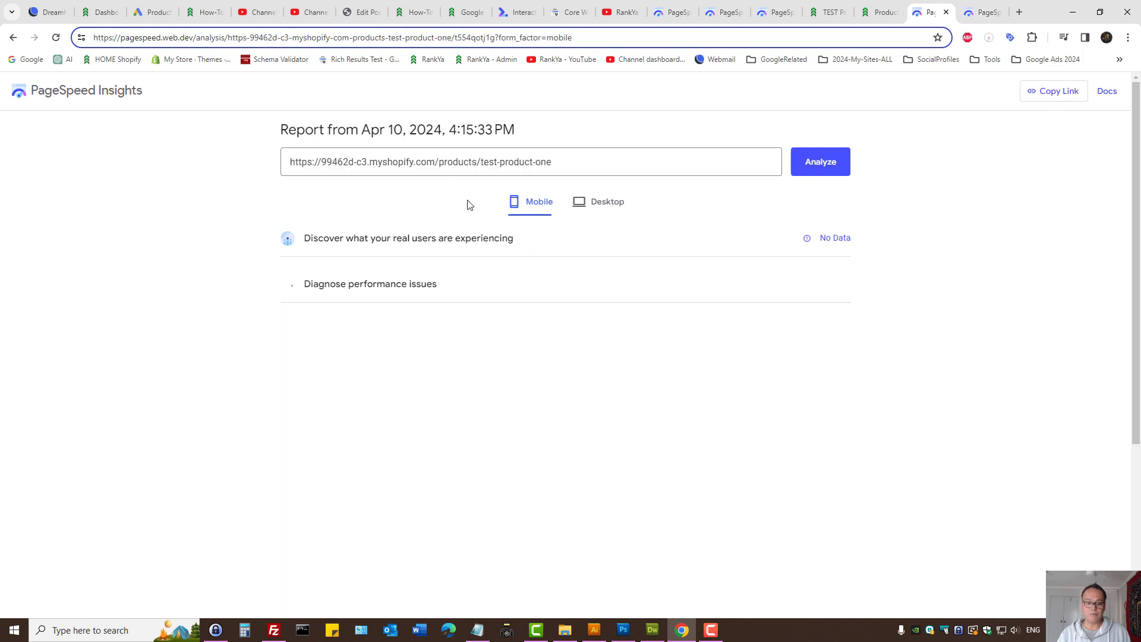
Step: Open the collections page report (Performance 87) and filter diagnostics to Total Blocking Time
click(820, 162)
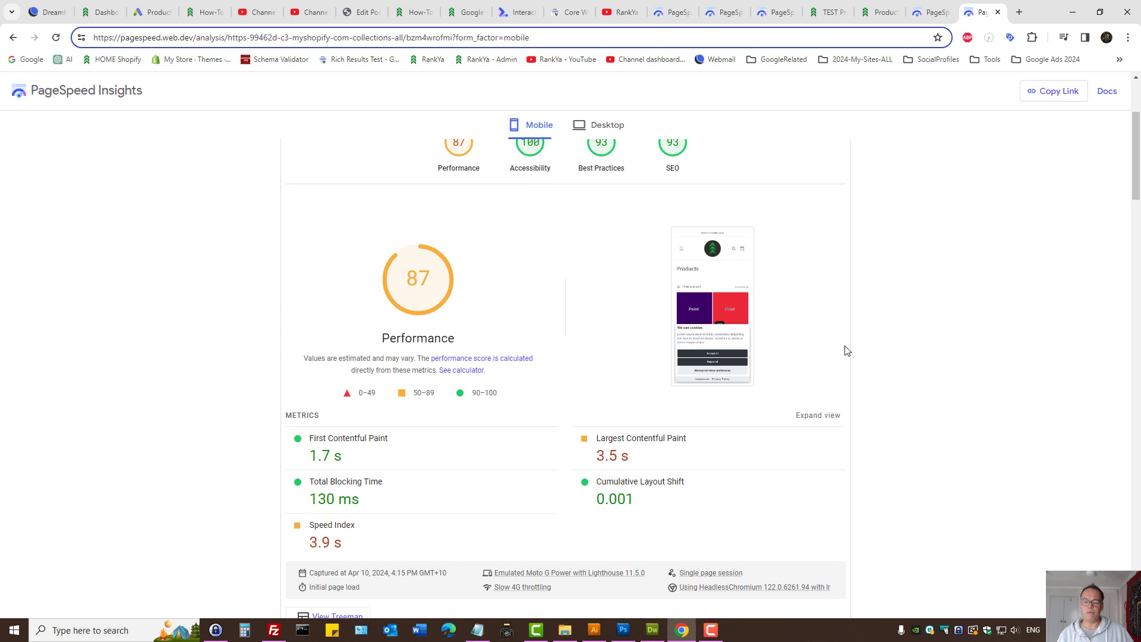
scroll(down, 3)
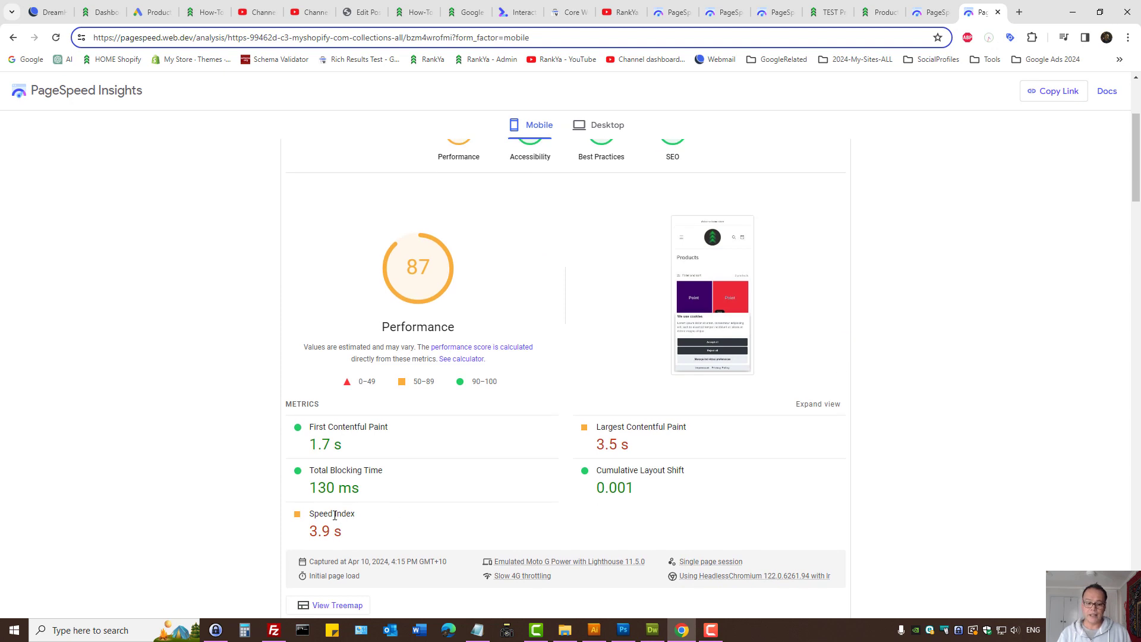
double_click(331, 513)
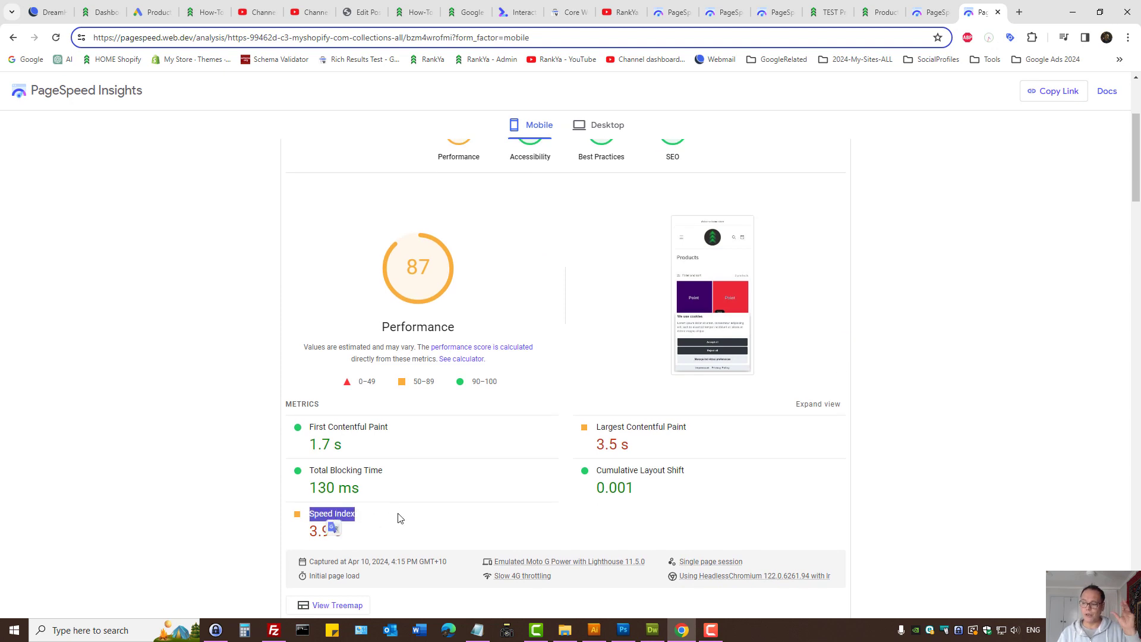
scroll(down, 3)
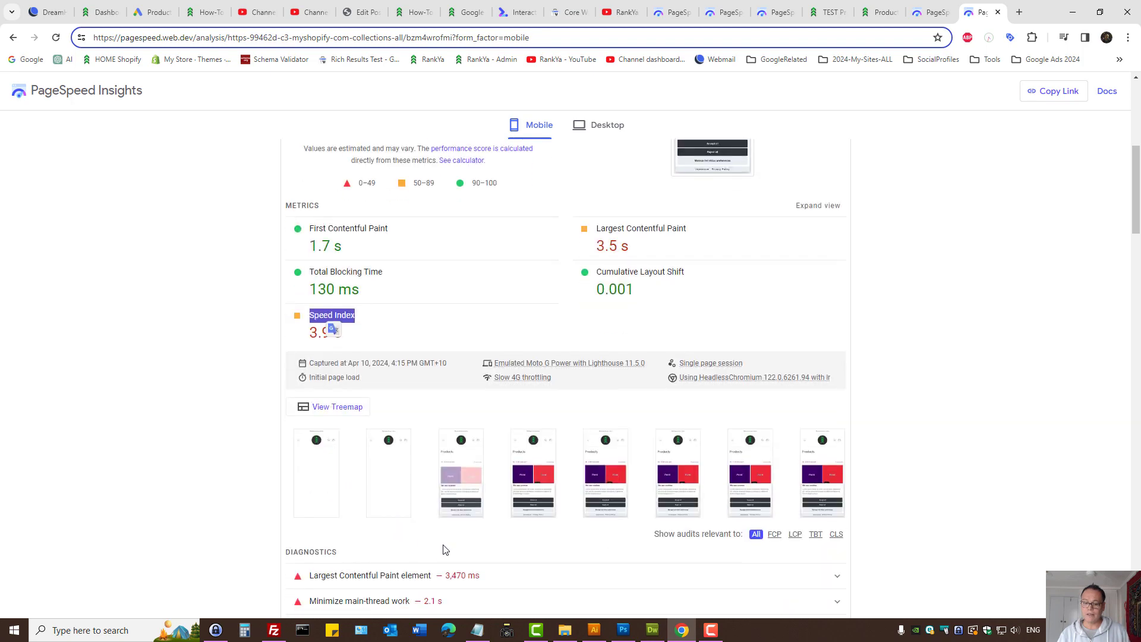
scroll(down, 3)
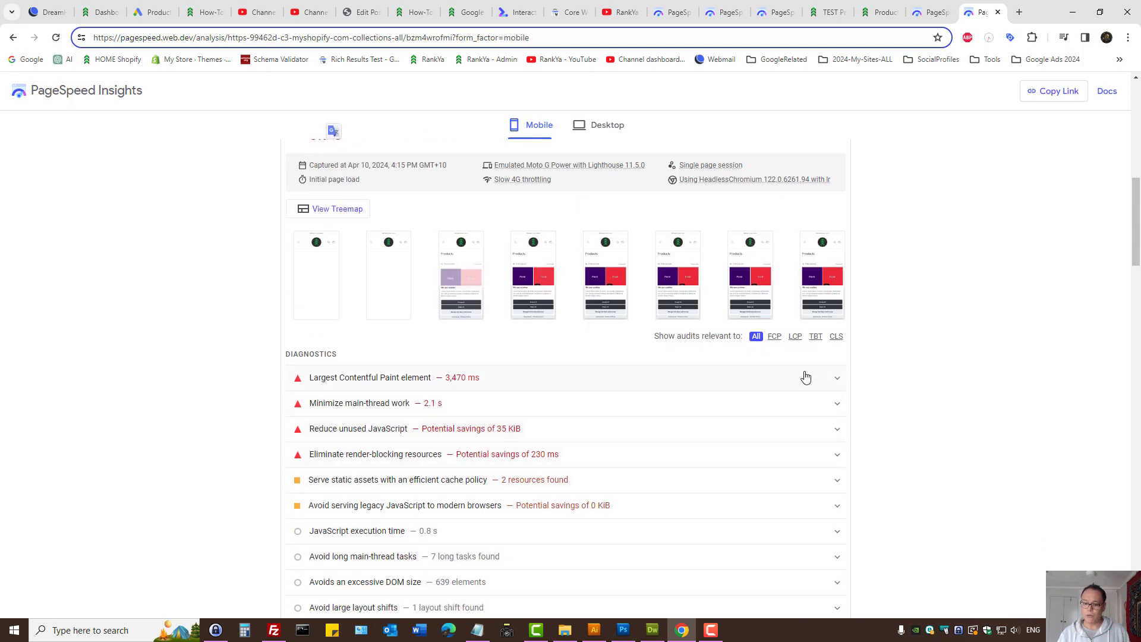
mouse_move(816, 337)
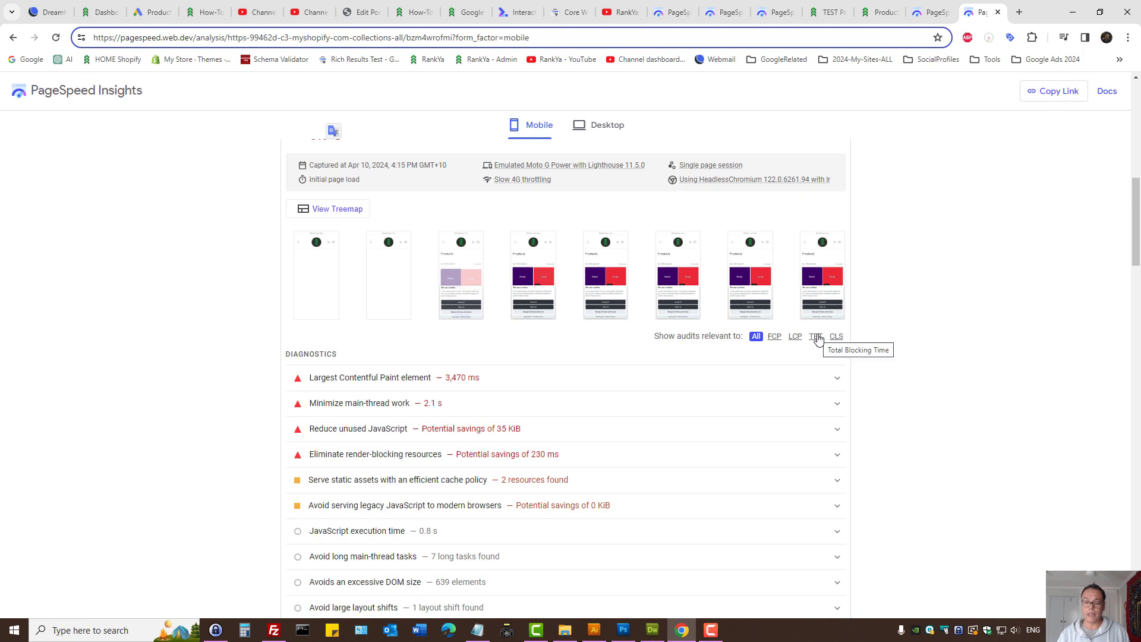
mouse_move(894, 336)
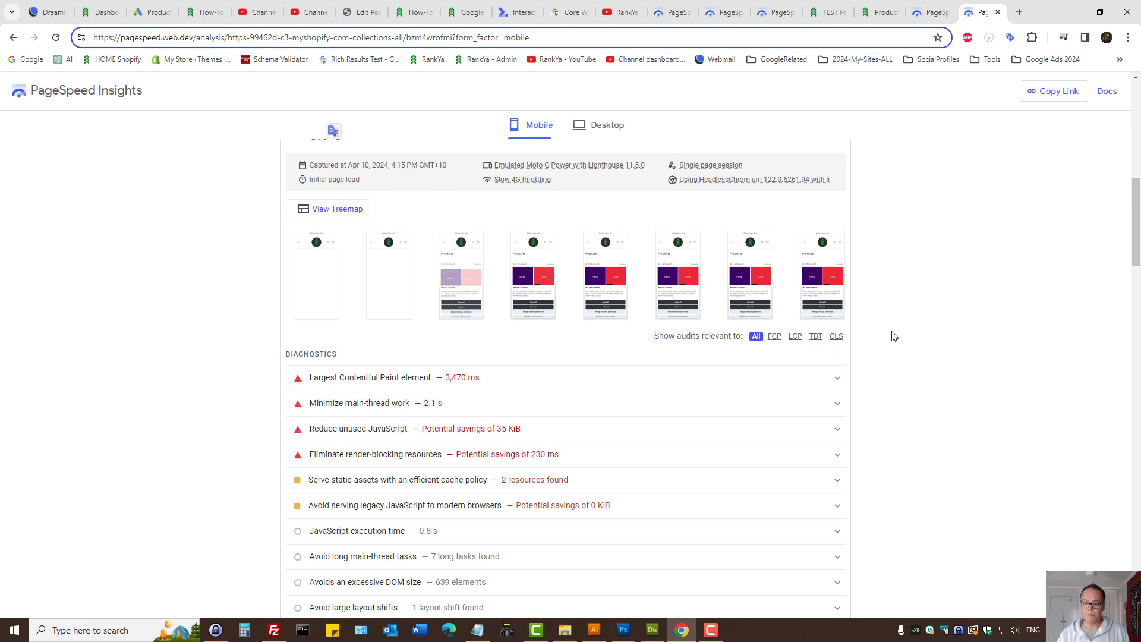
mouse_move(815, 337)
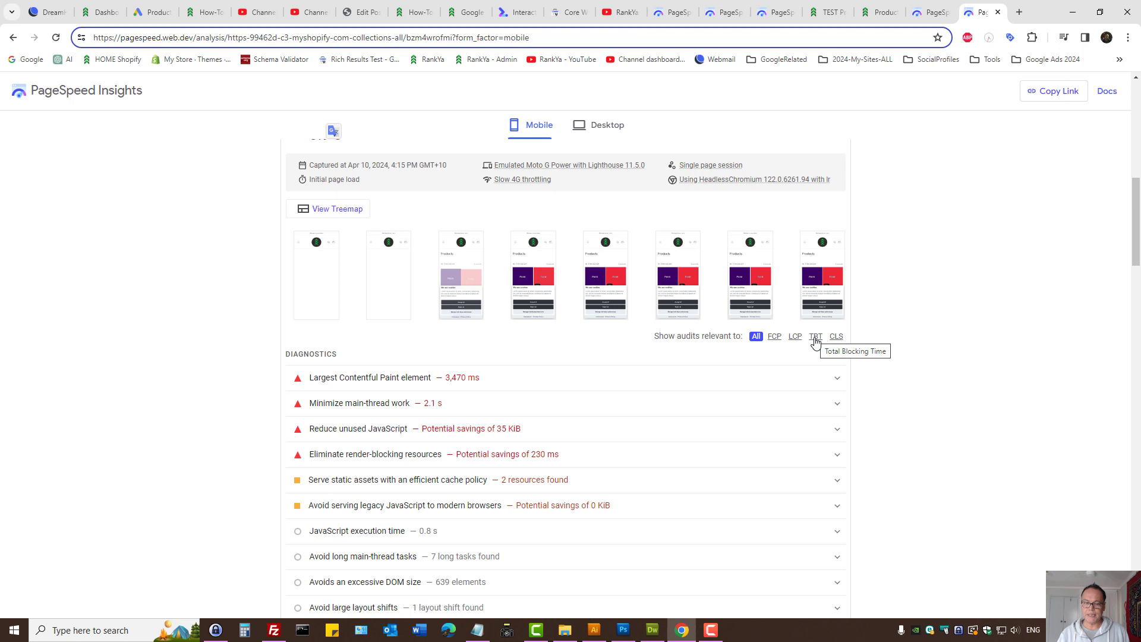
mouse_move(815, 336)
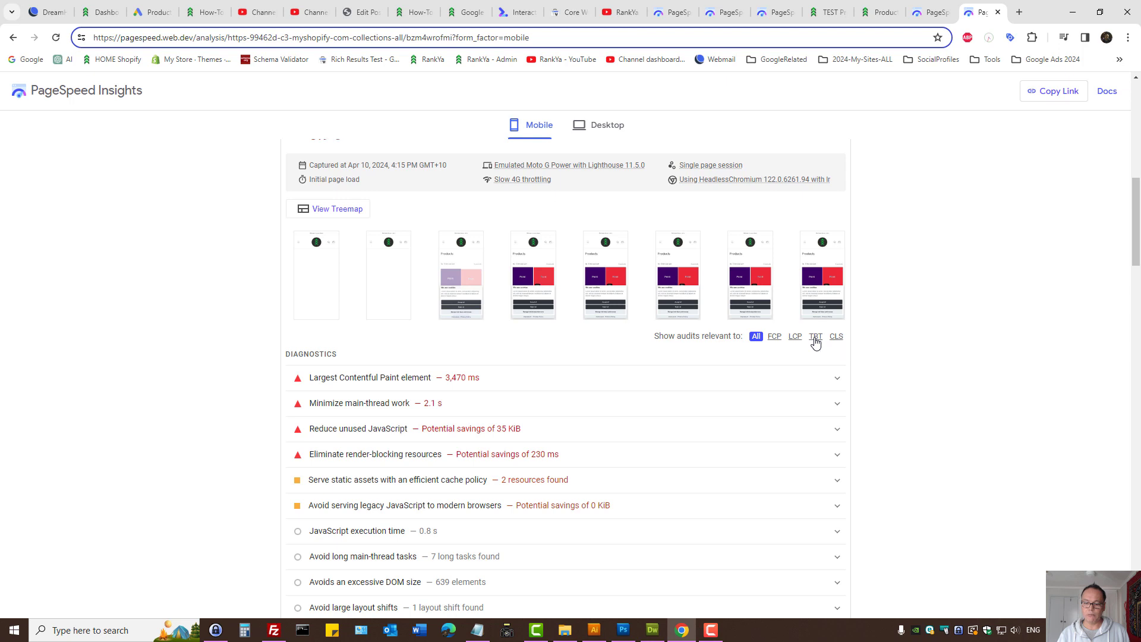
click(815, 337)
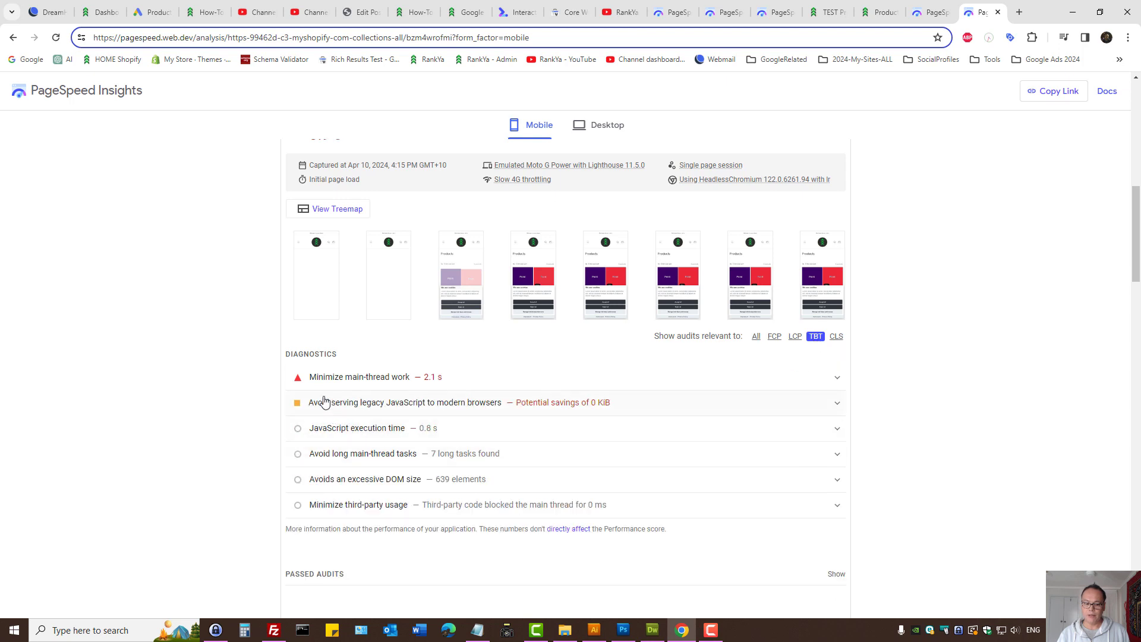
mouse_move(429, 385)
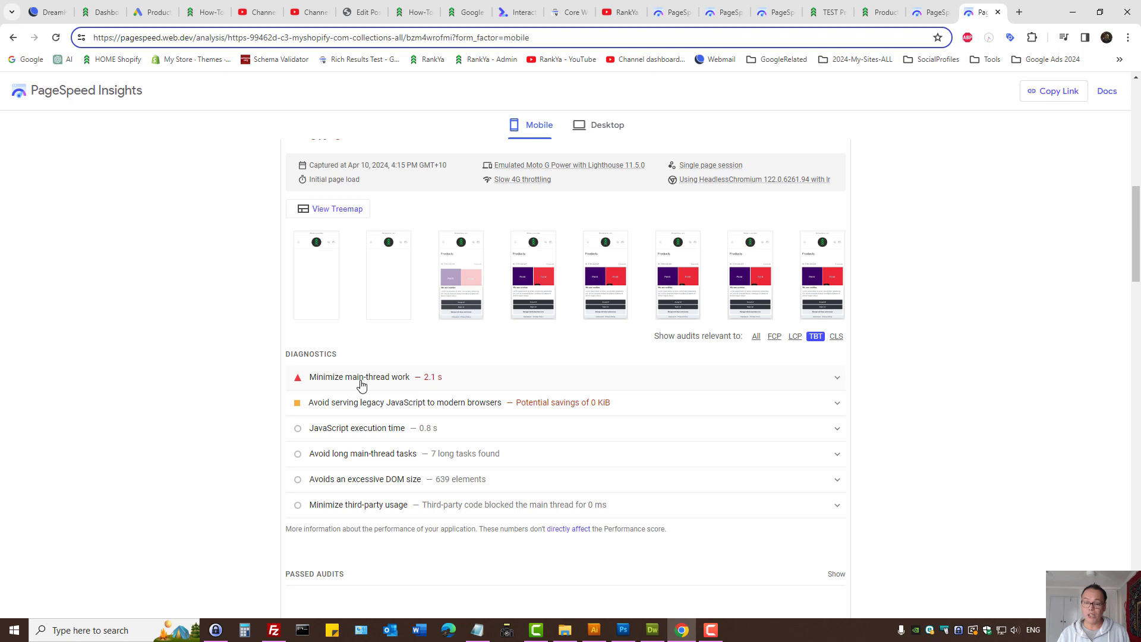
Step: Expand Minimize main-thread work and review Script Evaluation at 849 ms
click(359, 376)
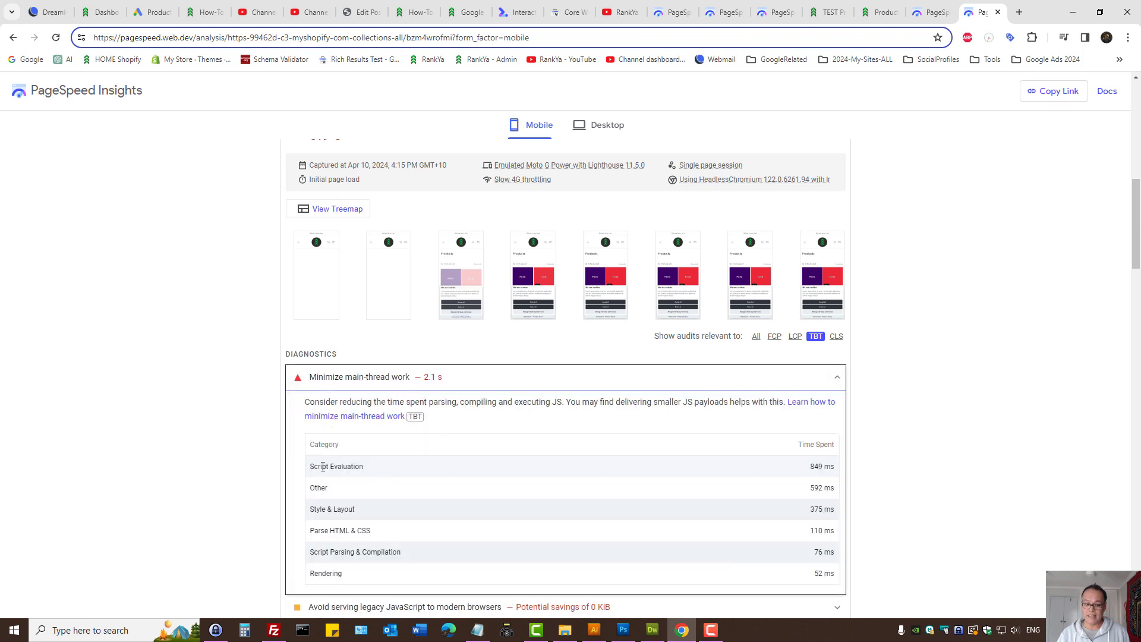
double_click(337, 466)
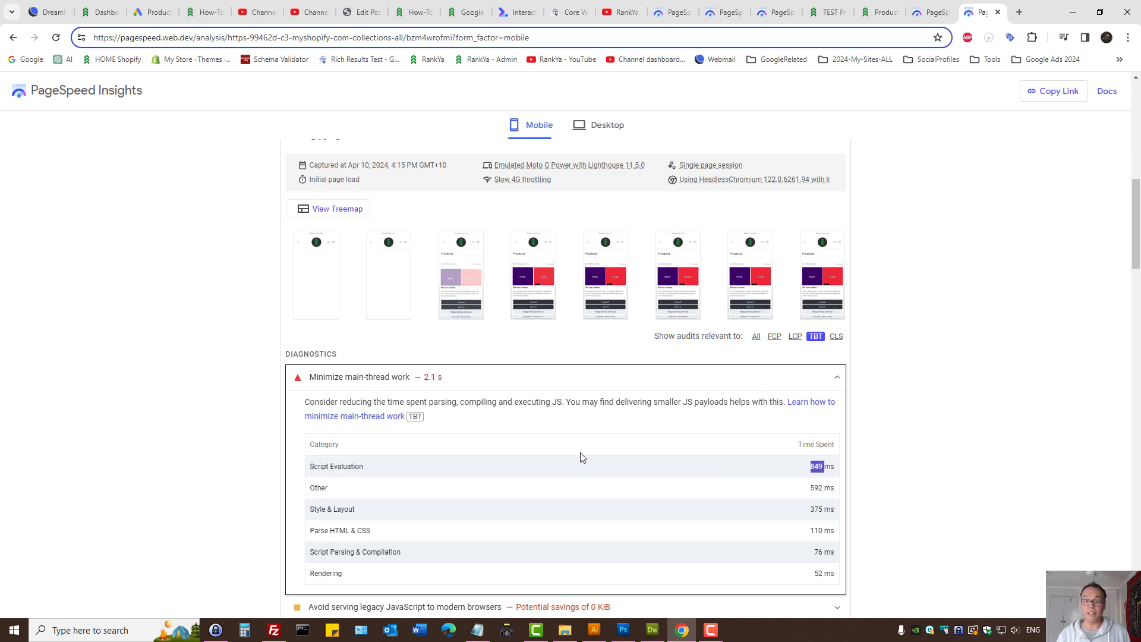
double_click(348, 466)
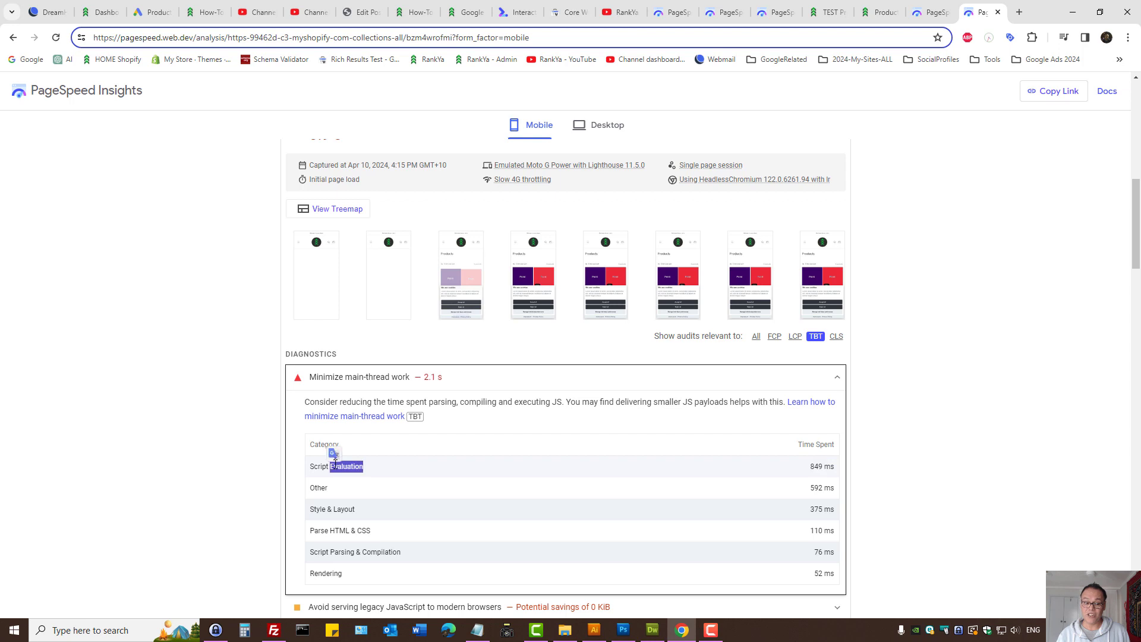
double_click(336, 466)
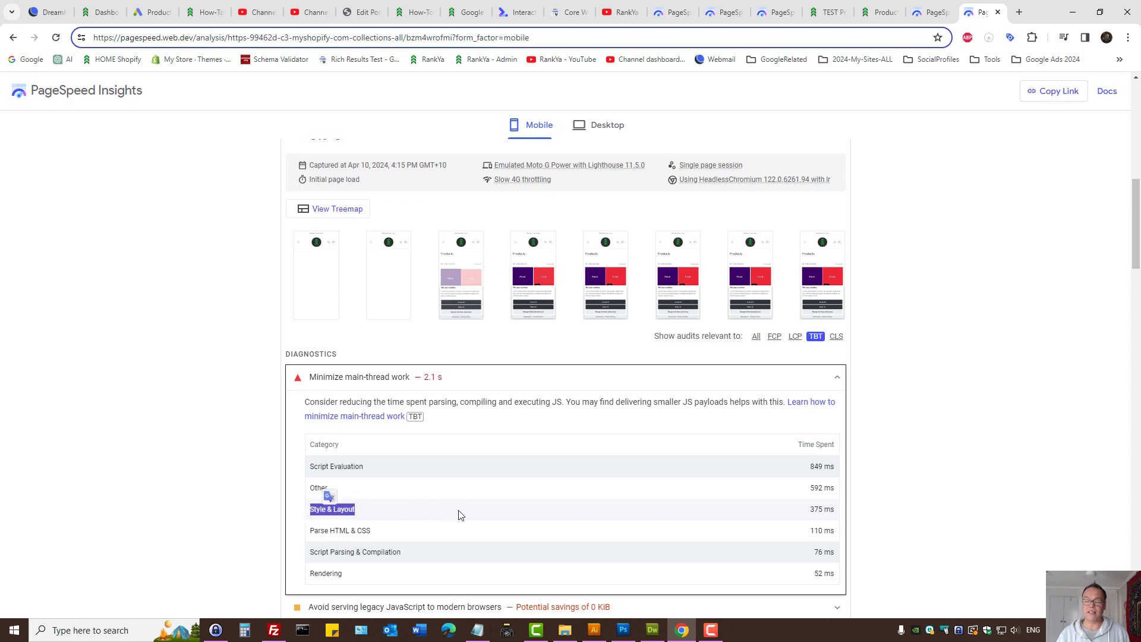
mouse_move(920, 318)
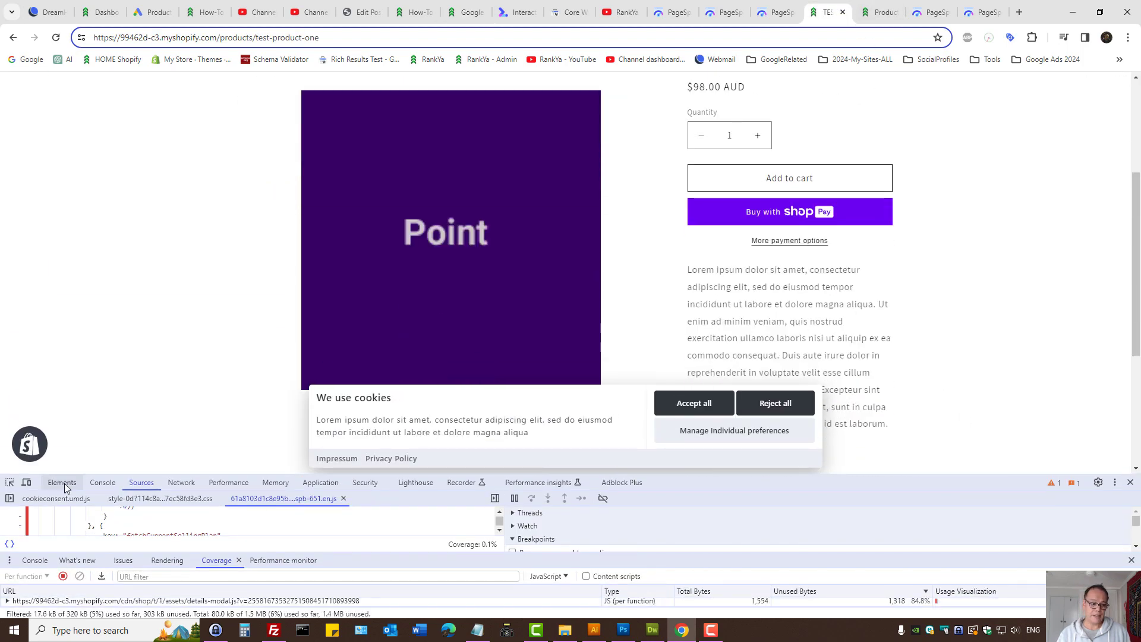
Step: Switch the store to iPhone SE emulation and browse from the cart to TEST Product Two
click(26, 482)
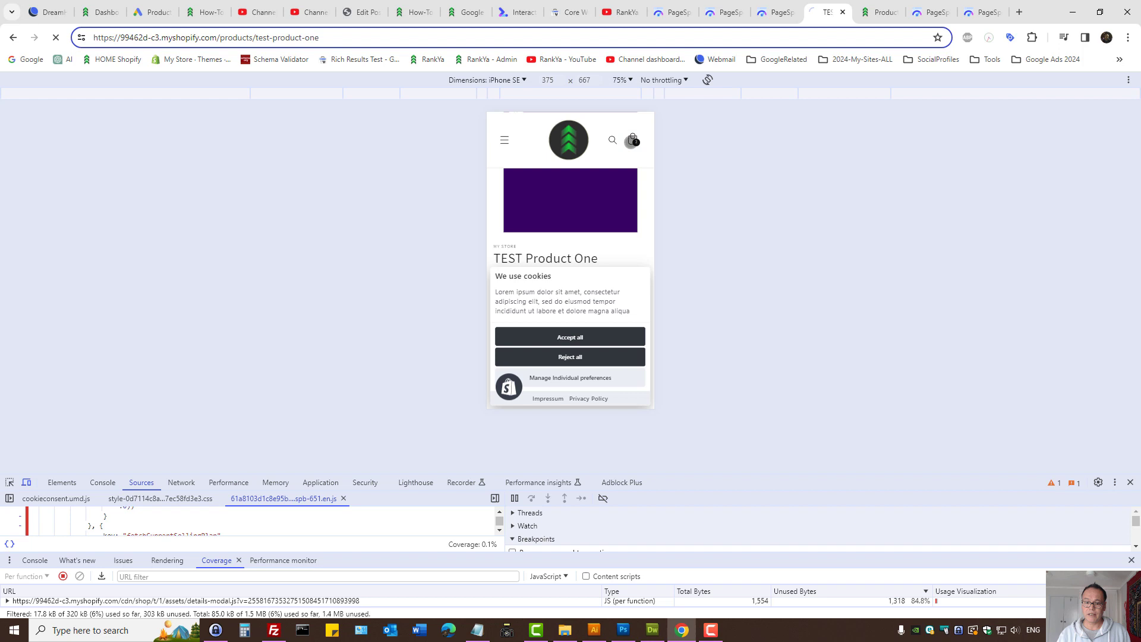
click(632, 140)
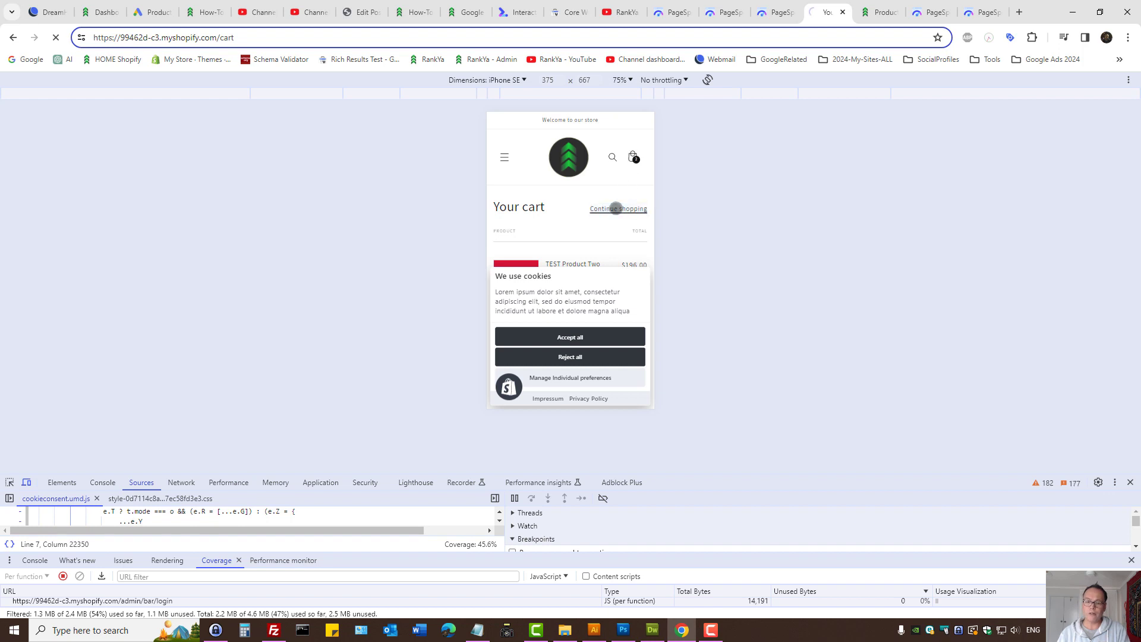
click(618, 209)
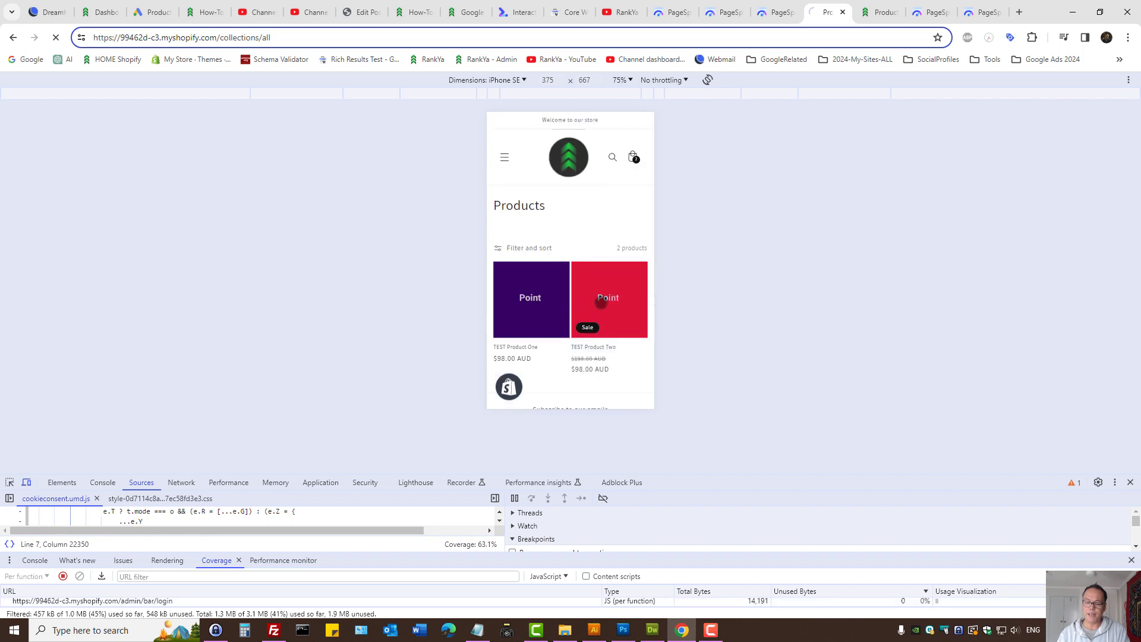
click(607, 299)
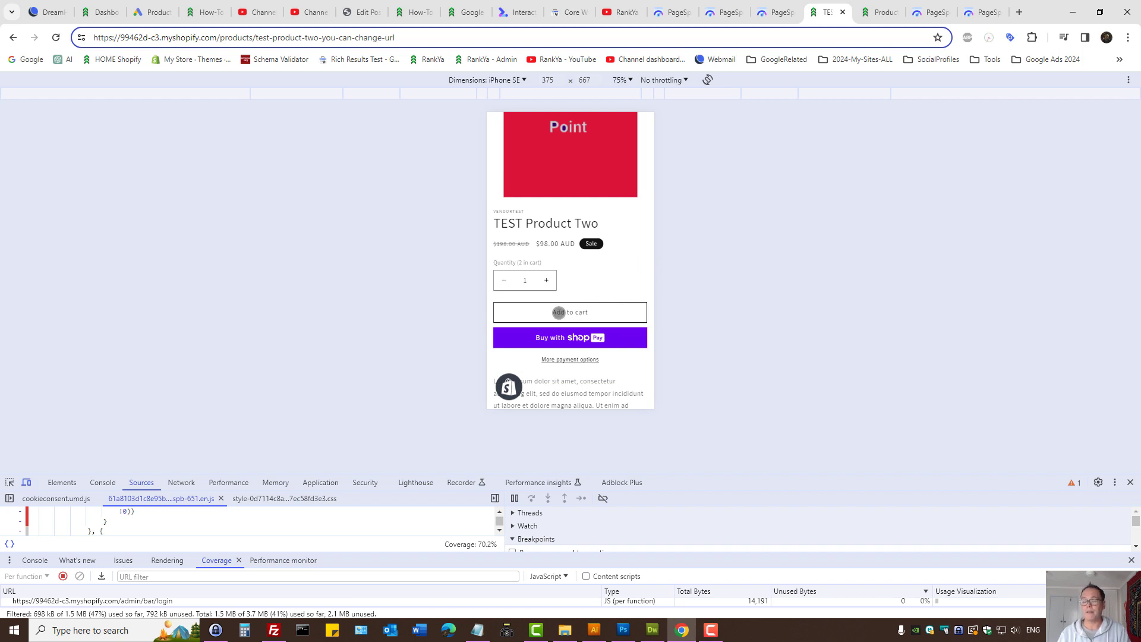
Step: Add TEST Product Two to the cart, then open and close the navigation menu
click(570, 311)
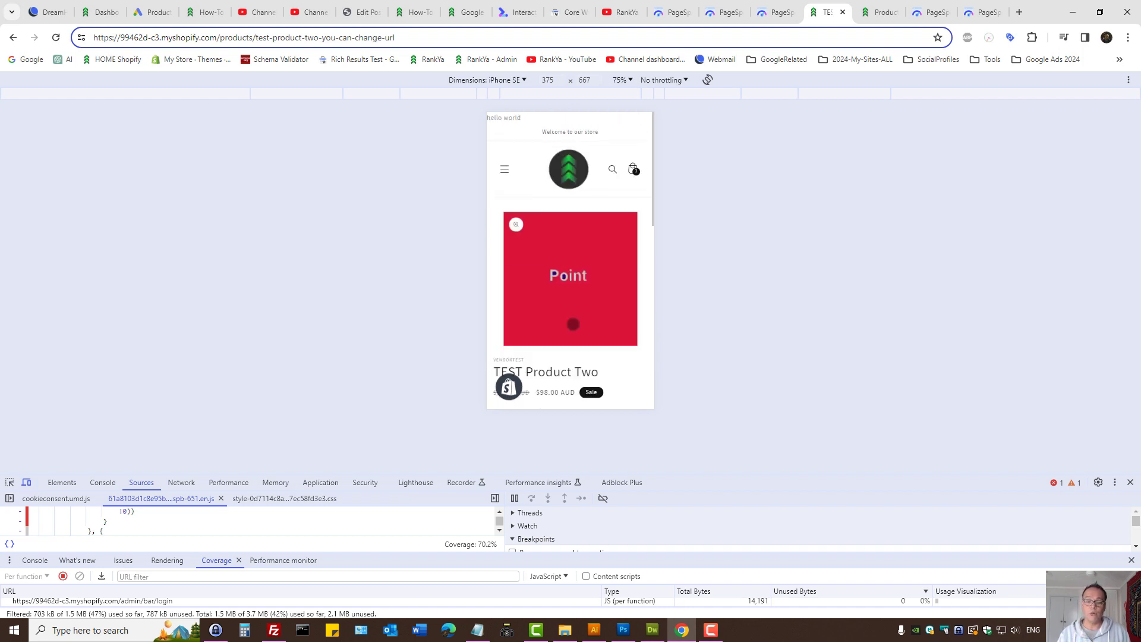
click(503, 169)
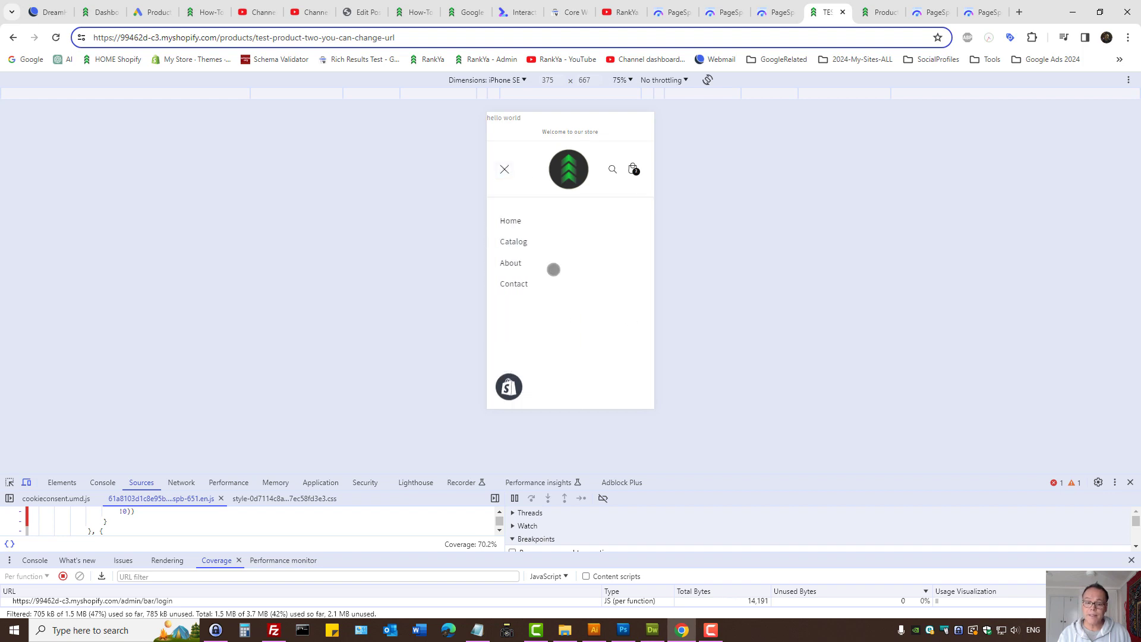
mouse_move(26, 482)
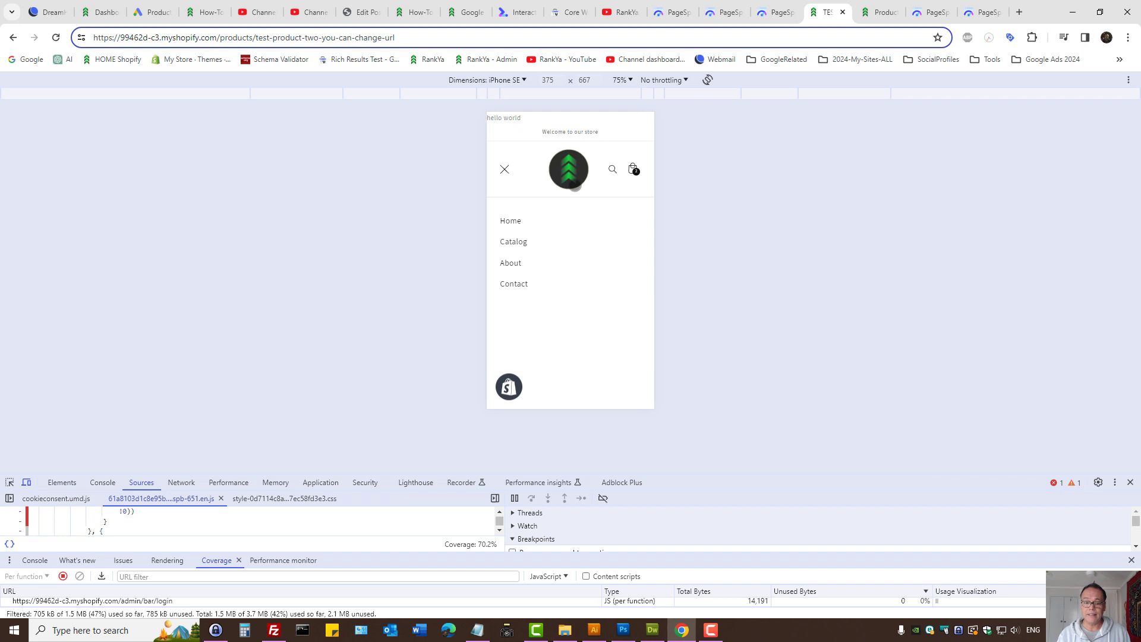
click(503, 168)
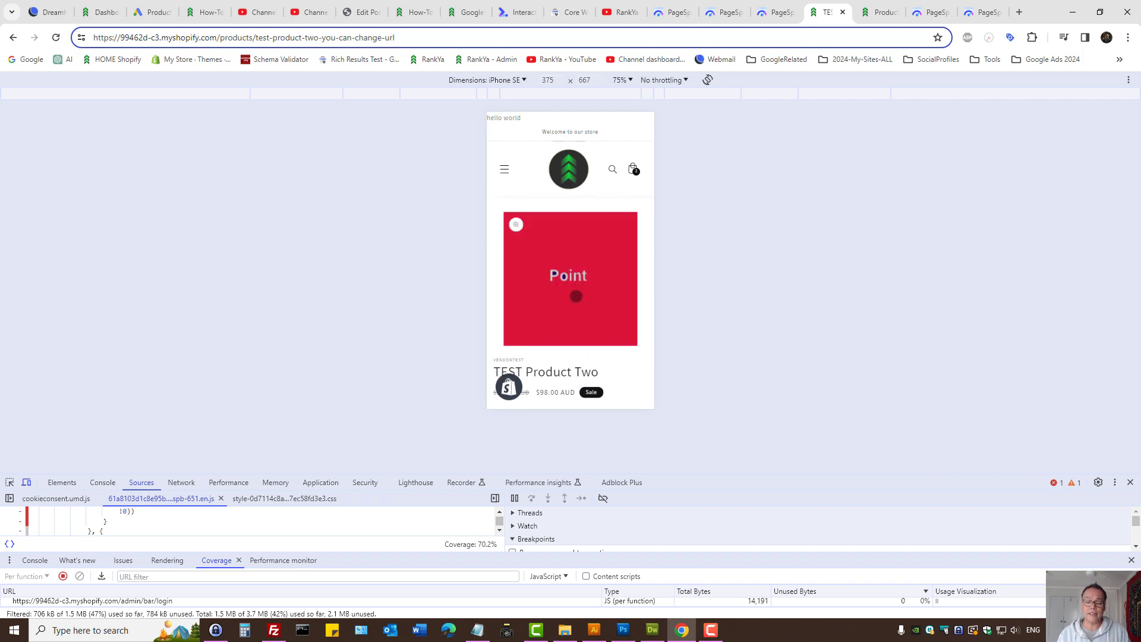
scroll(down, 3)
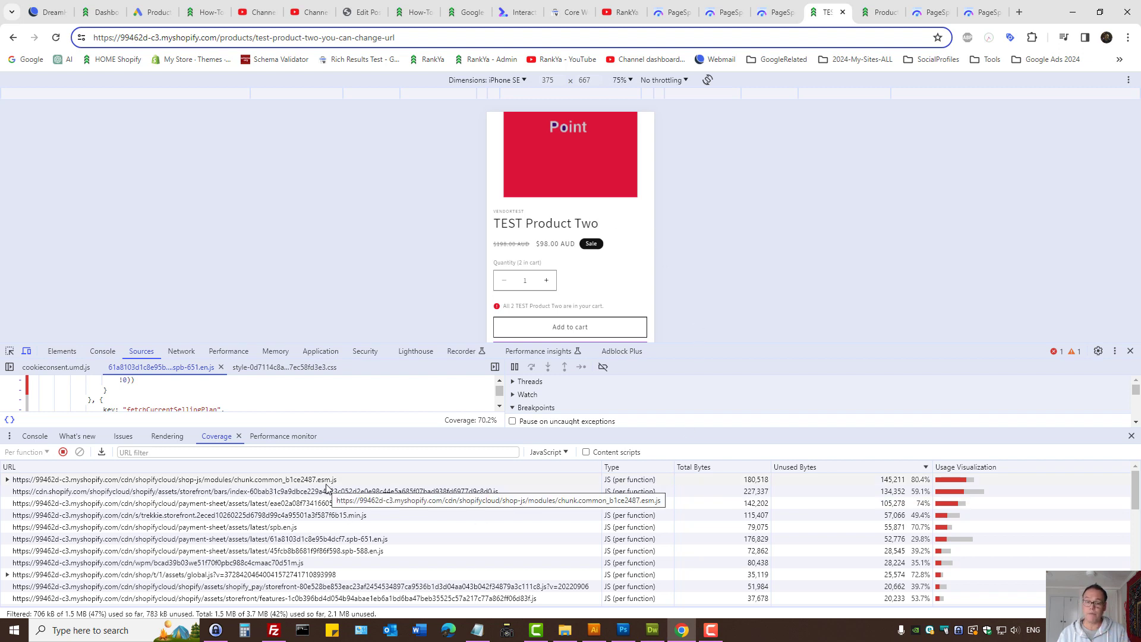
mouse_move(725, 332)
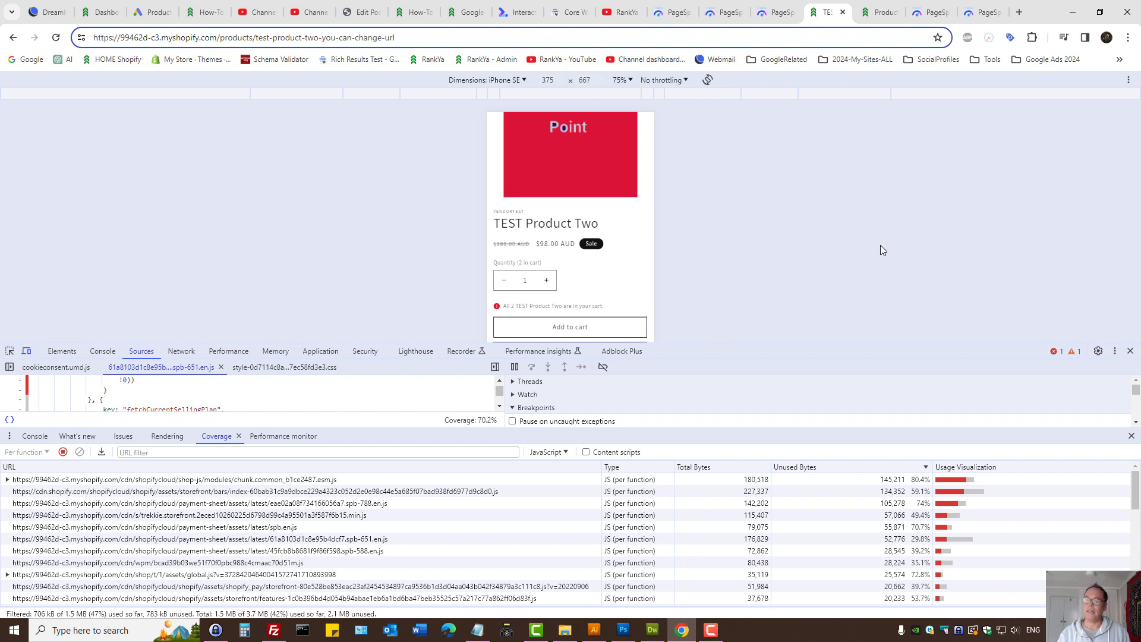
mouse_move(763, 347)
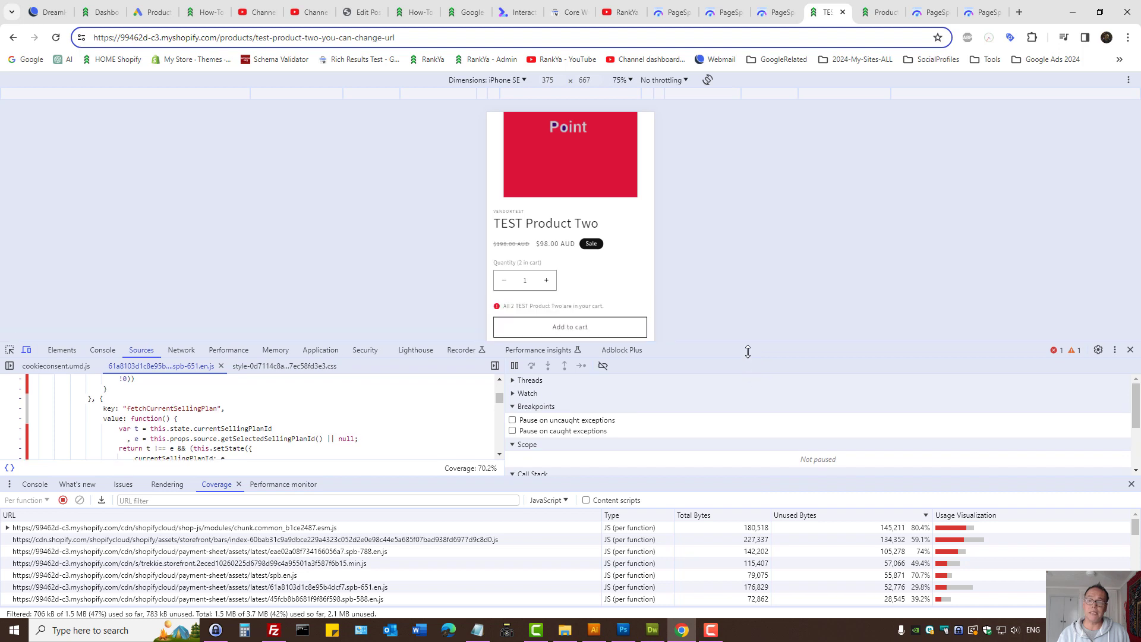
mouse_move(472, 138)
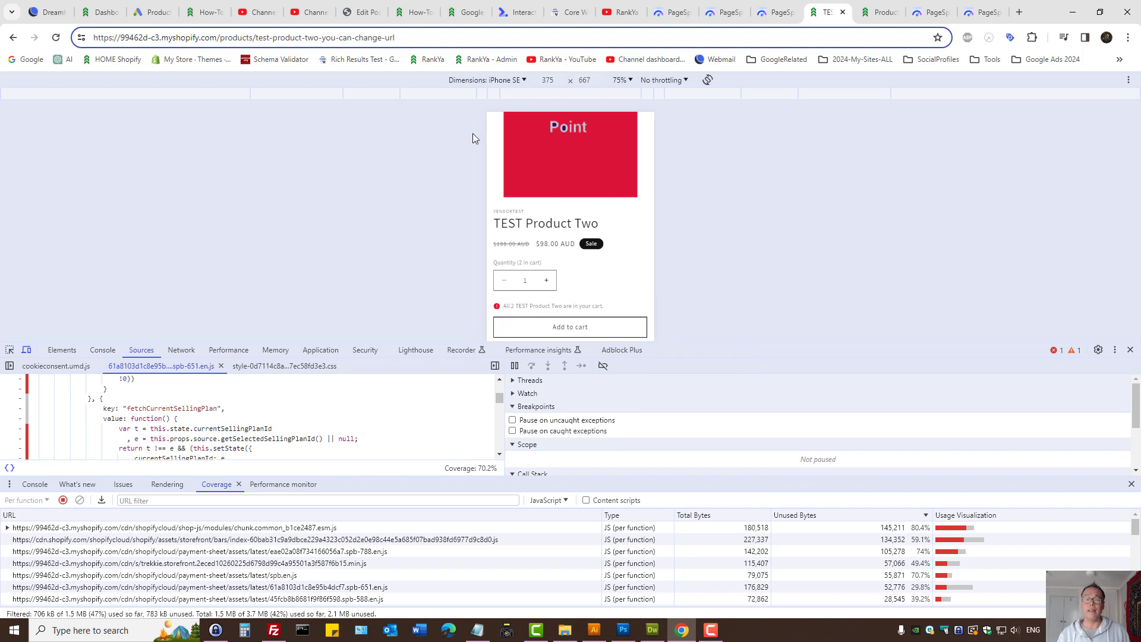
mouse_move(775, 262)
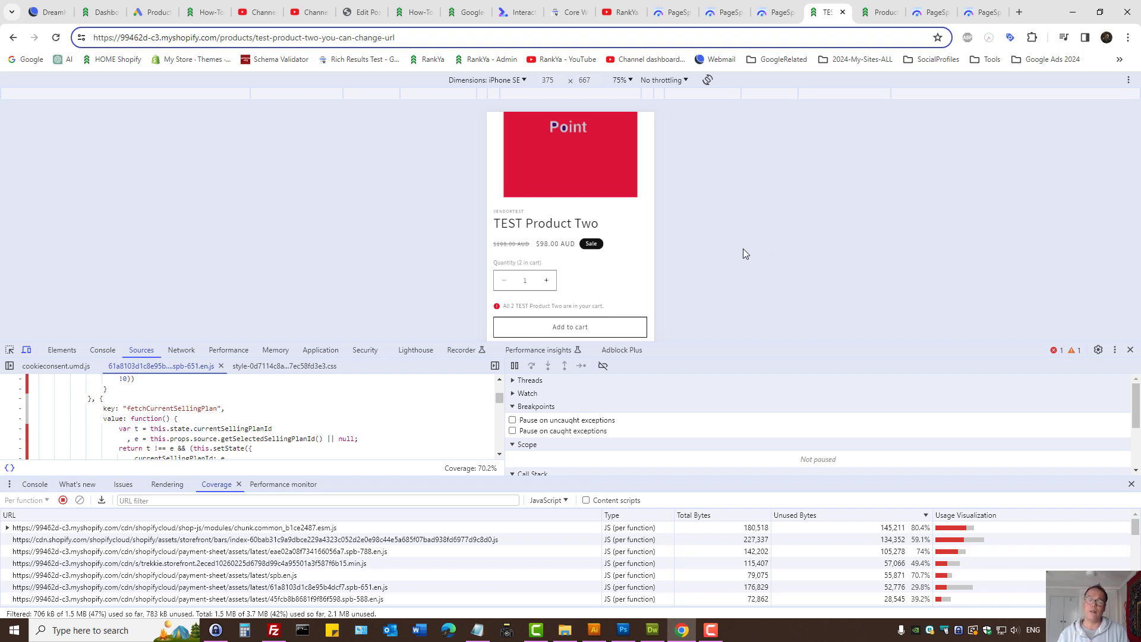
mouse_move(742, 238)
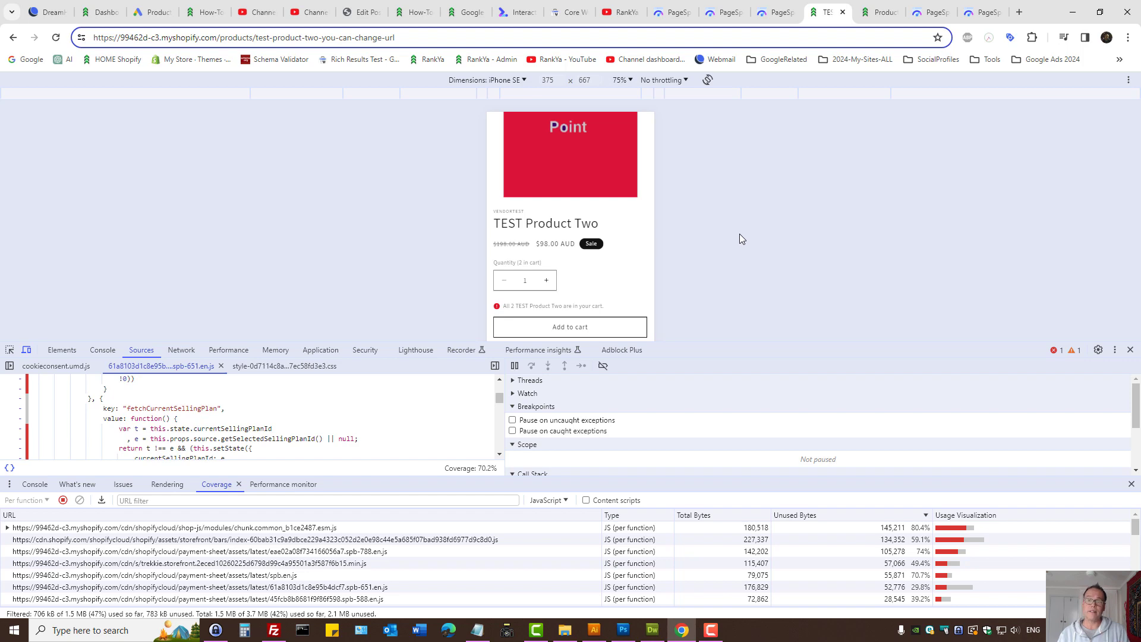
Step: Review the desktop Core Web Vitals report: 0 poor, 16 needing improvement, 136 good URLs
click(566, 13)
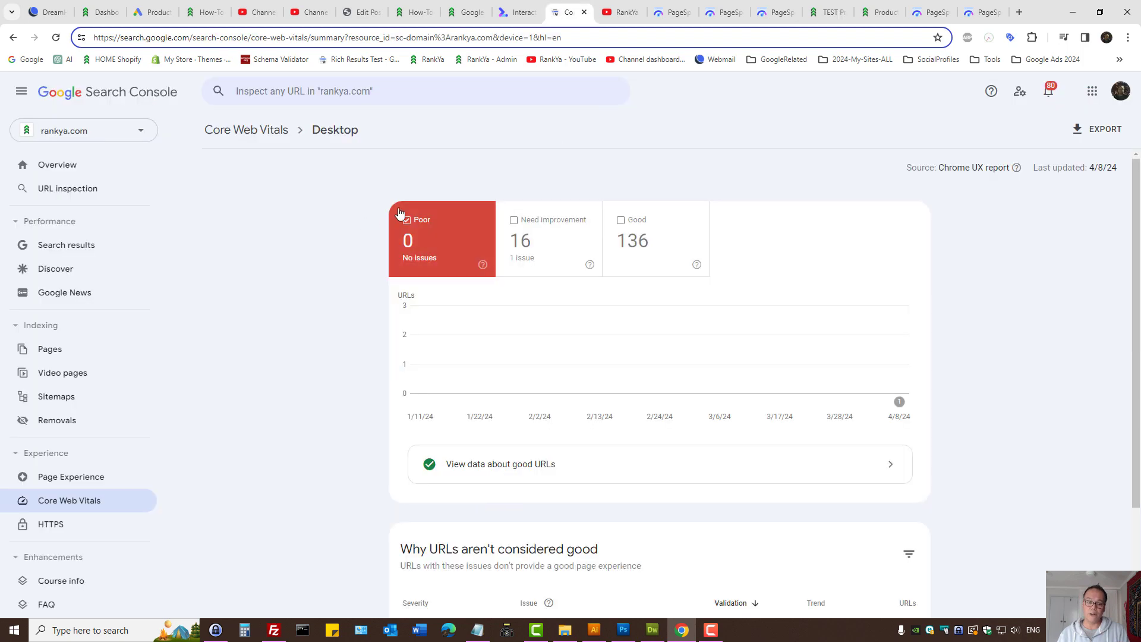
click(406, 220)
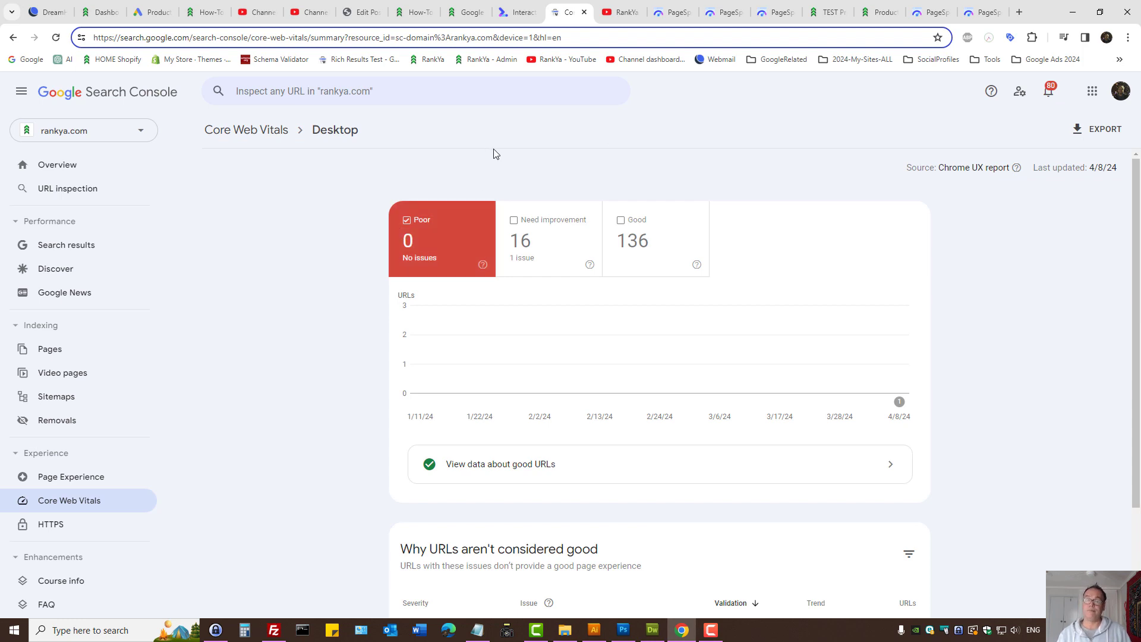
mouse_move(630, 155)
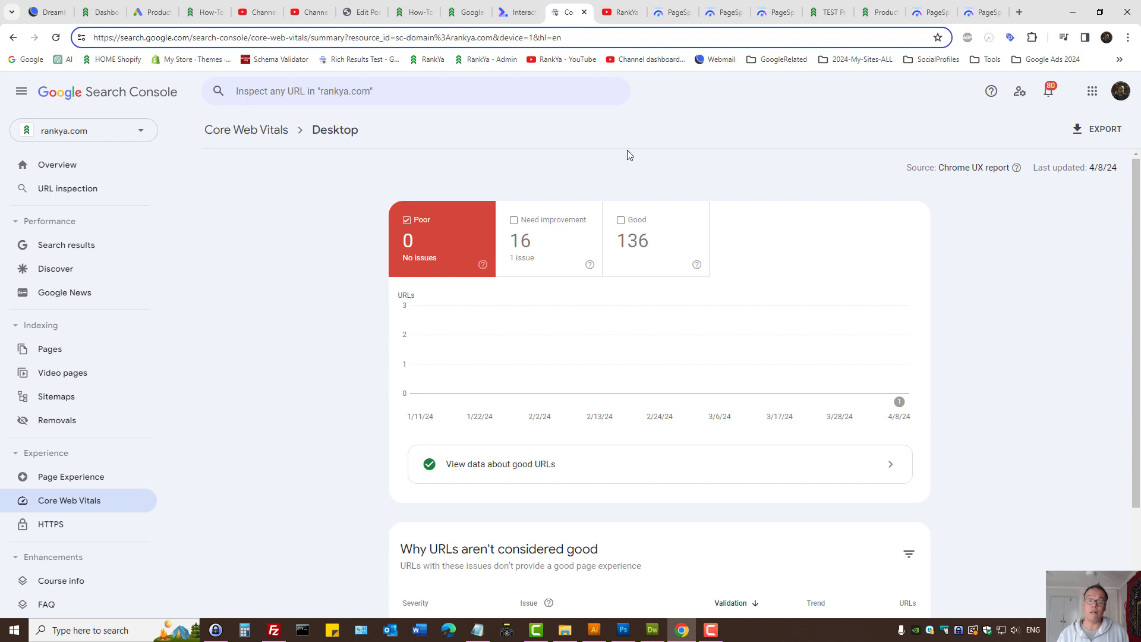
mouse_move(670, 163)
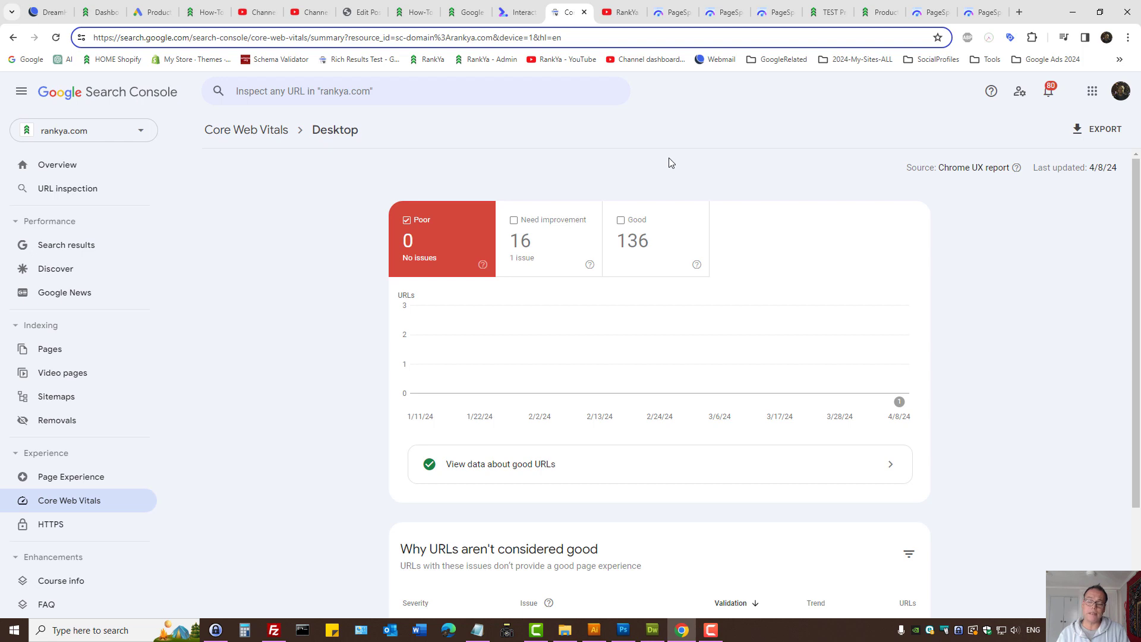
mouse_move(669, 171)
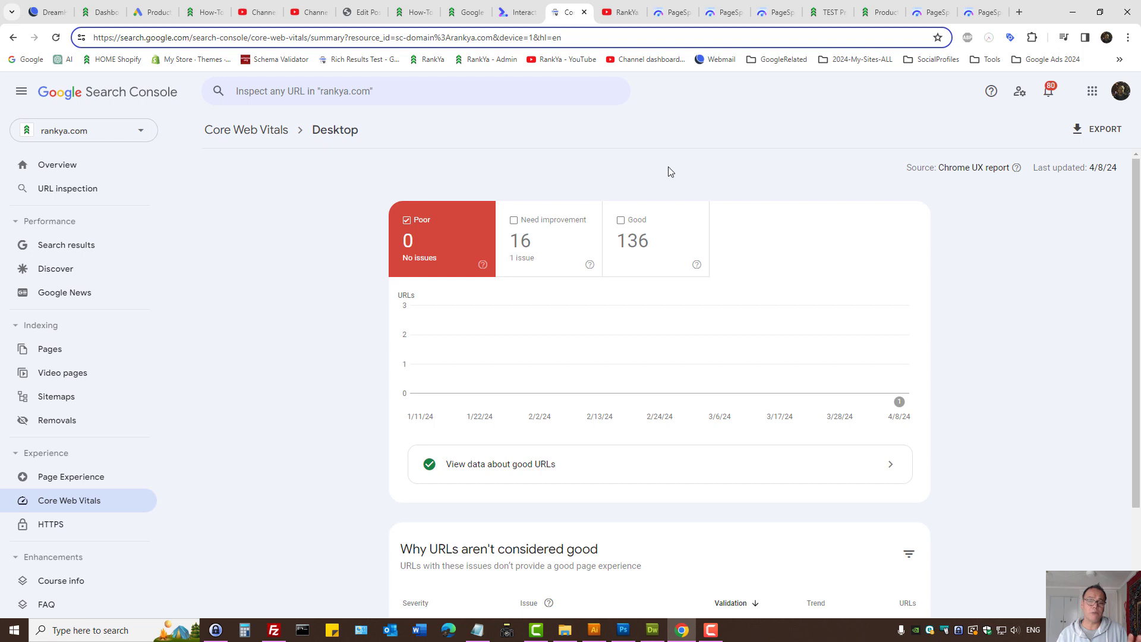
mouse_move(449, 132)
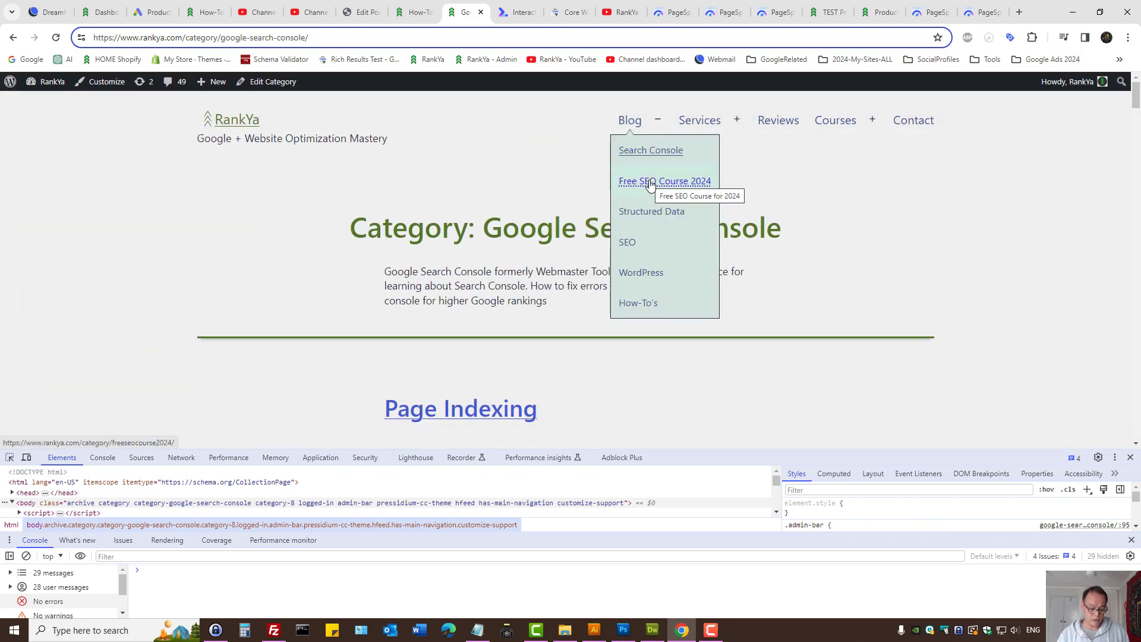
Step: Open the Free SEO Course 2024 category on the RankYa site and scroll through it
click(664, 181)
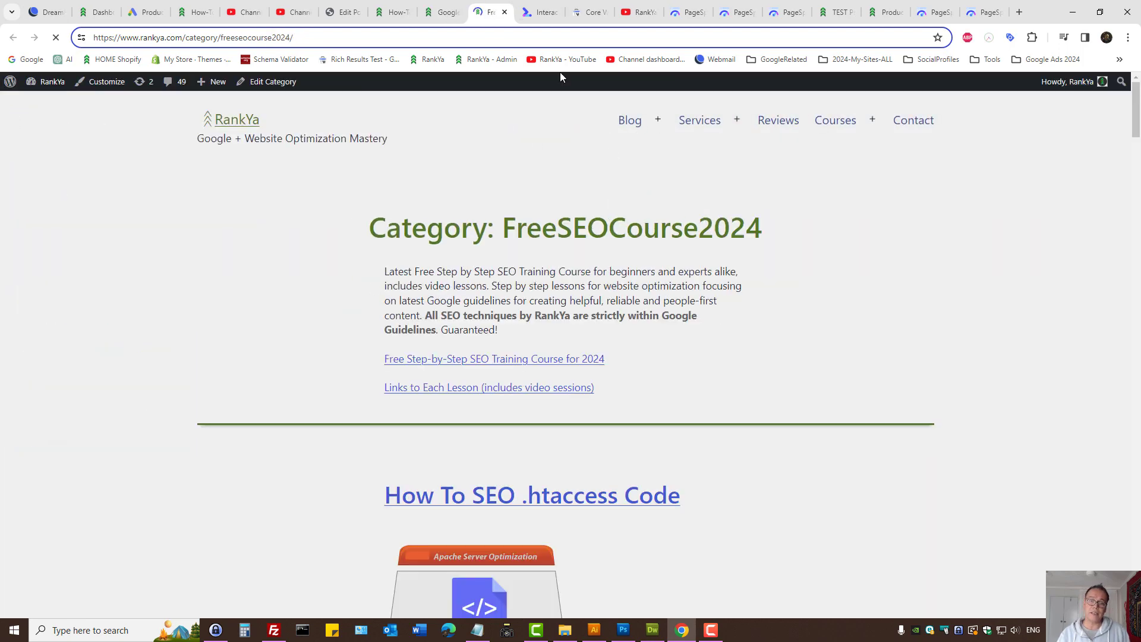
scroll(down, 3)
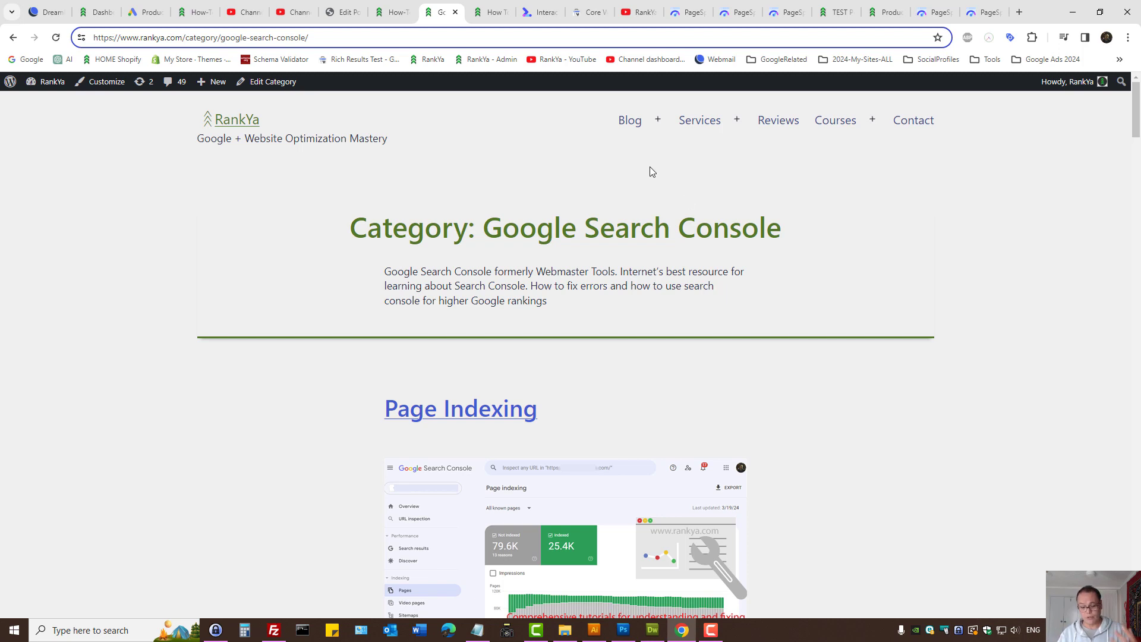
mouse_move(649, 169)
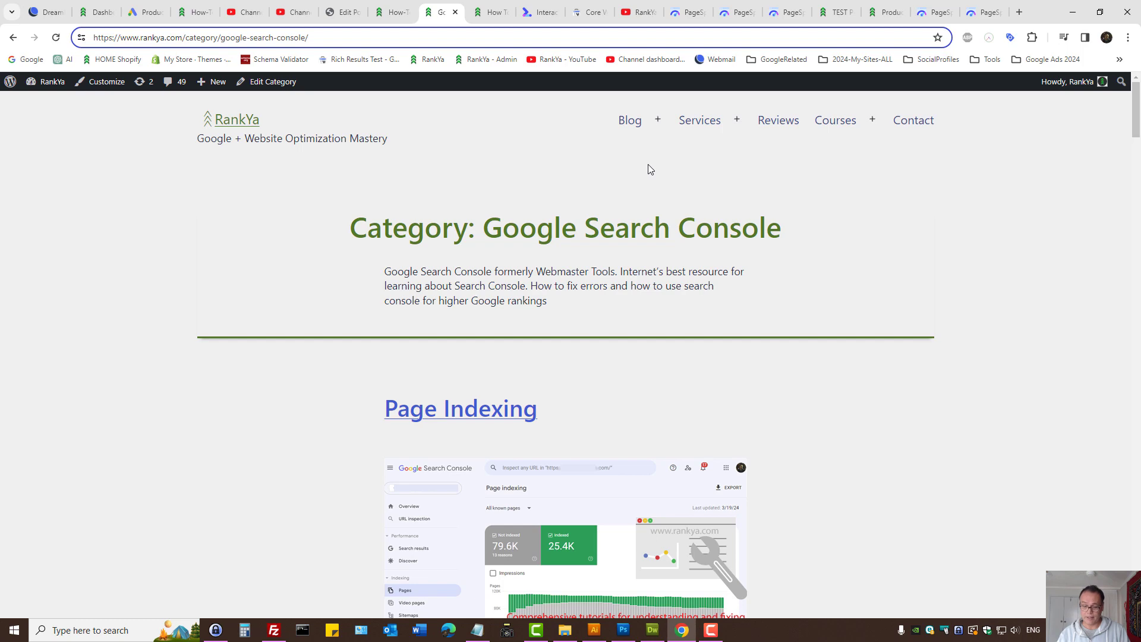
mouse_move(466, 111)
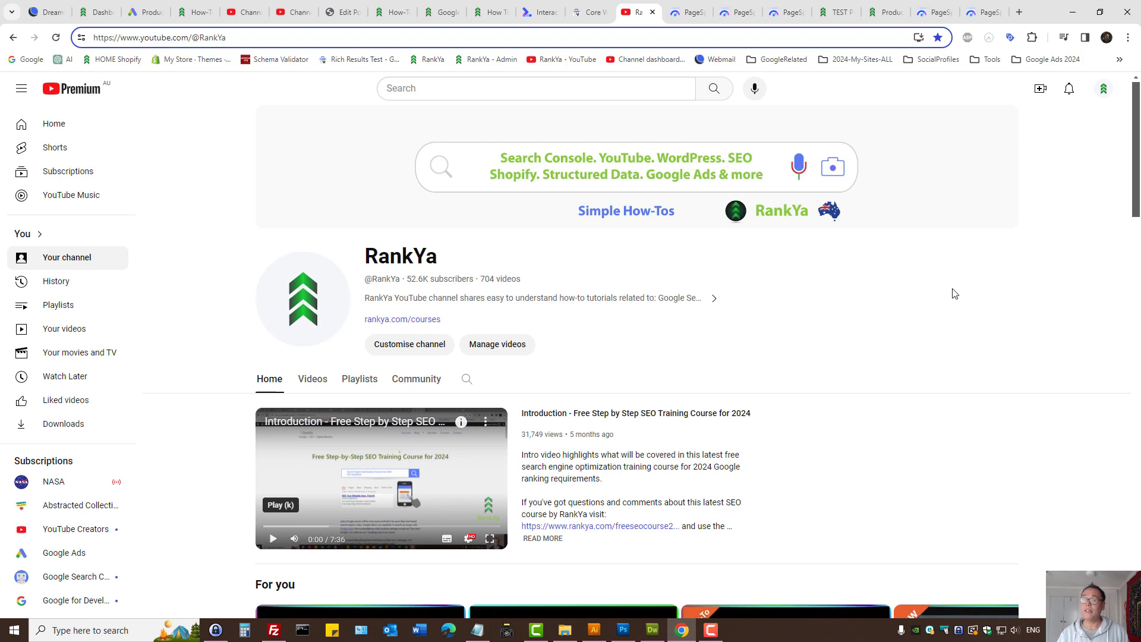
mouse_move(887, 337)
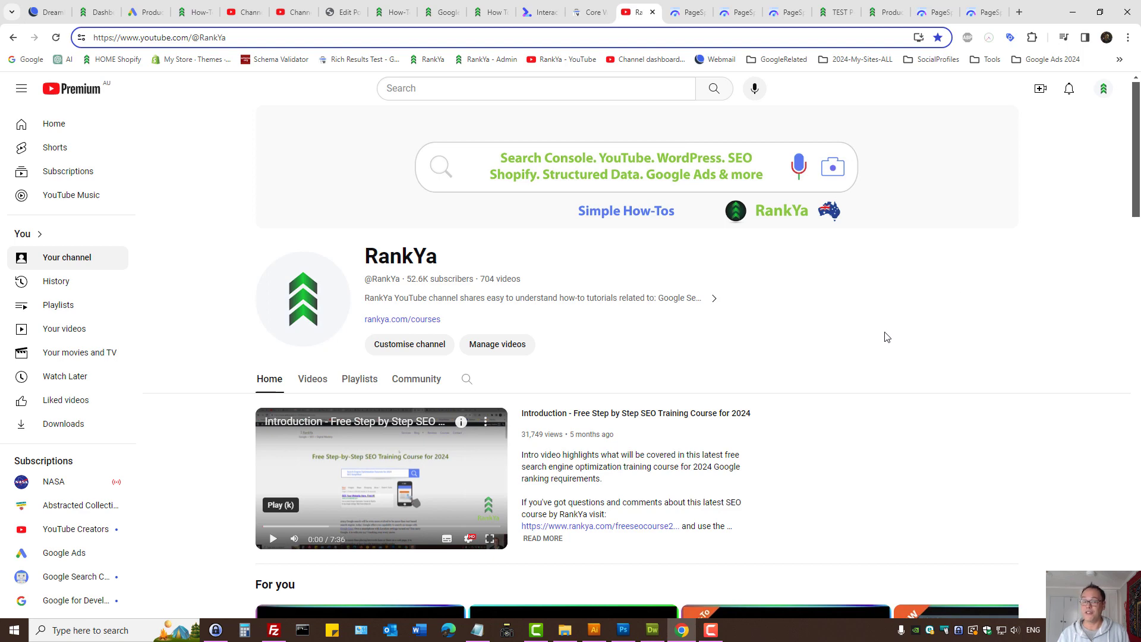